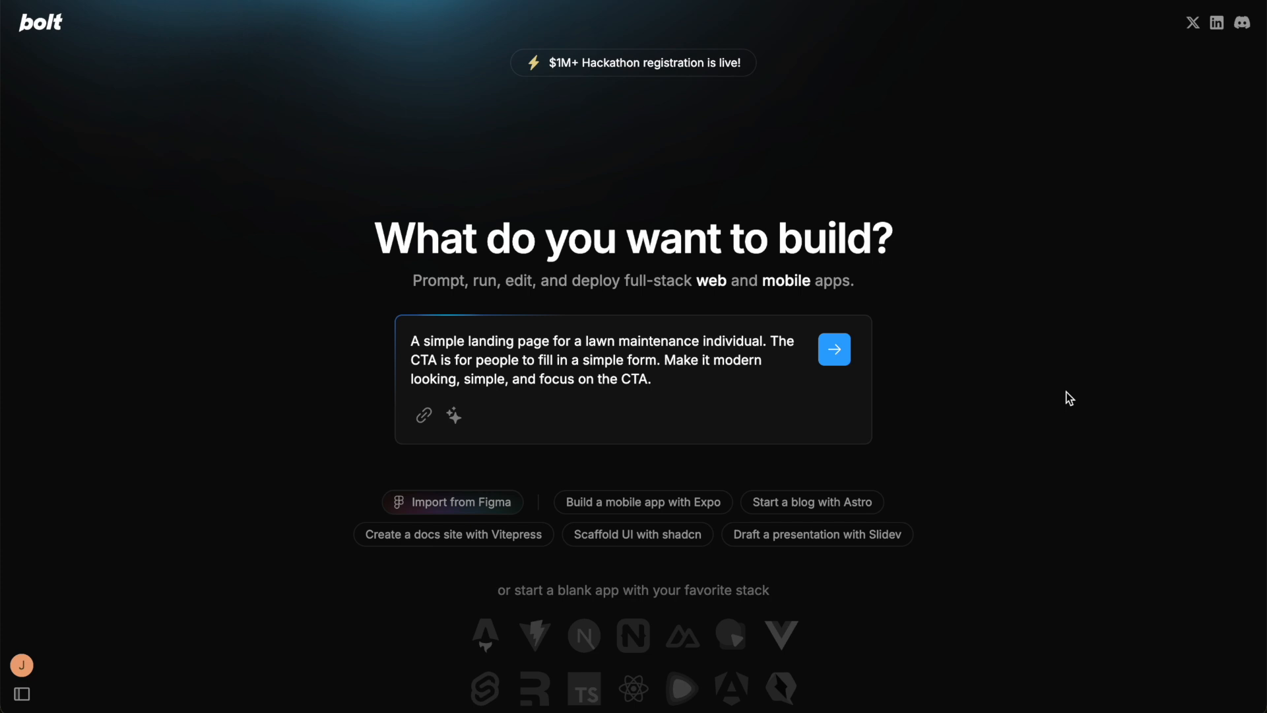
pyautogui.moveTo(1152, 450)
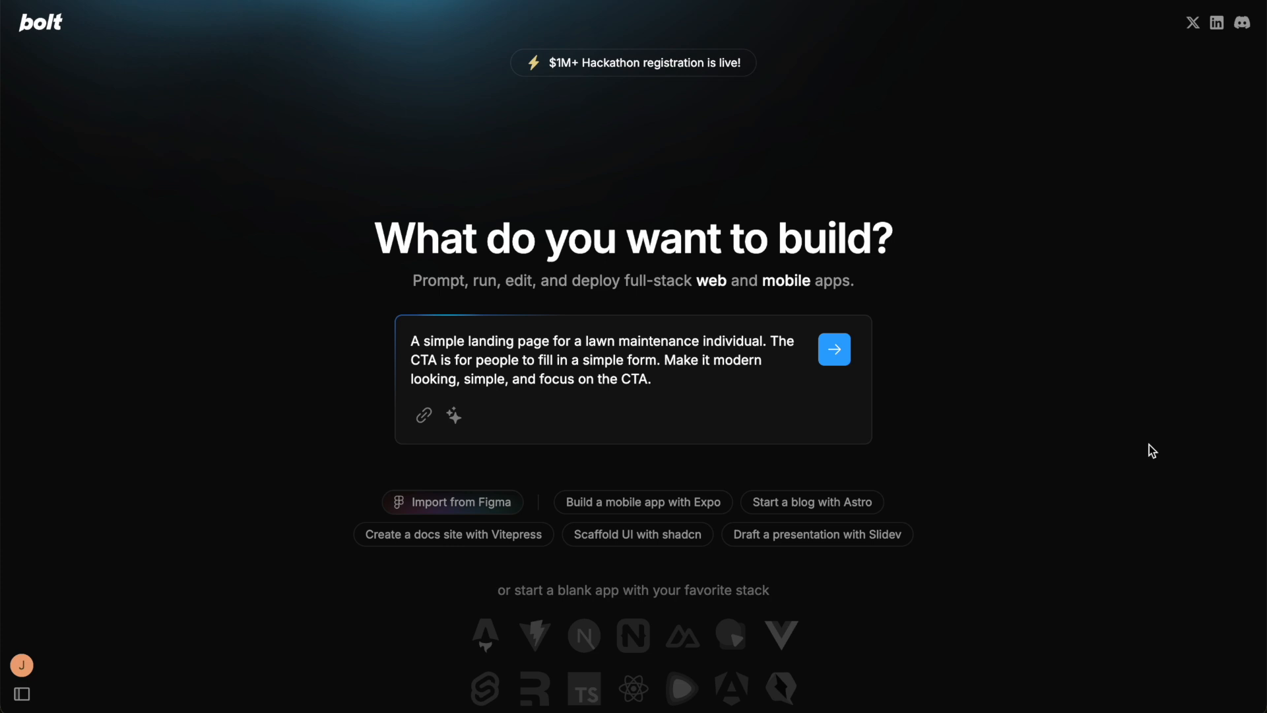
pyautogui.moveTo(1100, 253)
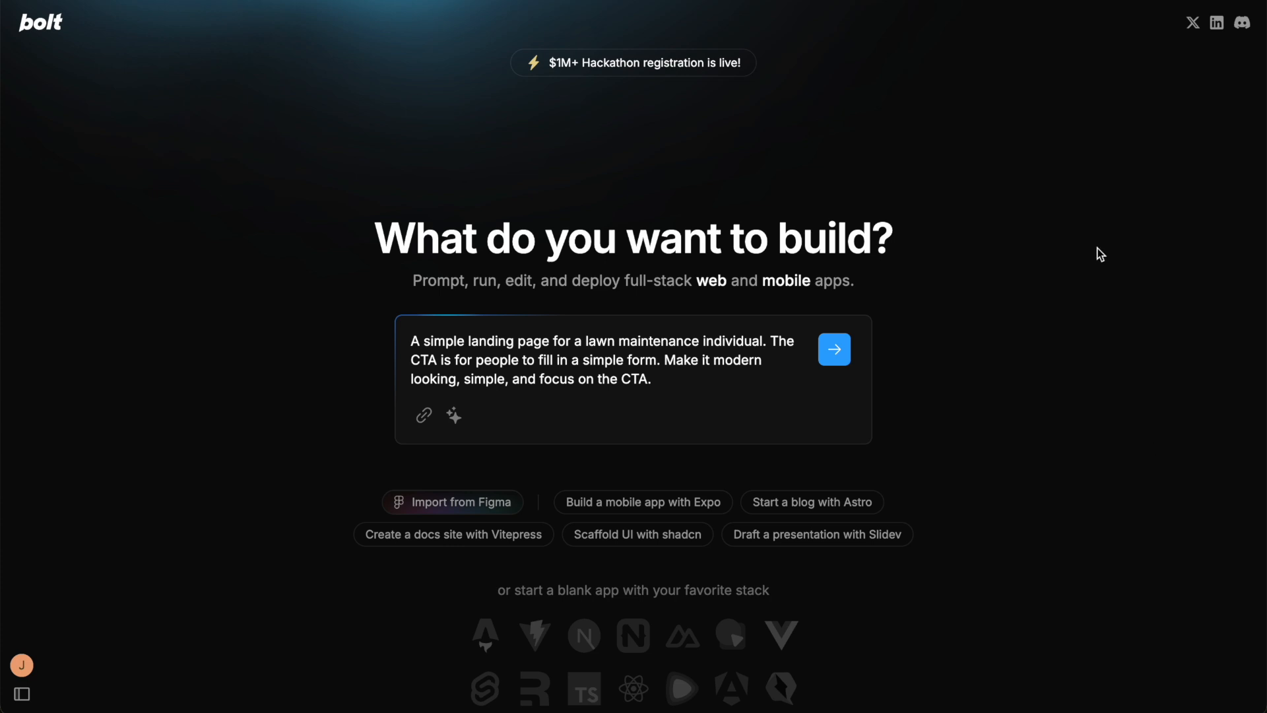
pyautogui.moveTo(1047, 234)
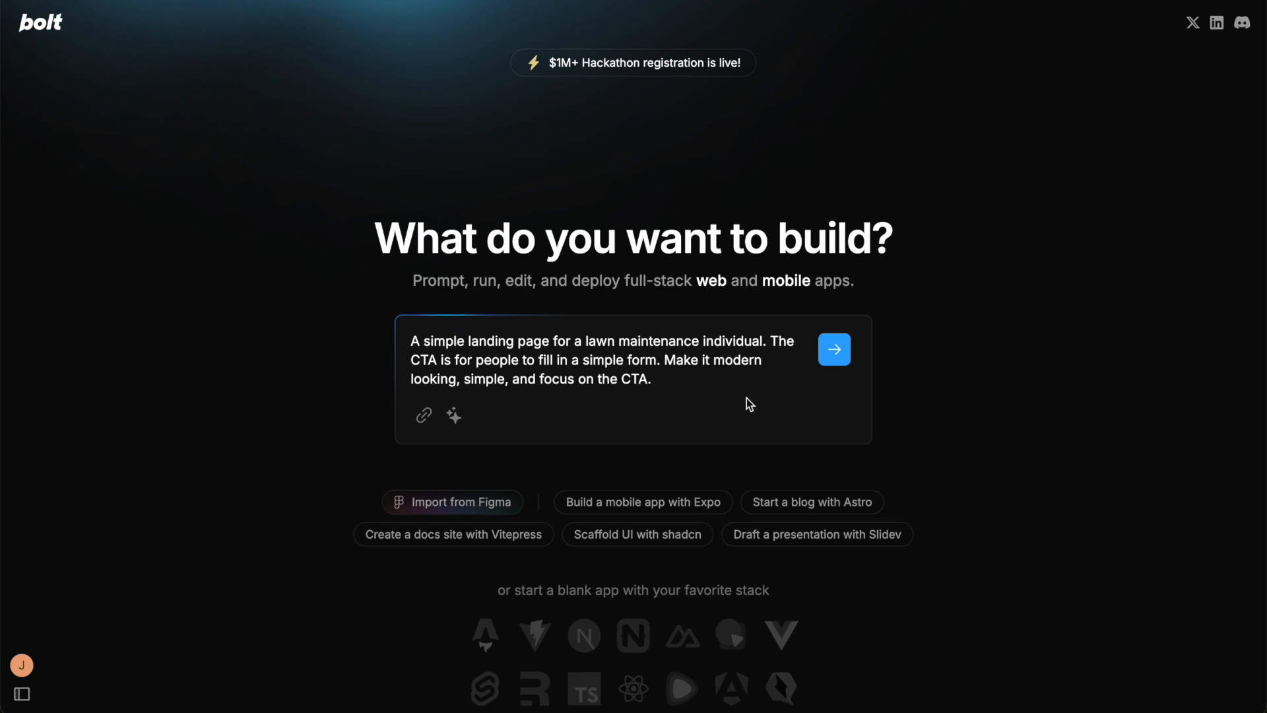
pyautogui.moveTo(706, 392)
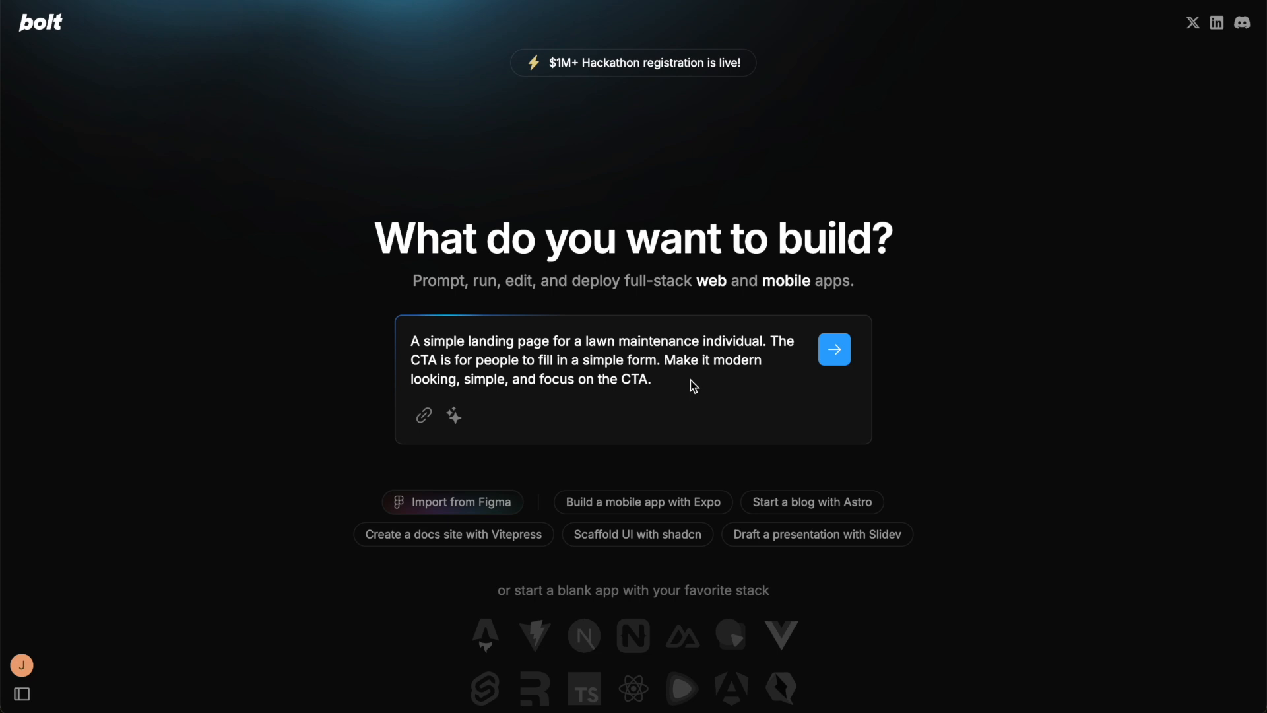
pyautogui.moveTo(651, 385)
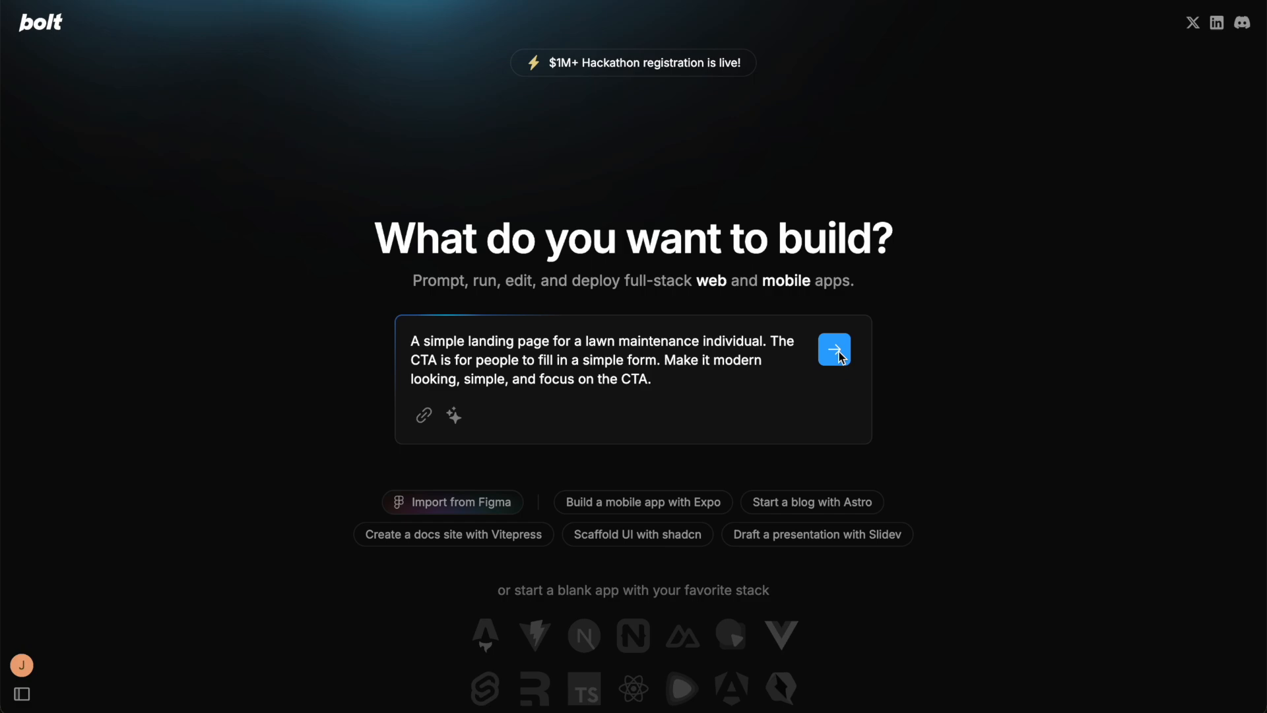
pyautogui.moveTo(834, 350)
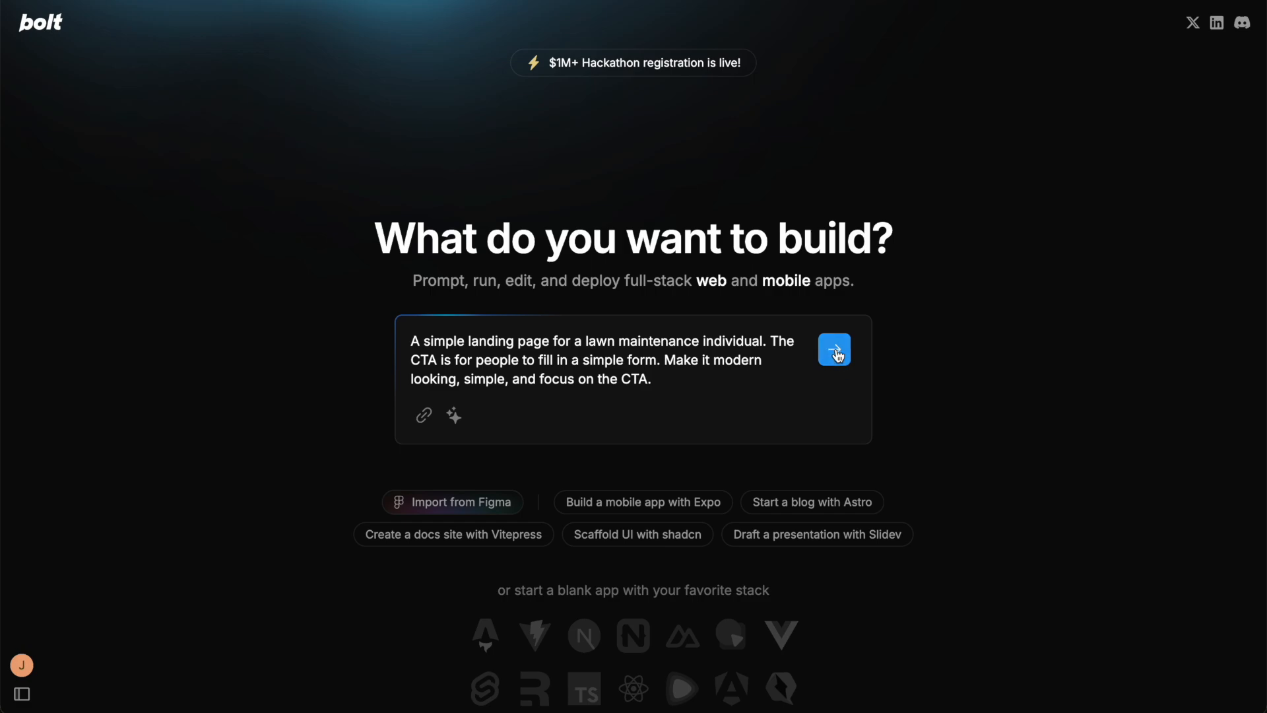
# Submit the GreenScape request and scroll through the generated garden maintenance, landscaping and testimonial sections
pyautogui.click(833, 349)
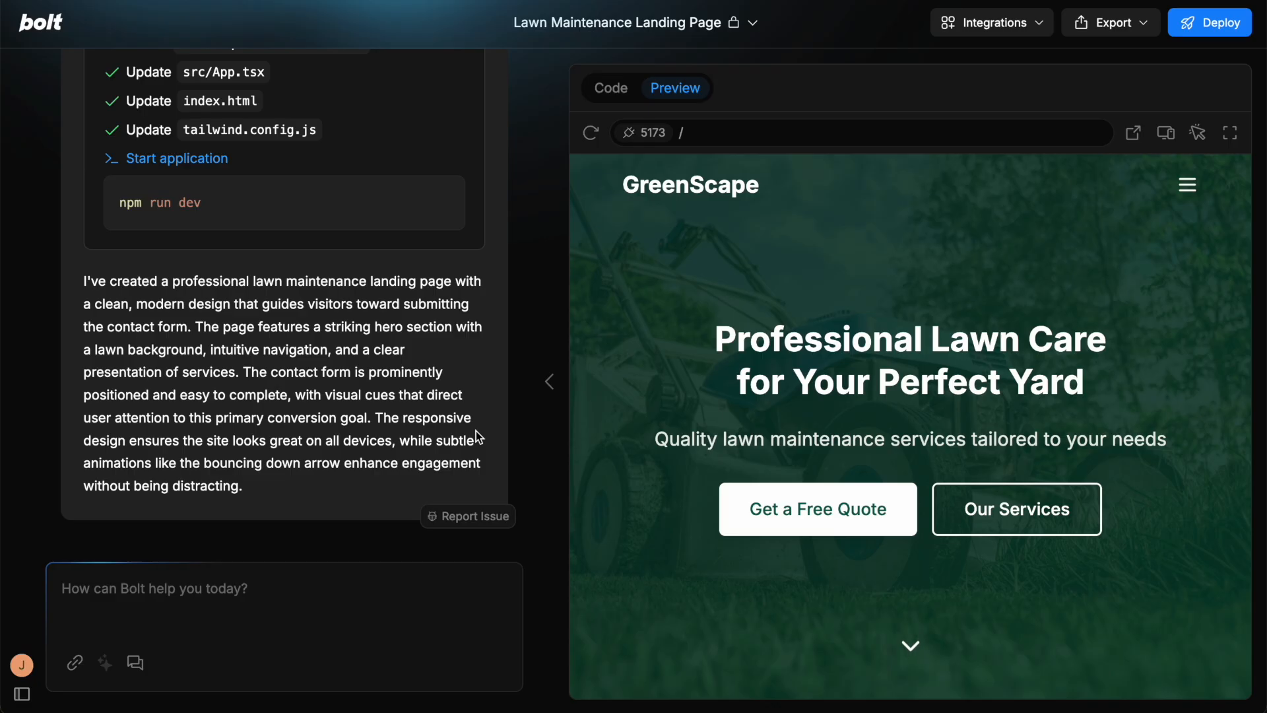
pyautogui.moveTo(1183, 418)
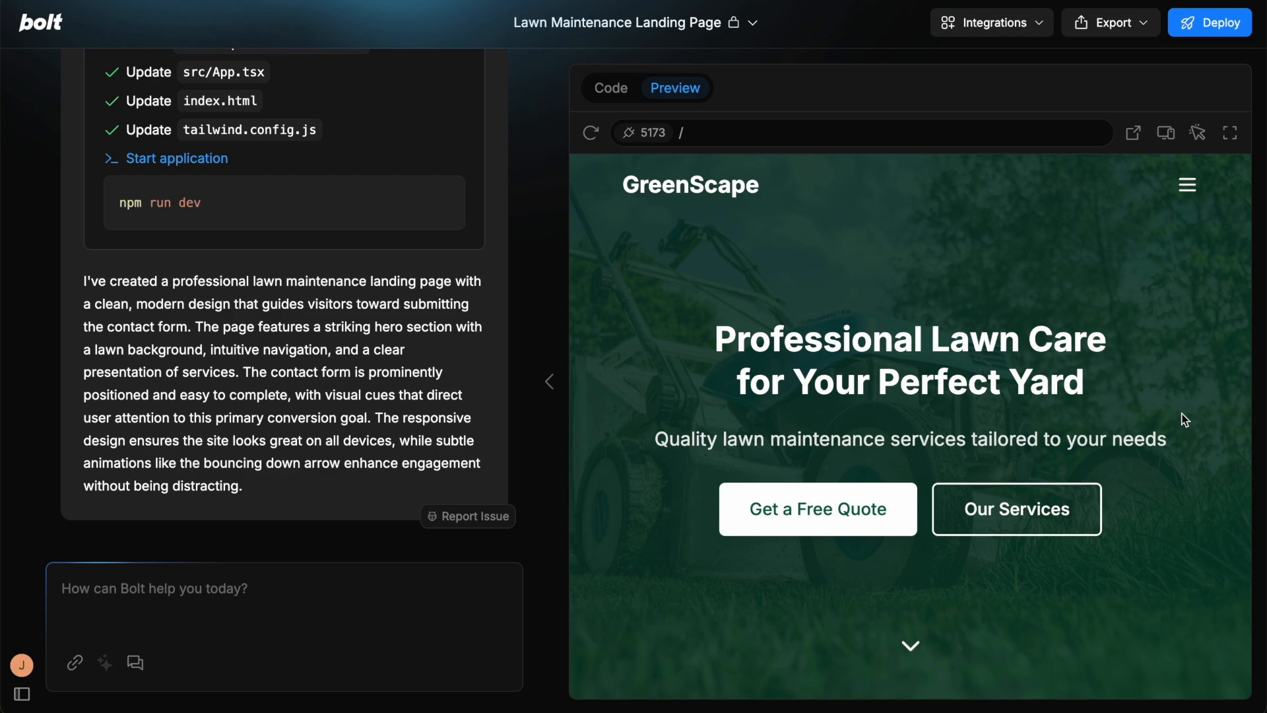
pyautogui.scroll(-3)
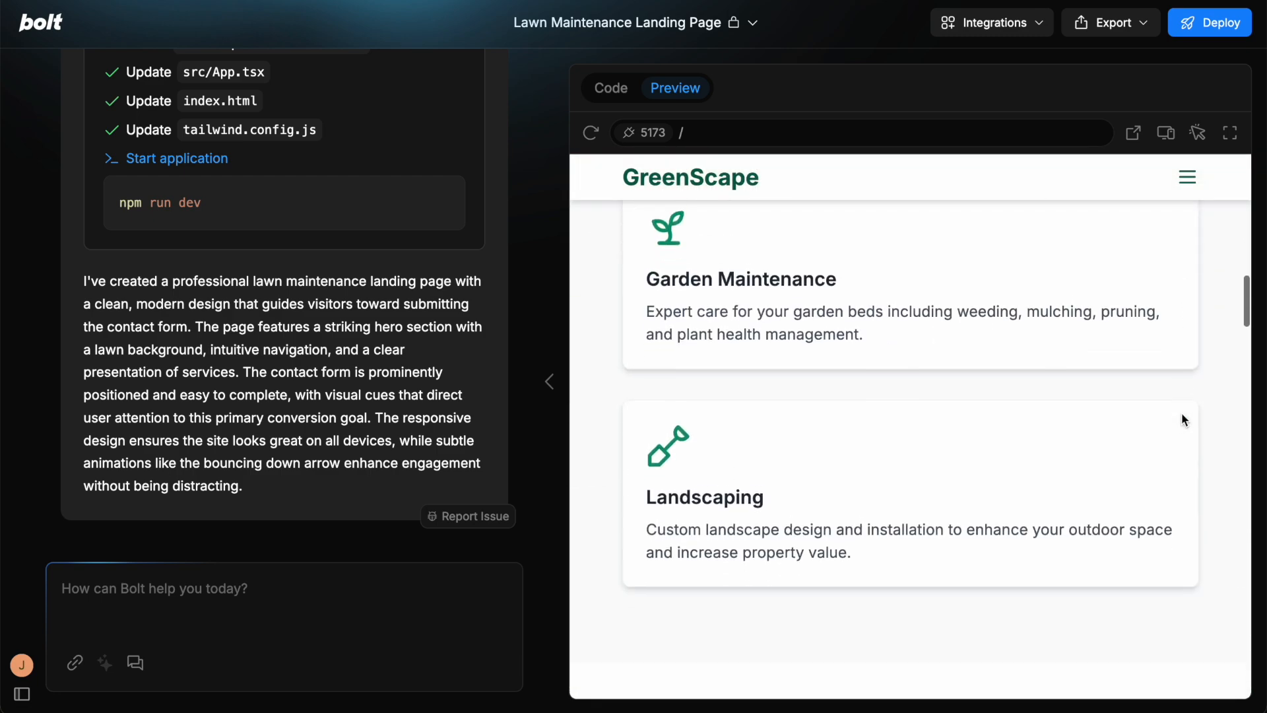
pyautogui.scroll(-3)
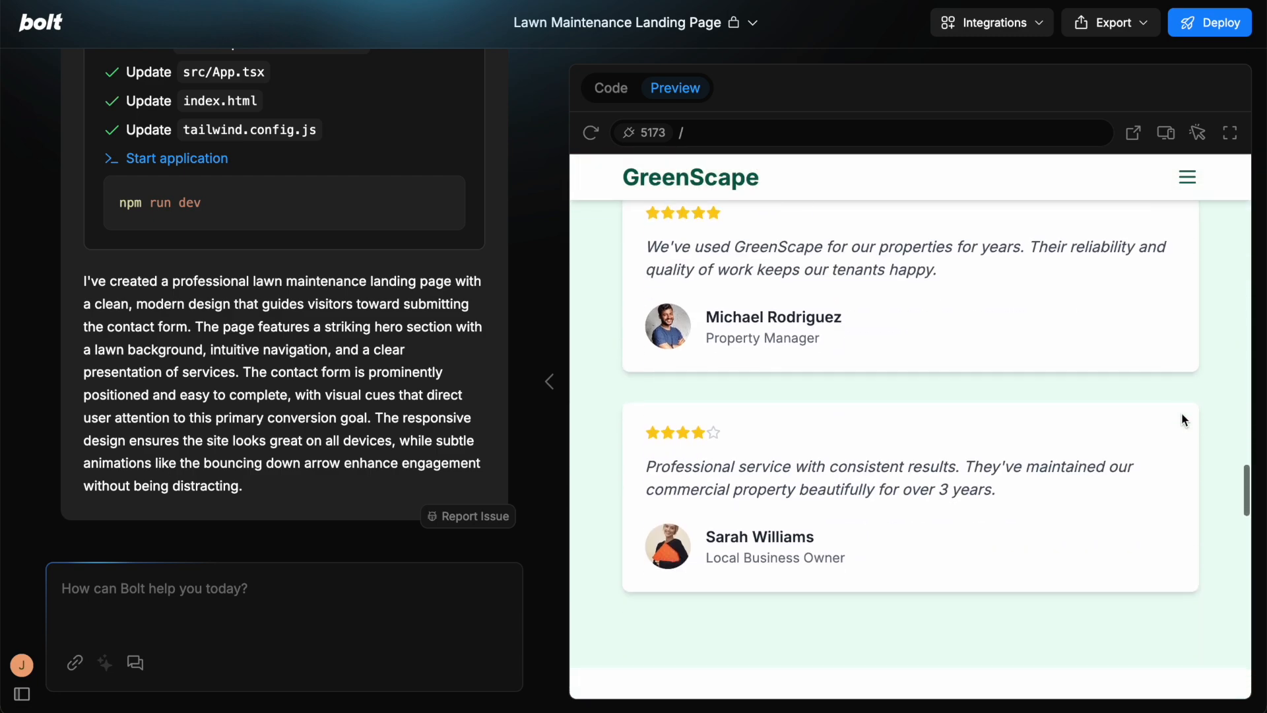
pyautogui.scroll(-3)
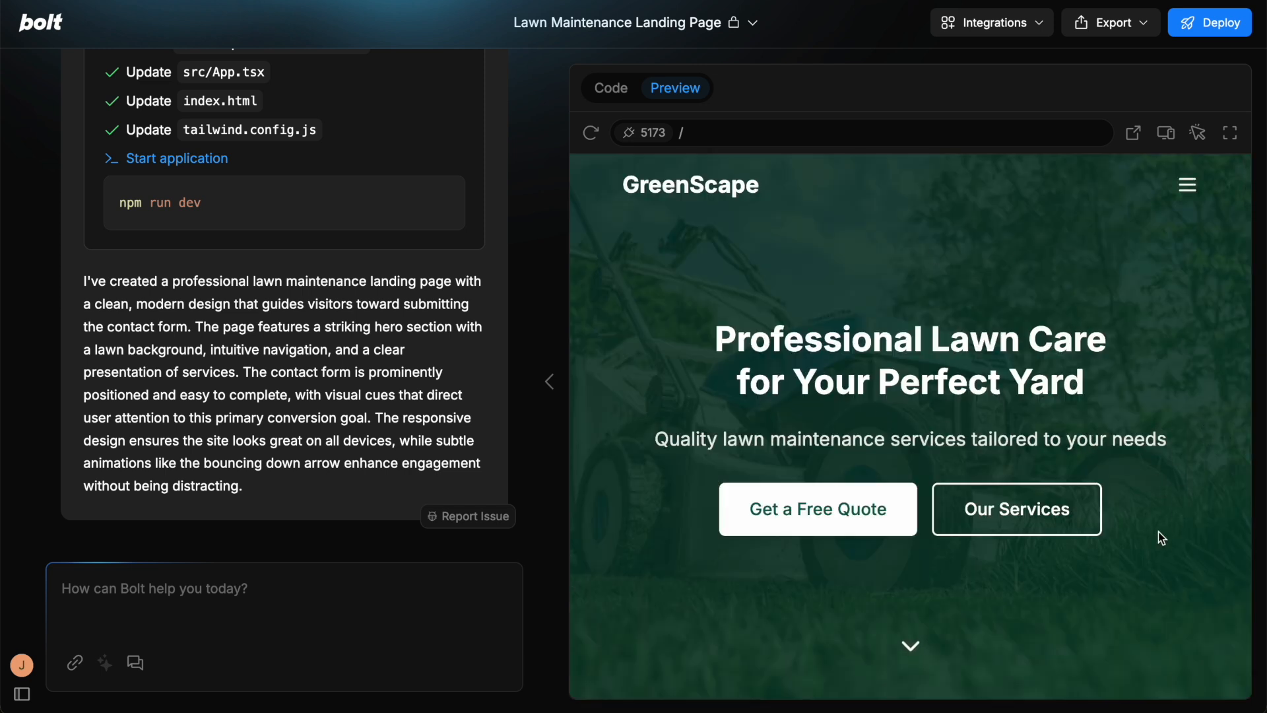
pyautogui.moveTo(803, 617)
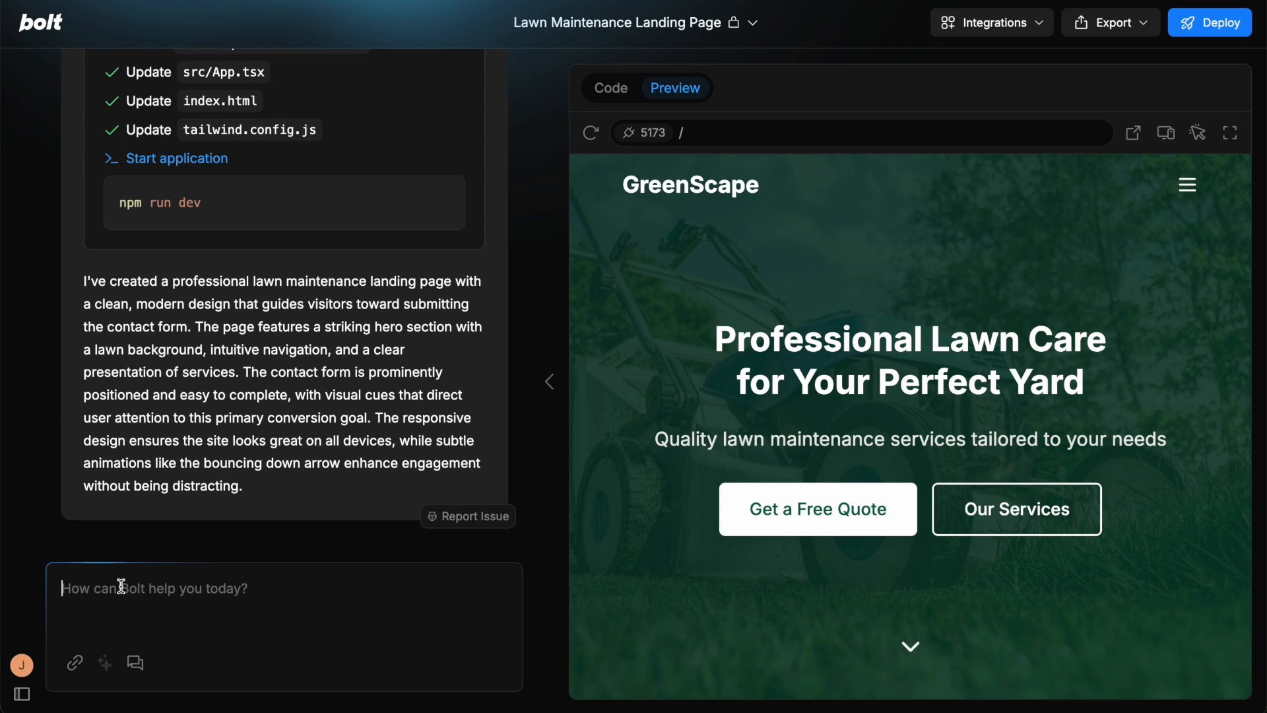
pyautogui.moveTo(269, 593)
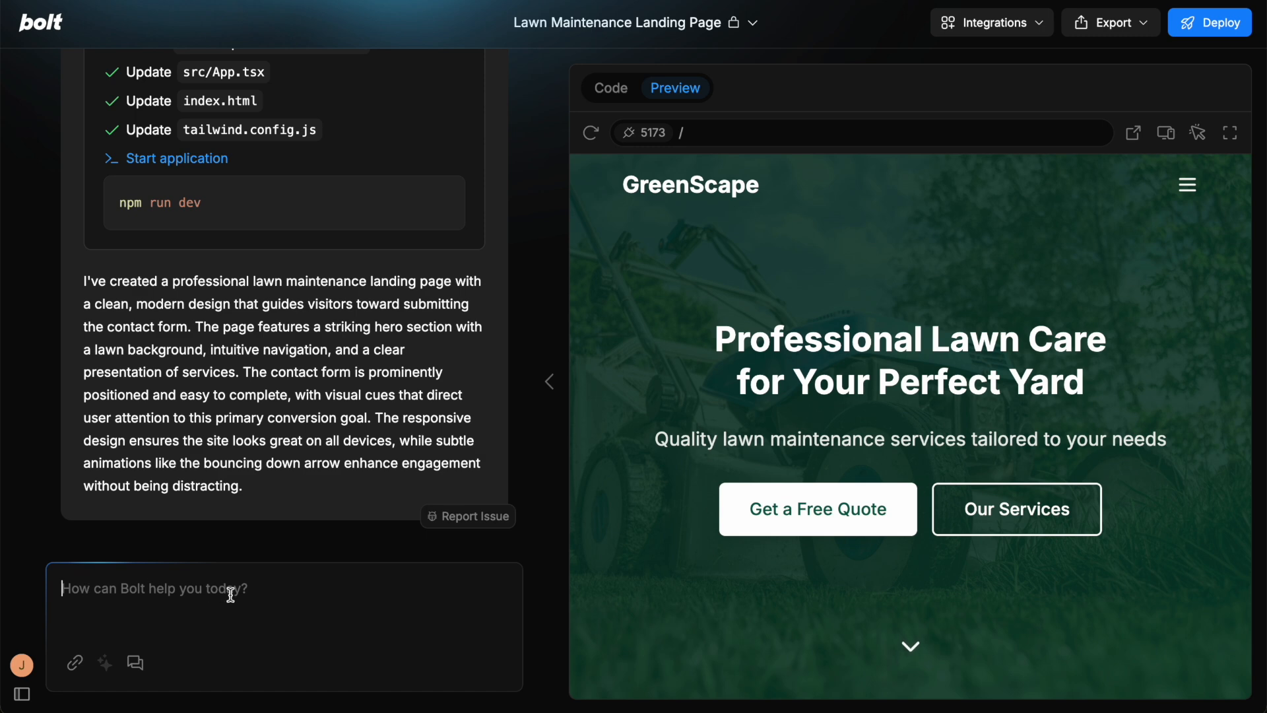
pyautogui.moveTo(326, 409)
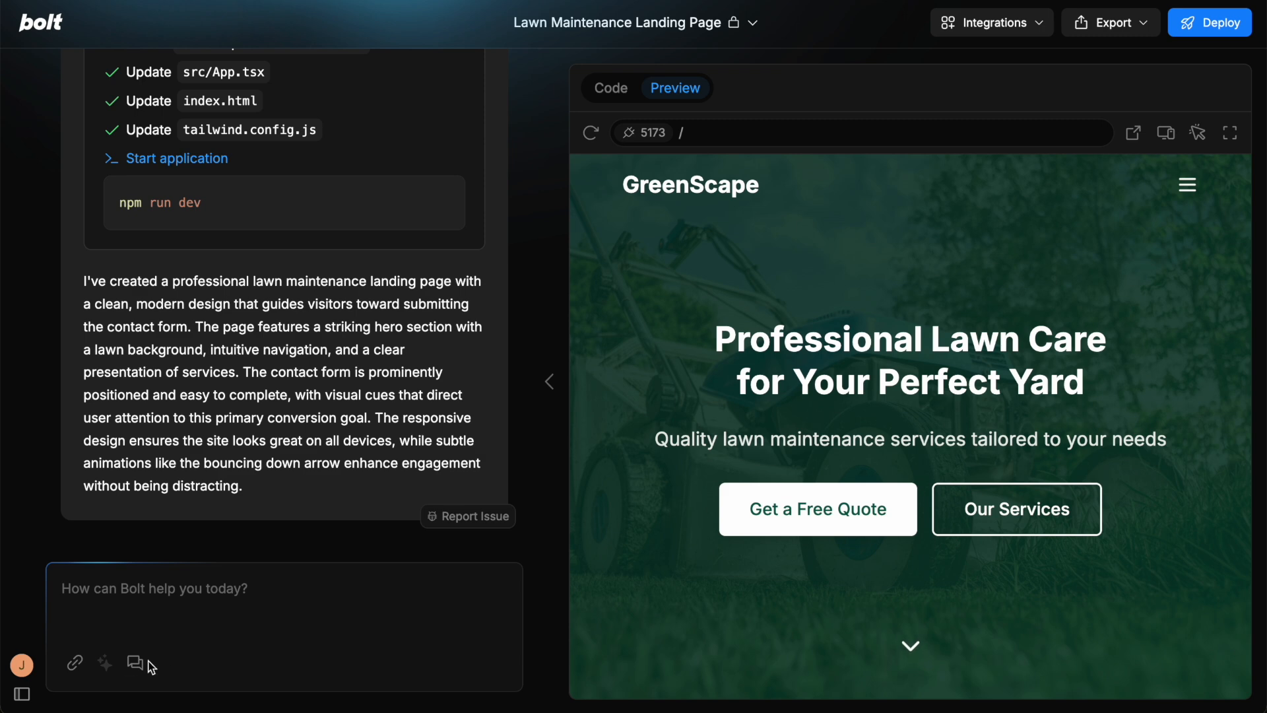
pyautogui.moveTo(134, 663)
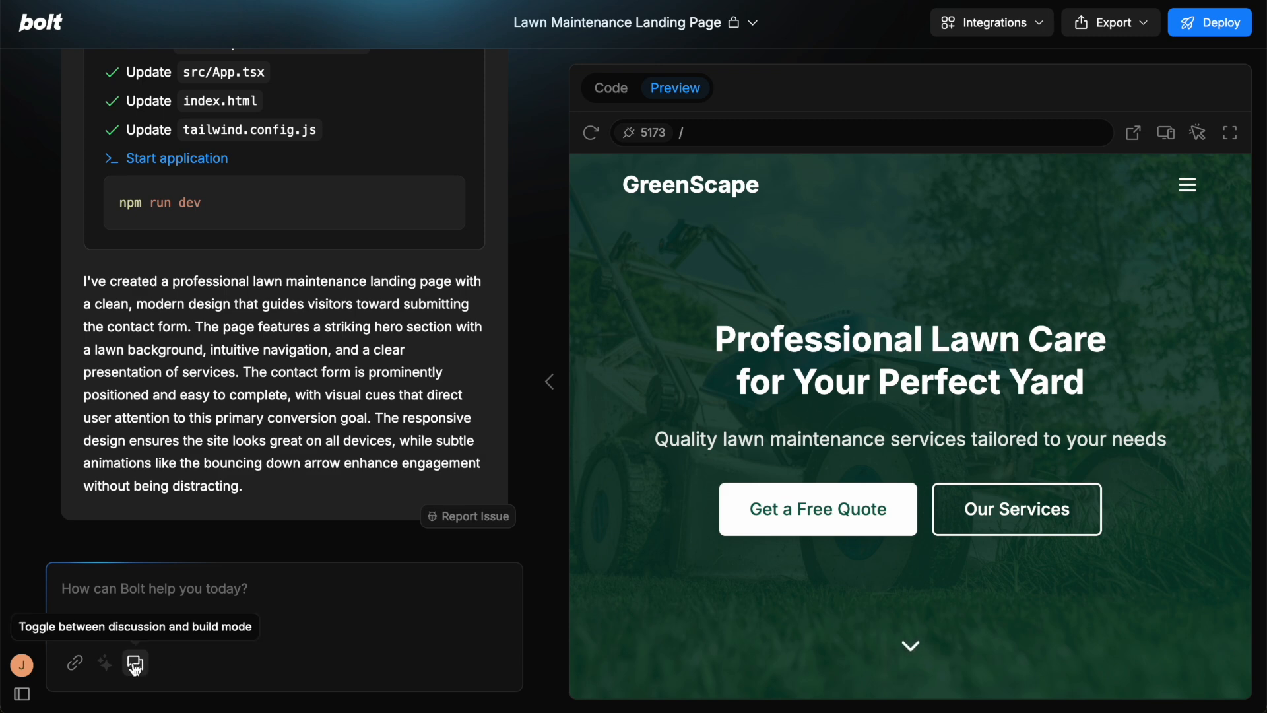
pyautogui.click(134, 663)
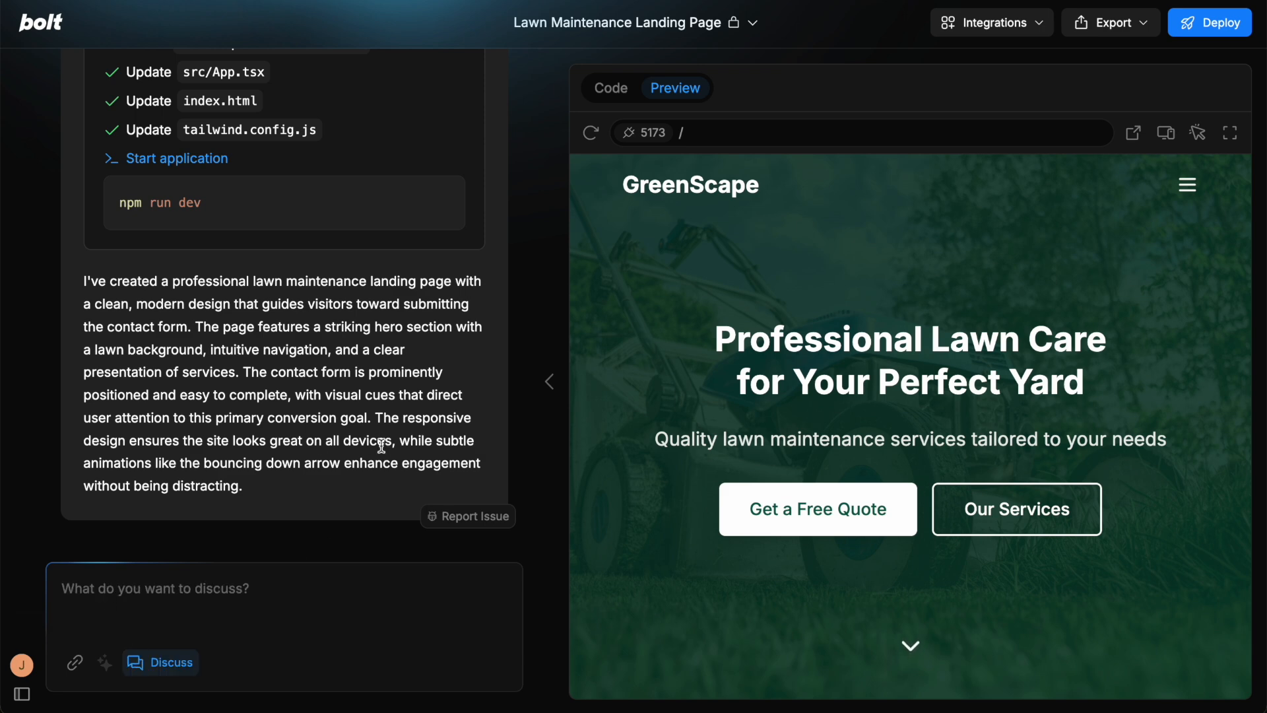
pyautogui.moveTo(342, 496)
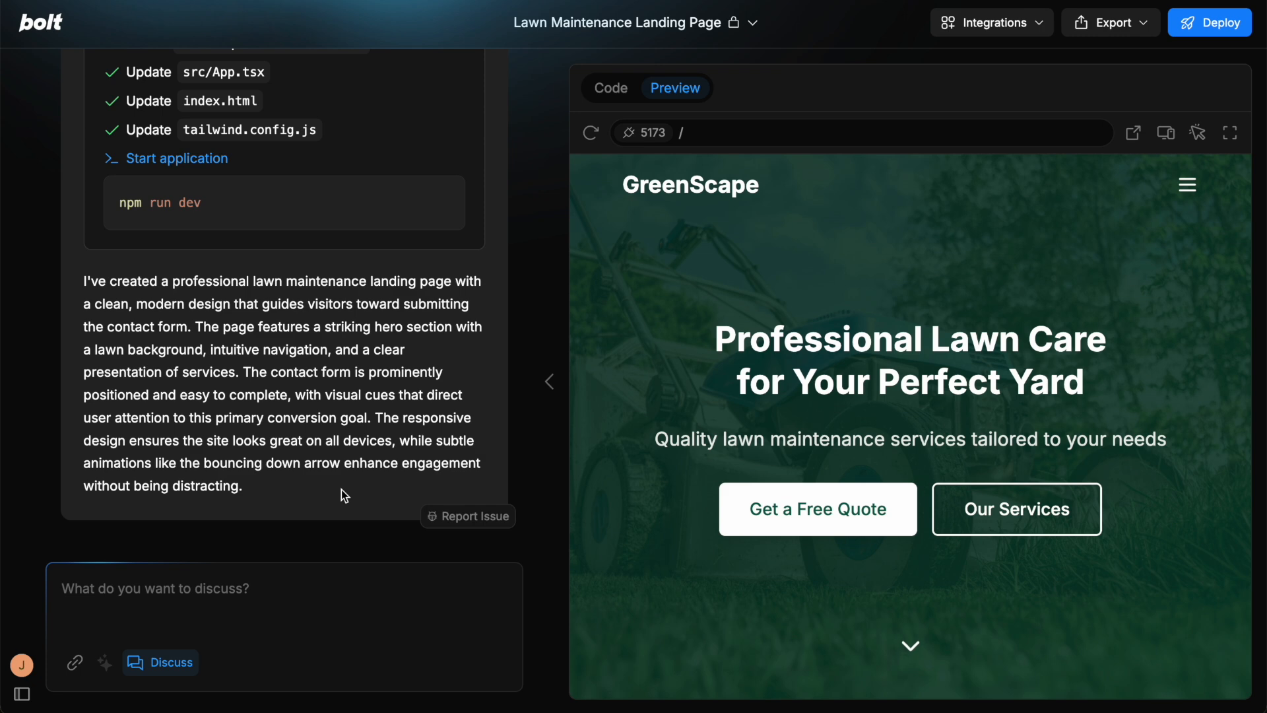
pyautogui.moveTo(173, 662)
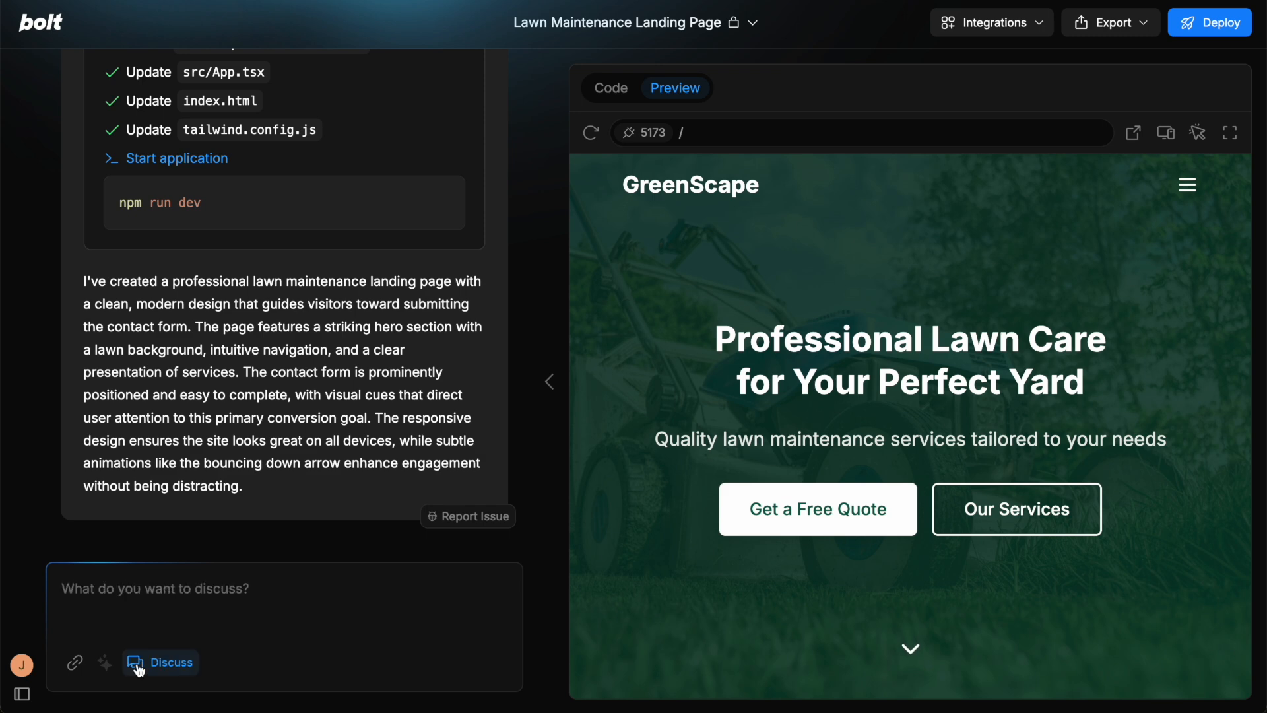
pyautogui.click(136, 662)
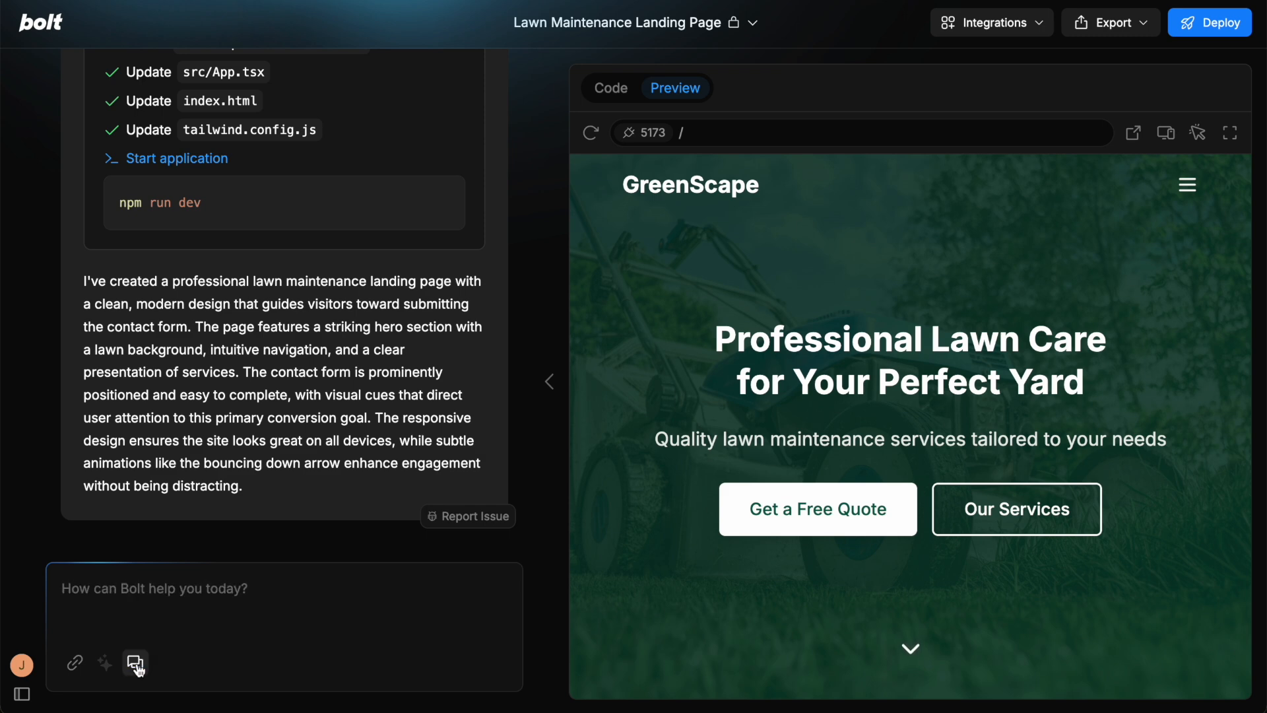
pyautogui.moveTo(75, 662)
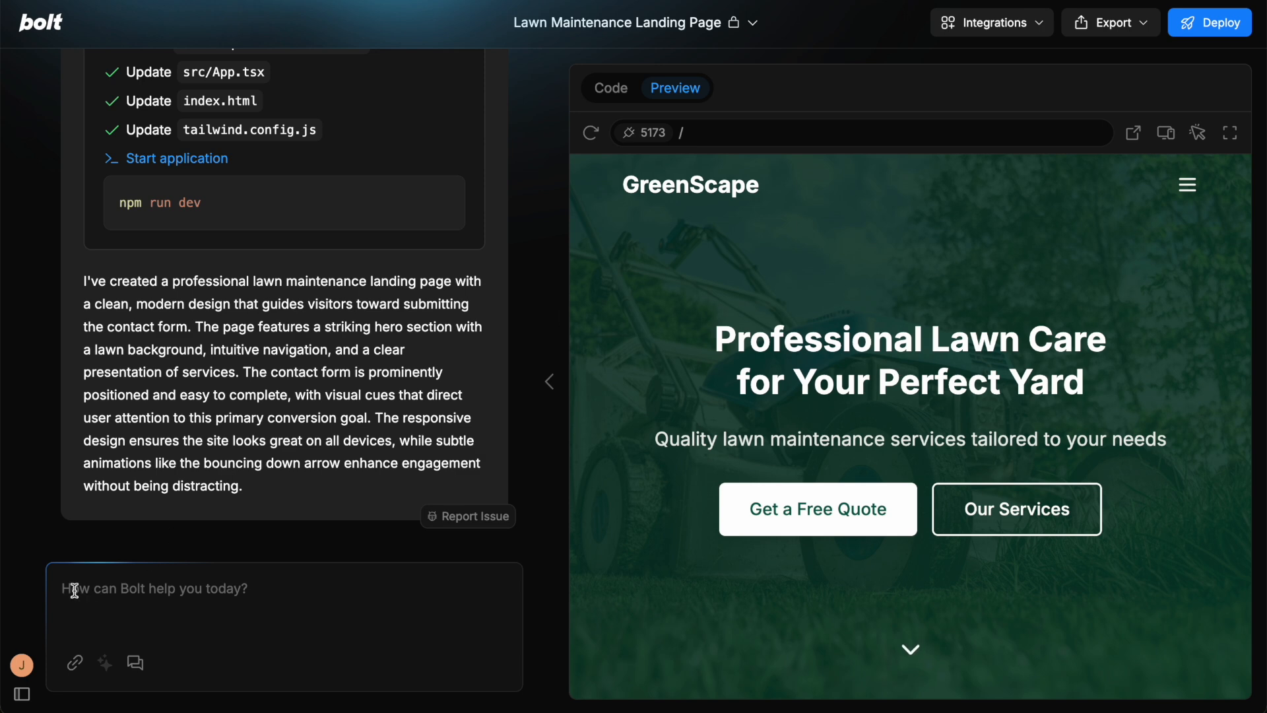
pyautogui.moveTo(1076, 458)
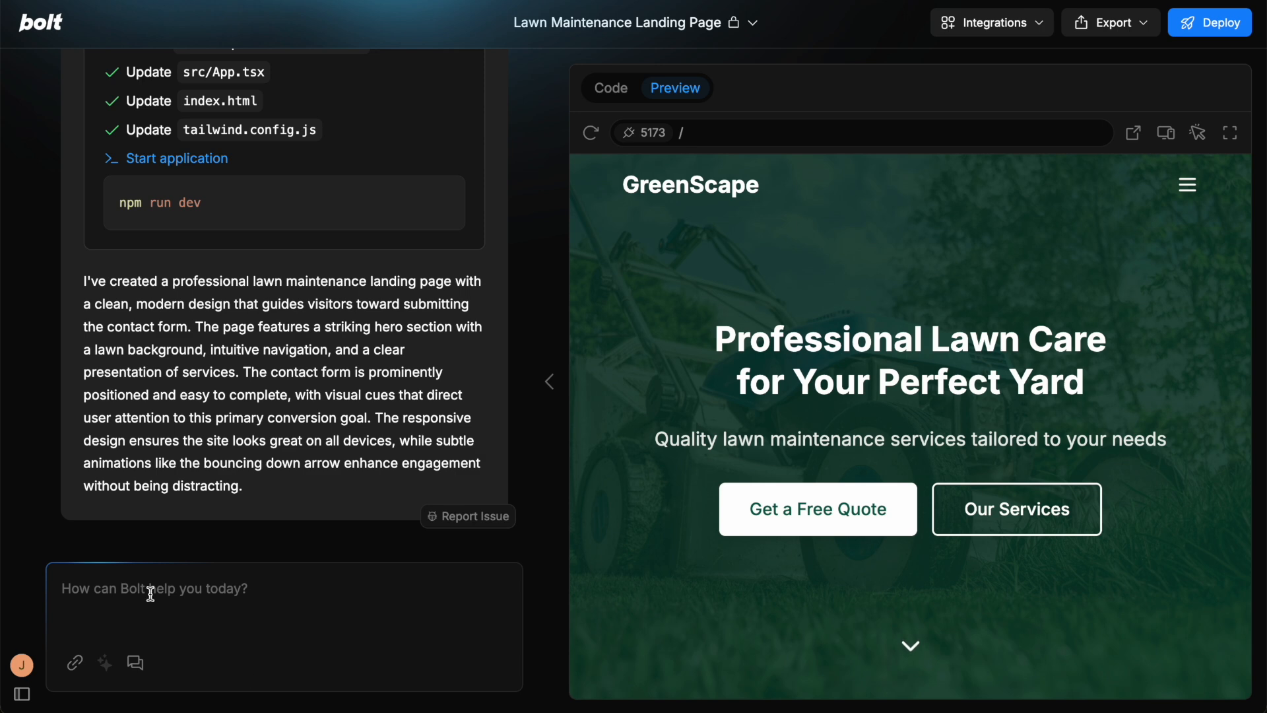
pyautogui.write('h')
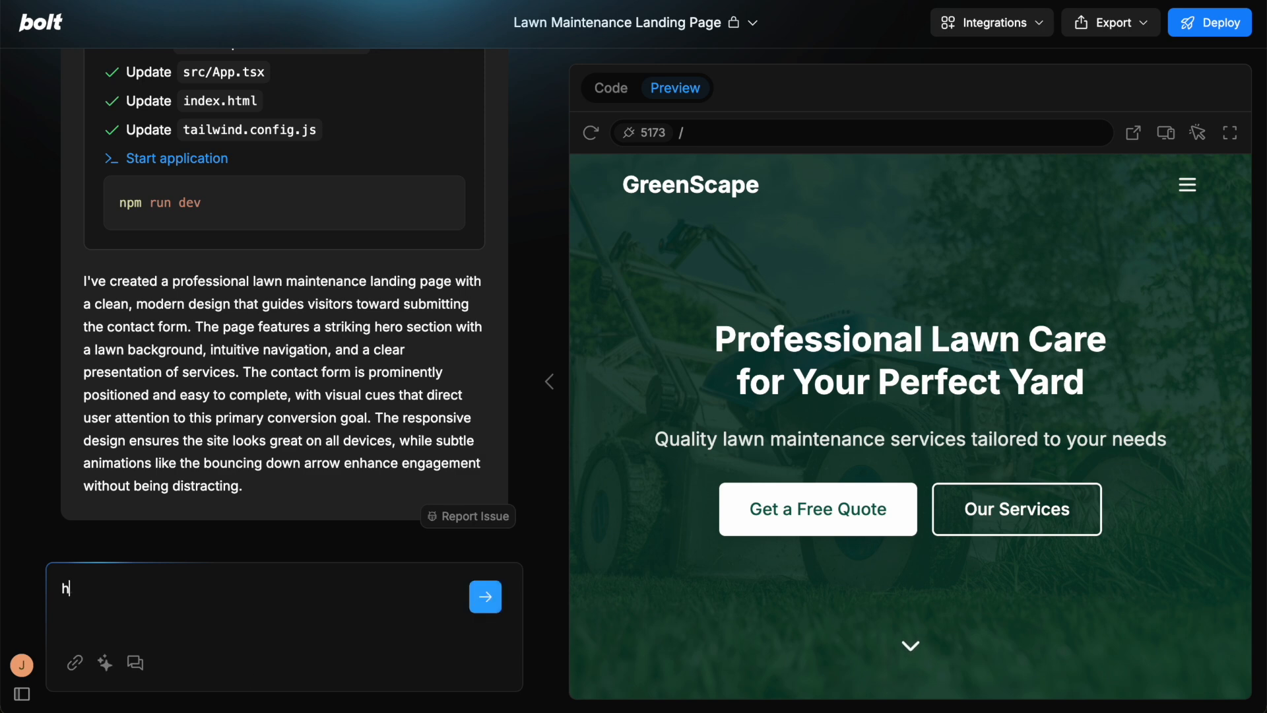
pyautogui.write('Change the design')
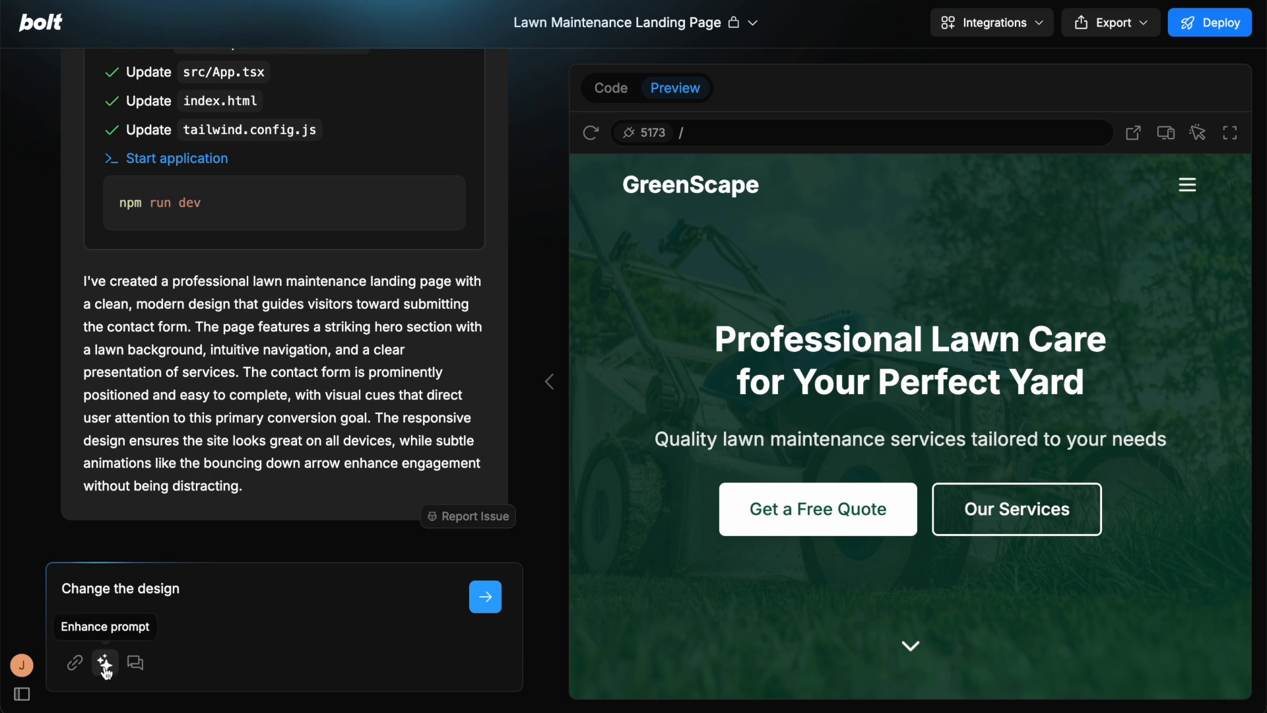
pyautogui.click(104, 662)
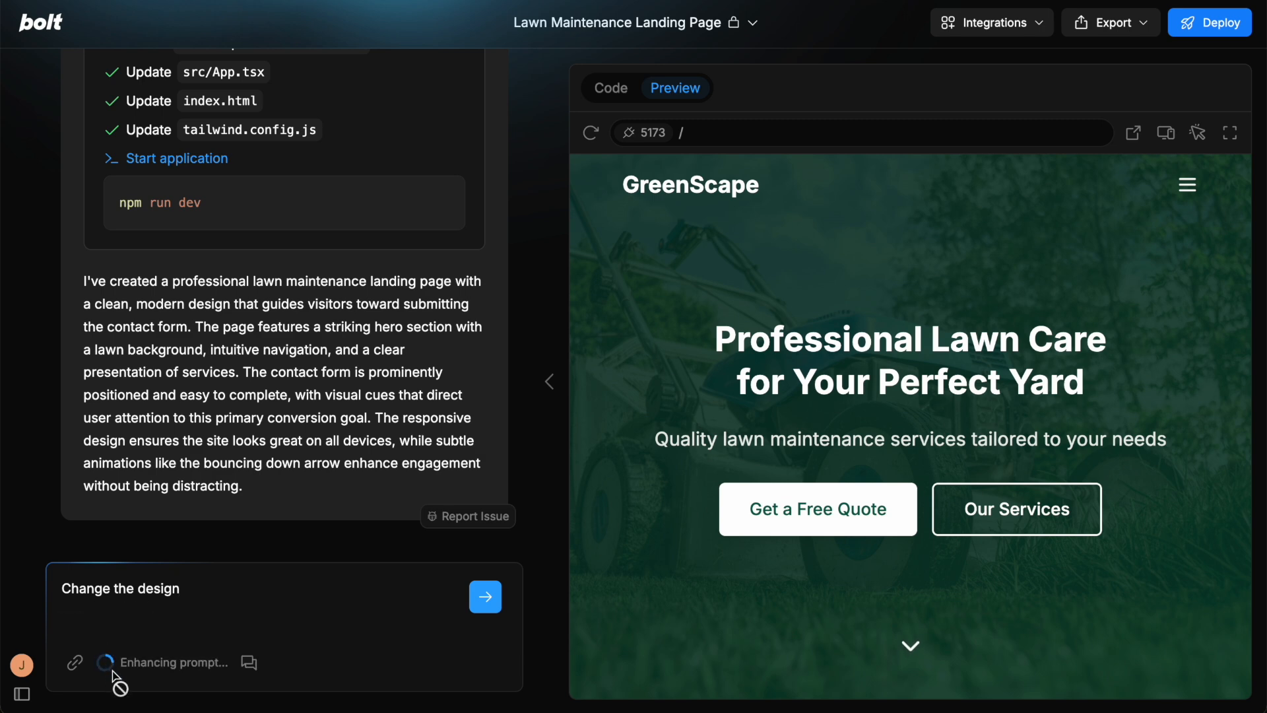
pyautogui.write('Create a new design for [specify what needs to be redesigned] that achieves the following objectives:')
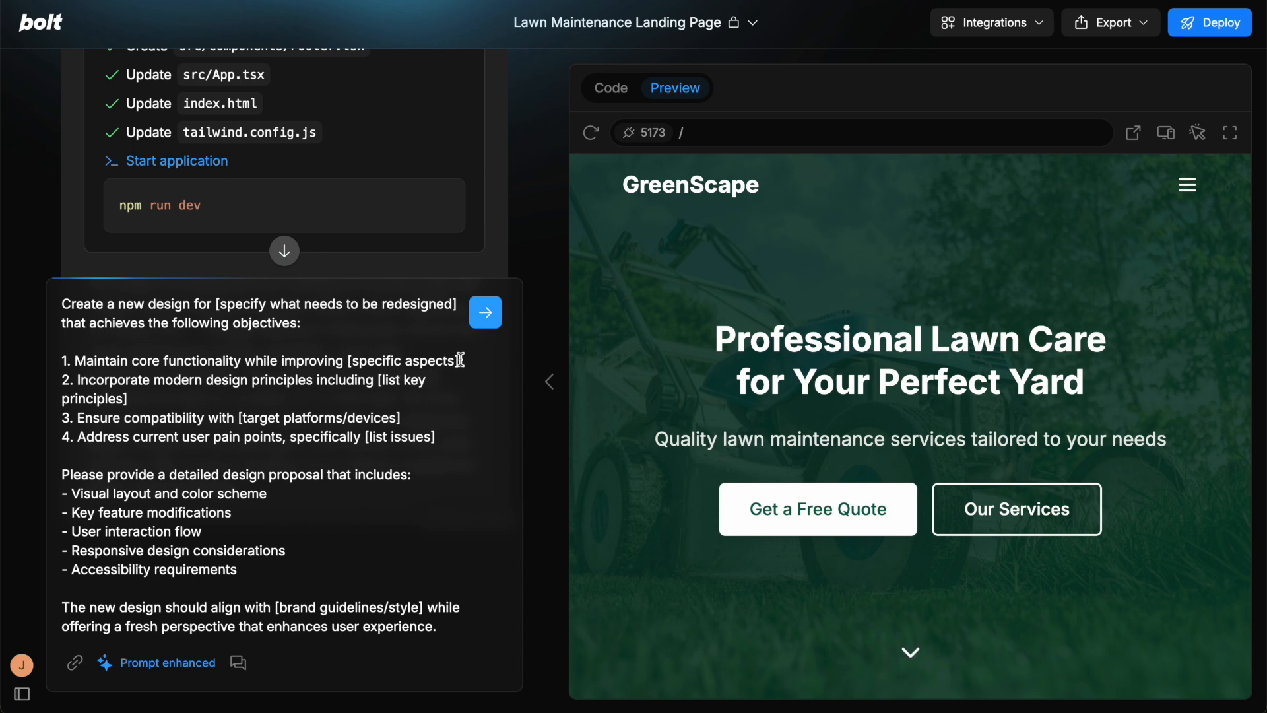
pyautogui.doubleClick(402, 360)
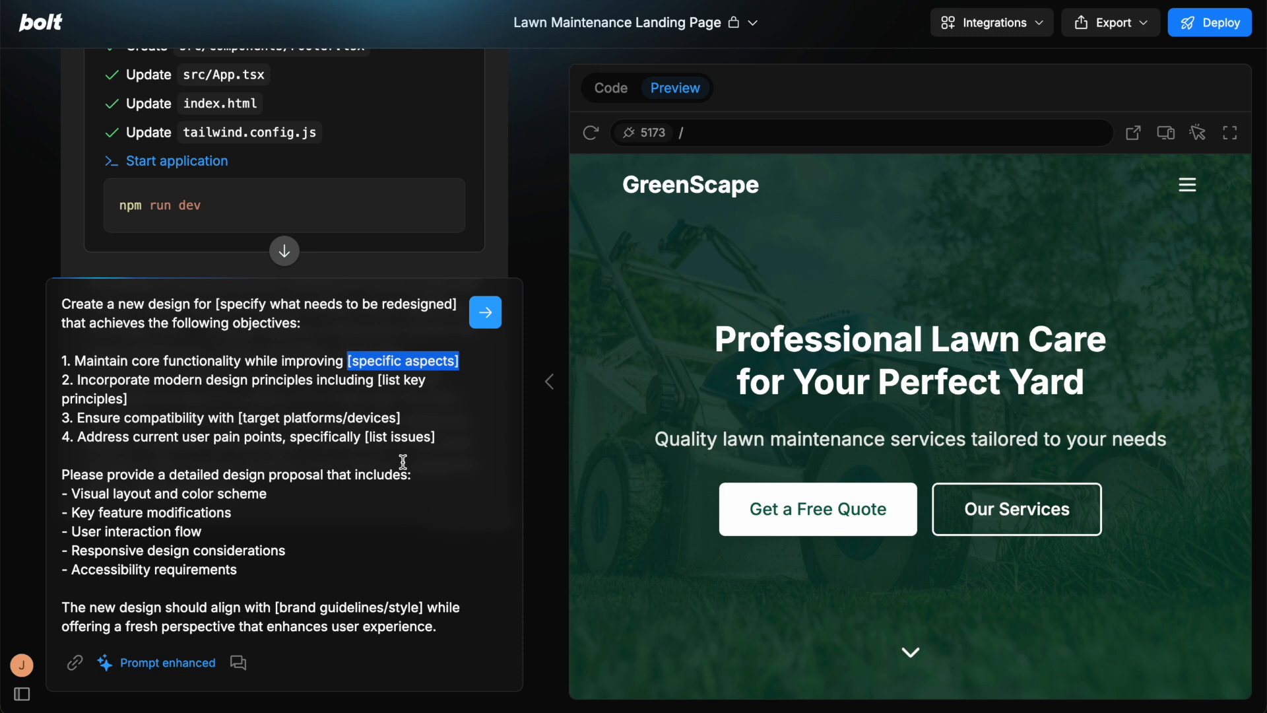
pyautogui.moveTo(417, 397)
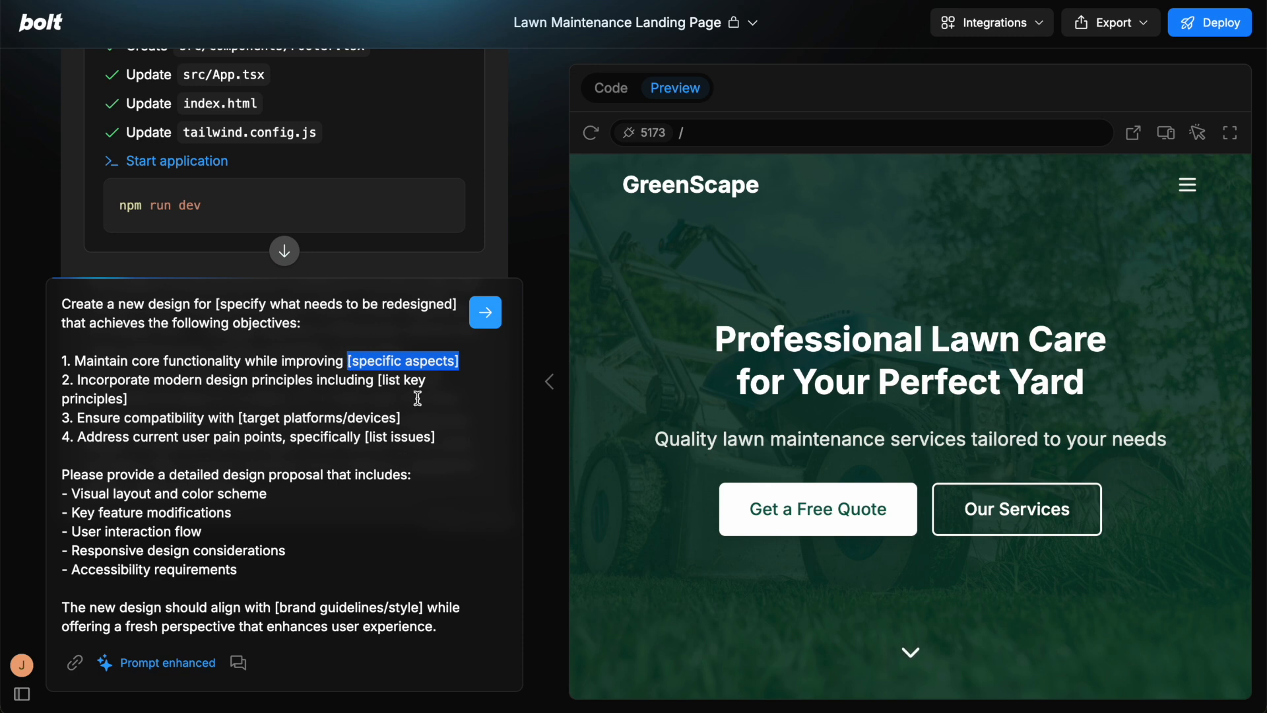
pyautogui.click(485, 313)
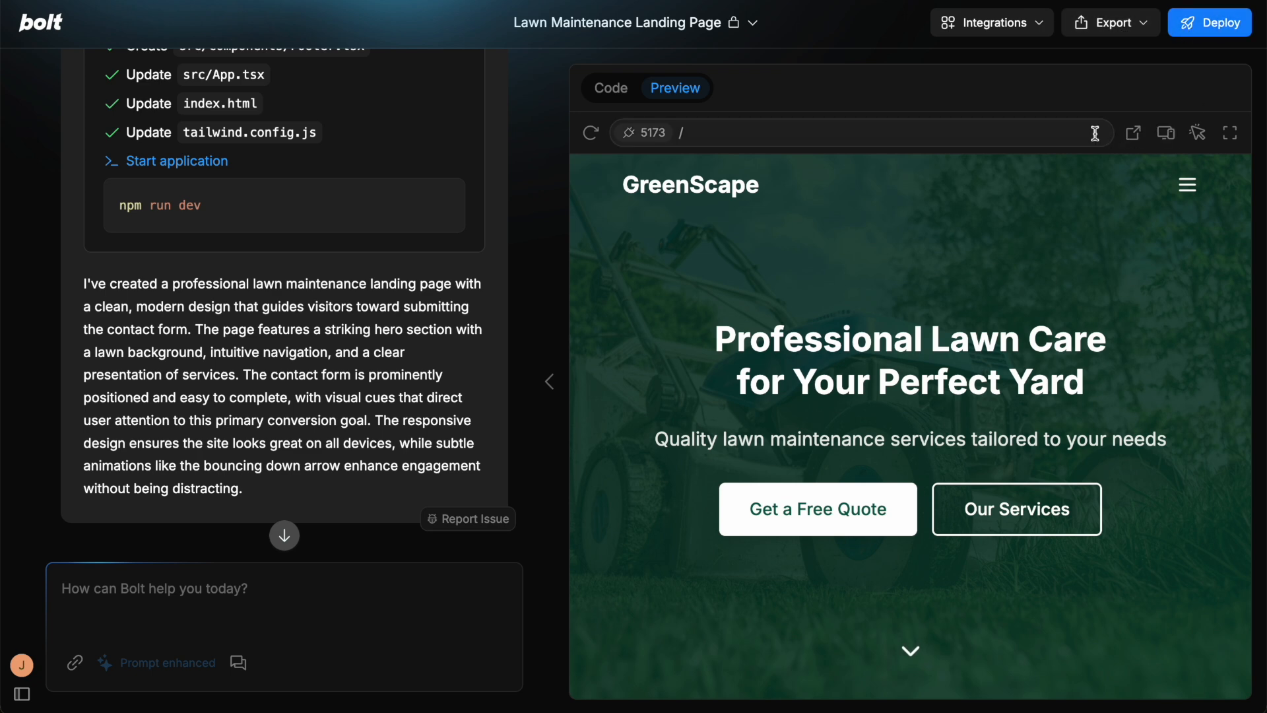
pyautogui.moveTo(899, 190)
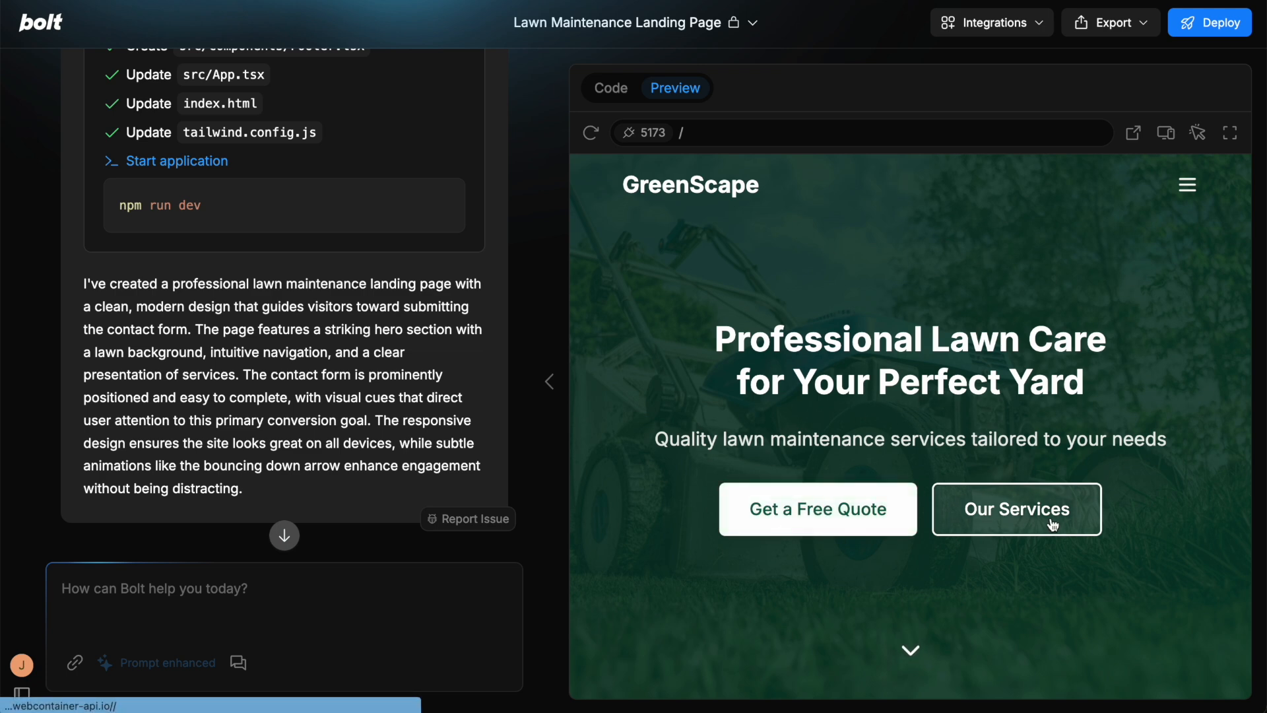
pyautogui.moveTo(615, 88)
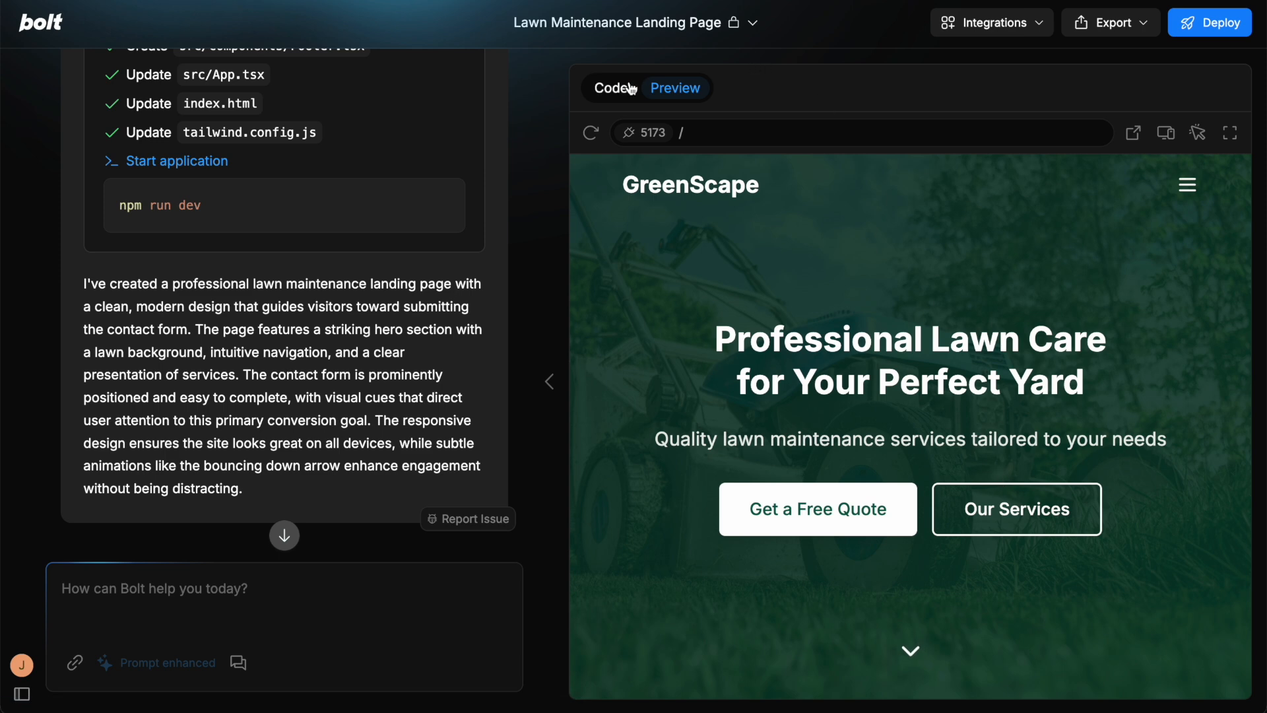
# Browse the project's component files and Tailwind config, then return to the GreenScape live preview
pyautogui.click(609, 87)
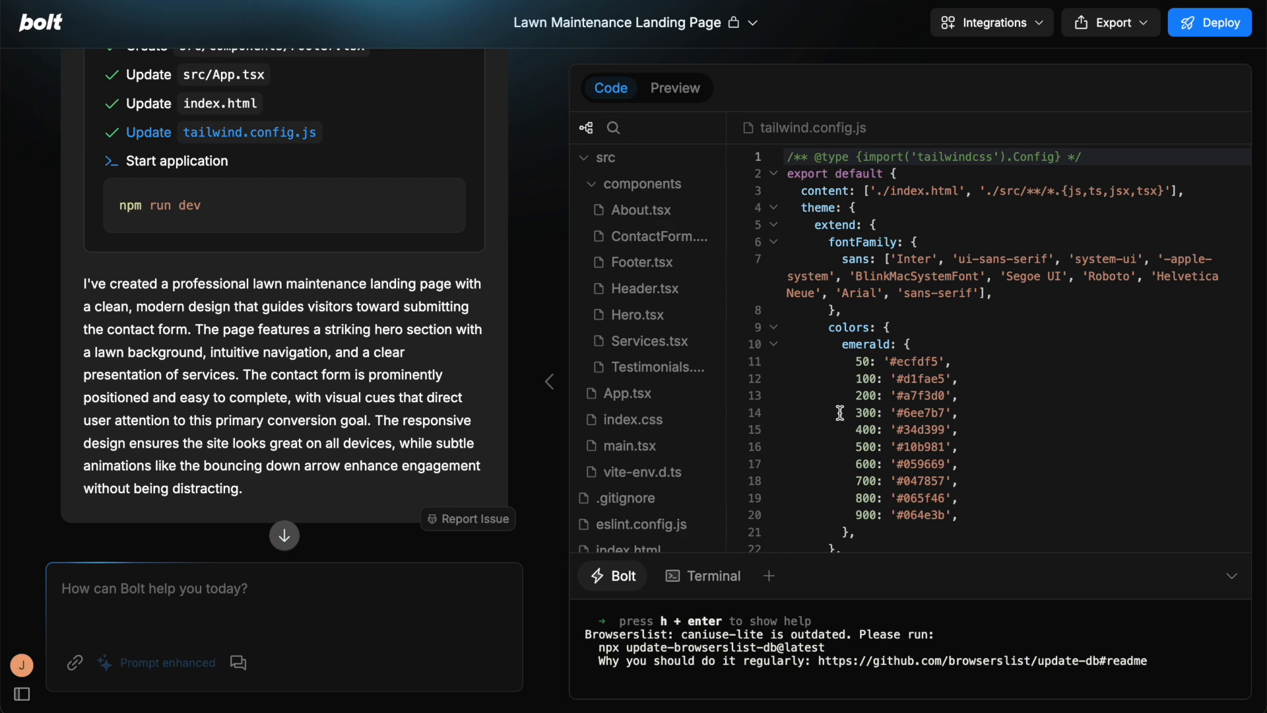
pyautogui.scroll(-3)
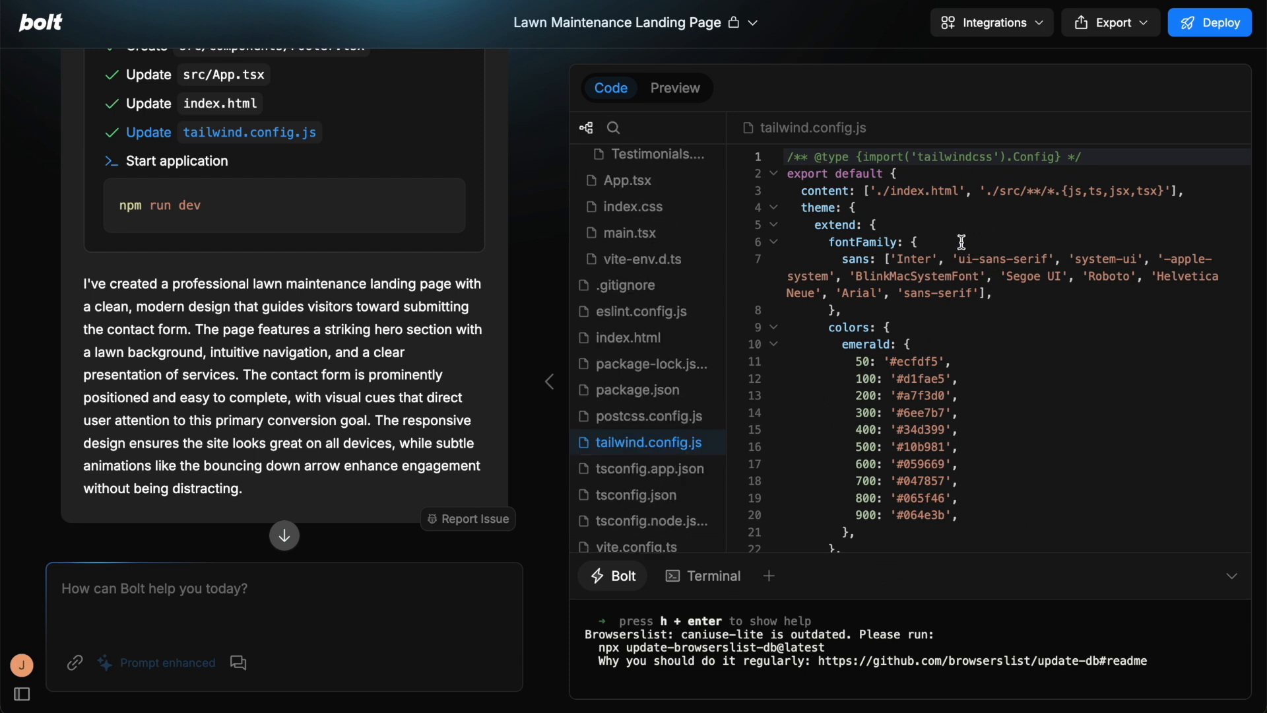
pyautogui.click(676, 88)
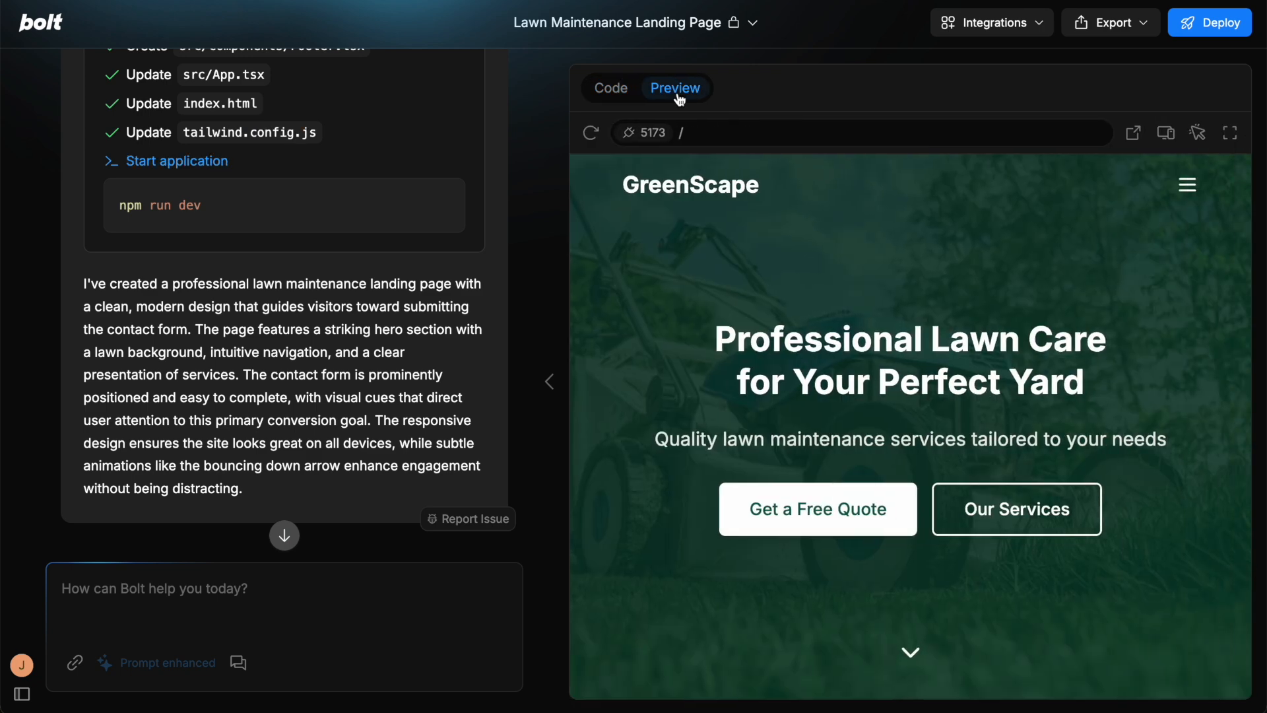
pyautogui.moveTo(1132, 133)
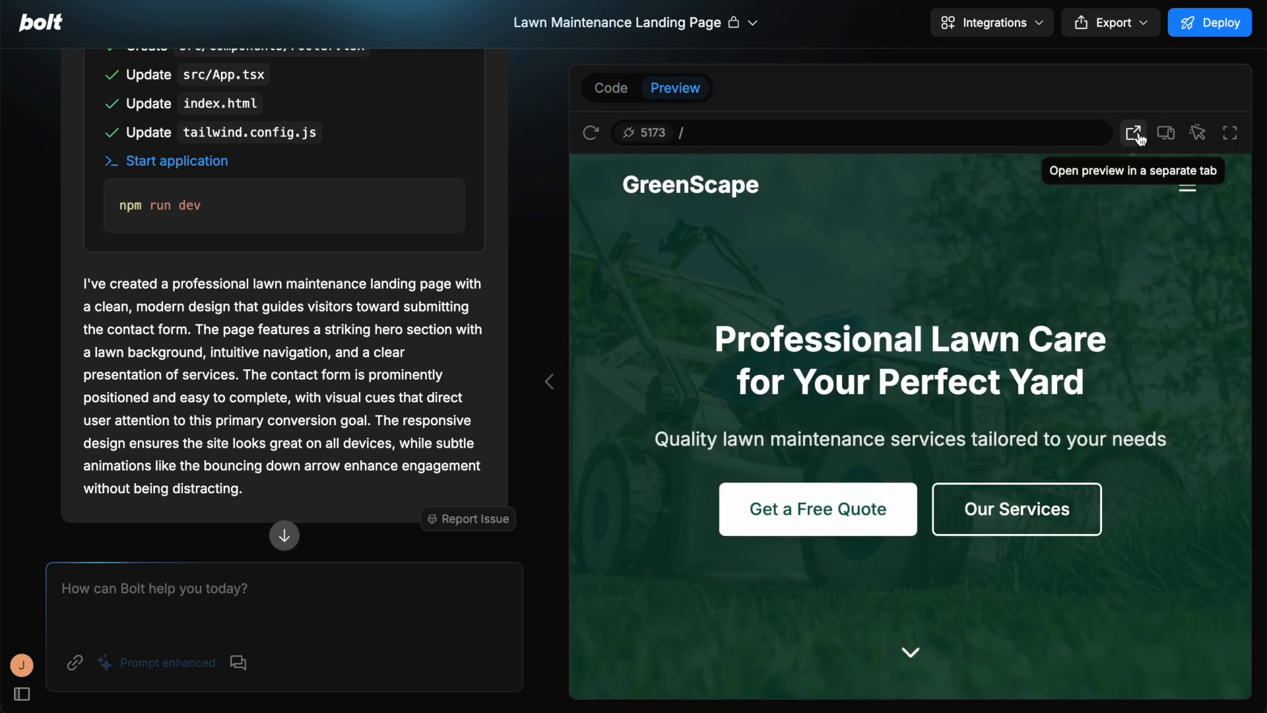
pyautogui.click(1132, 133)
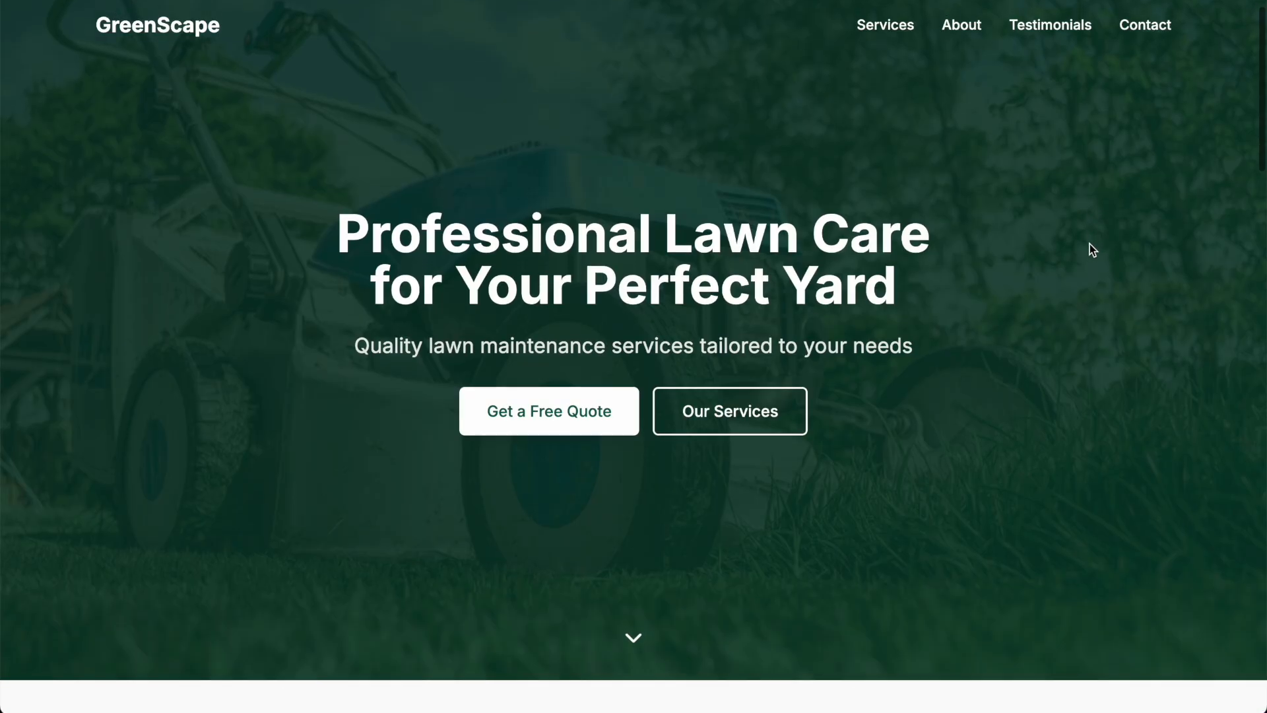
pyautogui.scroll(-3)
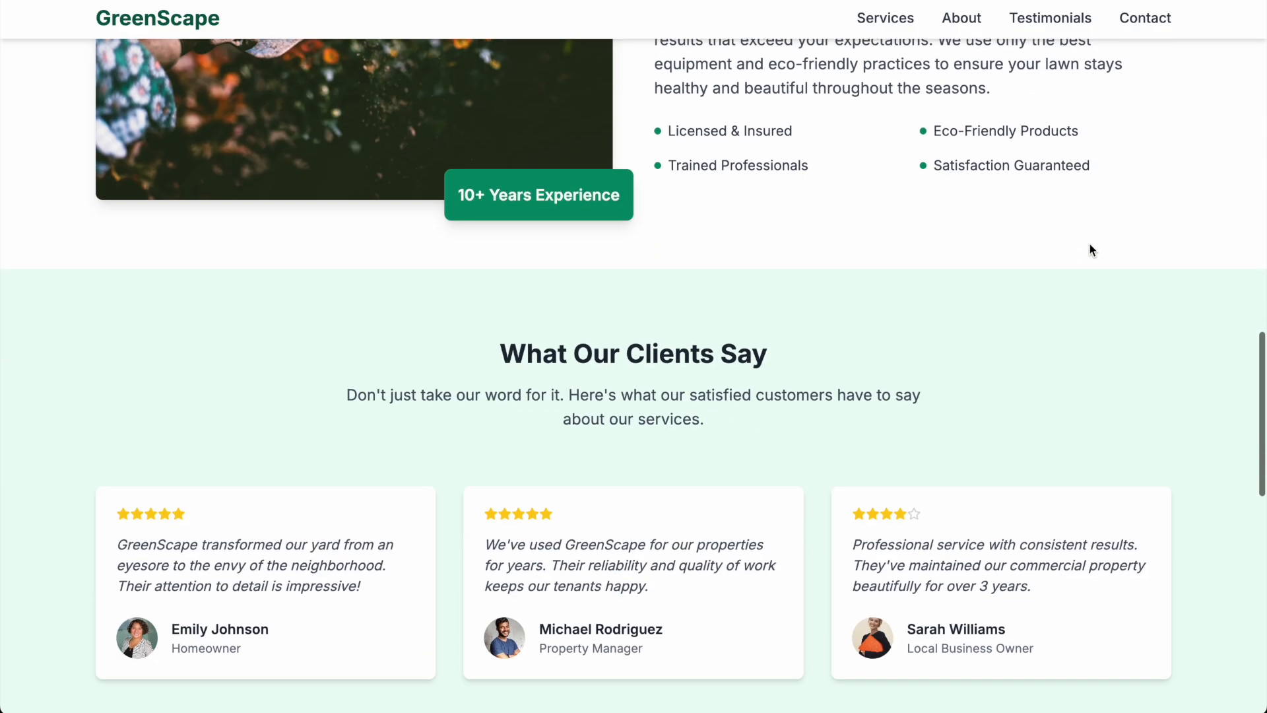
pyautogui.scroll(-3)
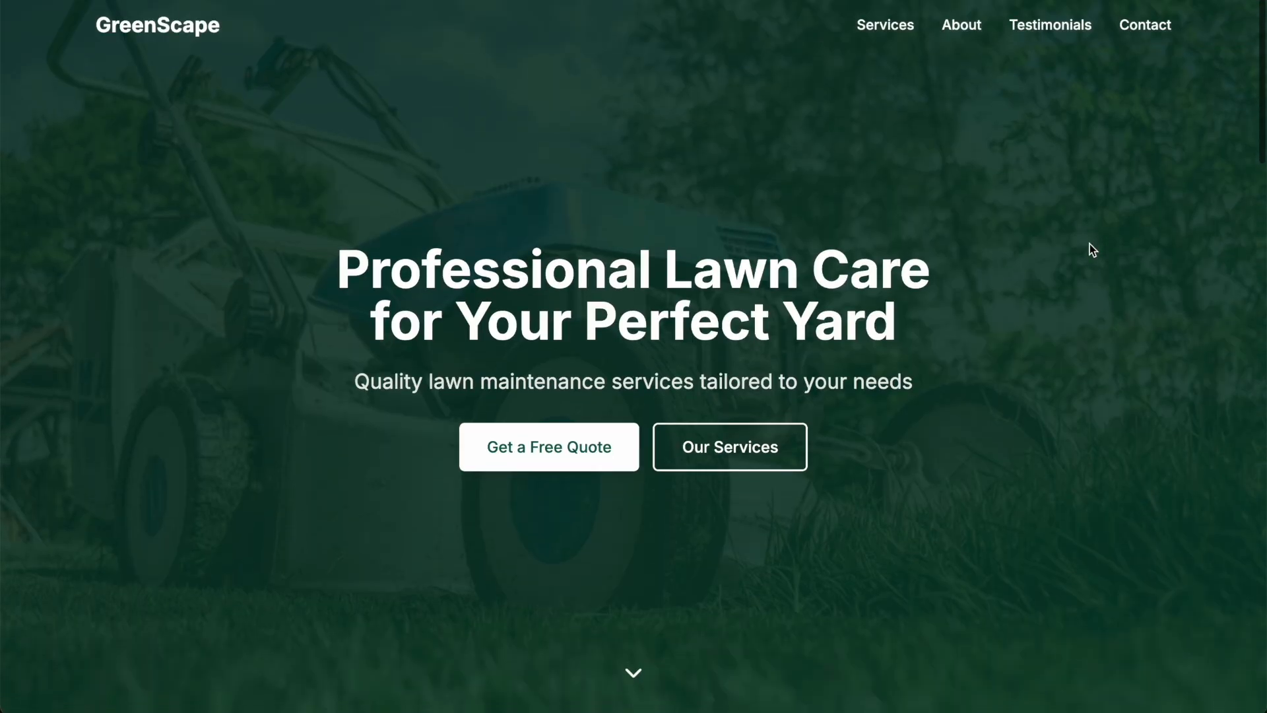
pyautogui.click(960, 25)
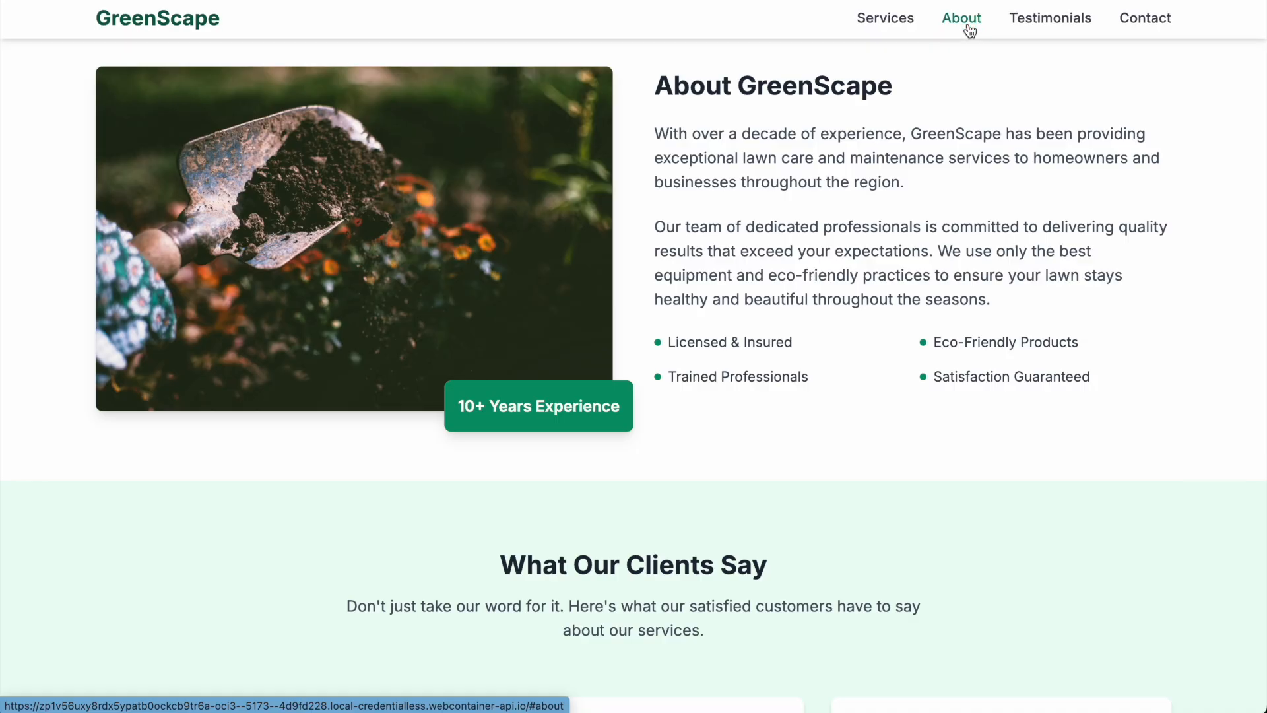
pyautogui.click(1144, 17)
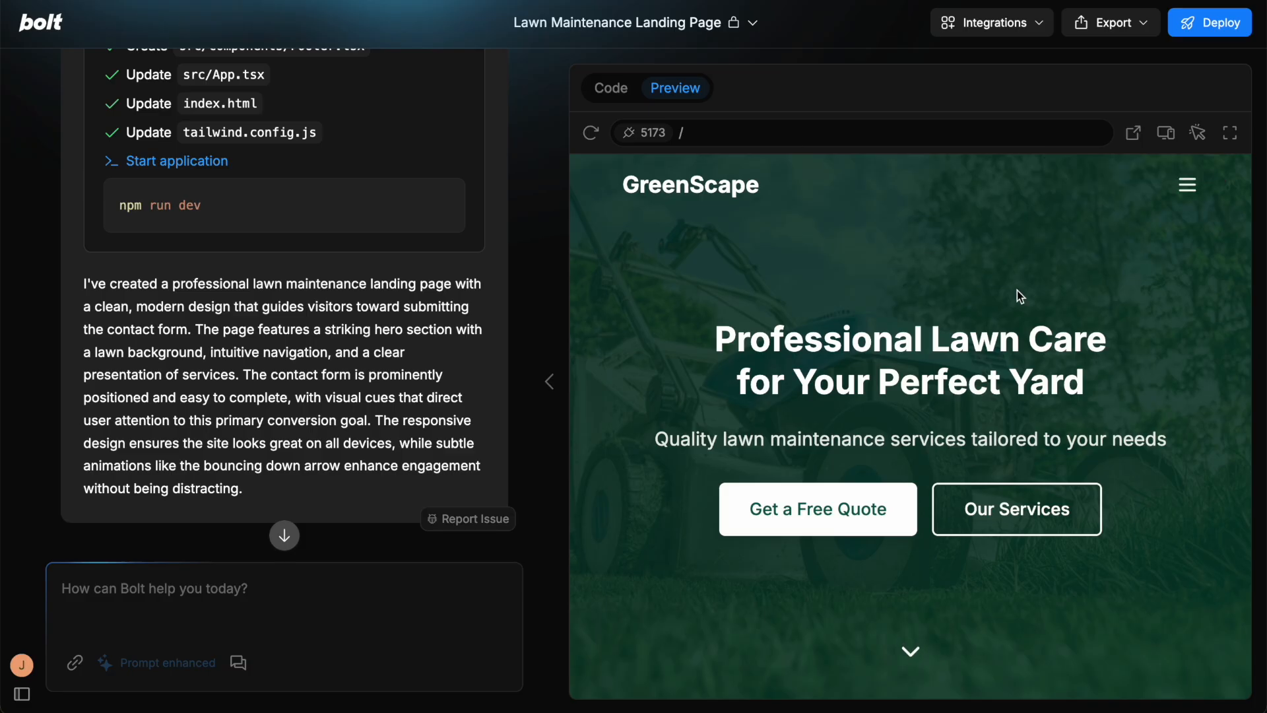
pyautogui.click(1165, 133)
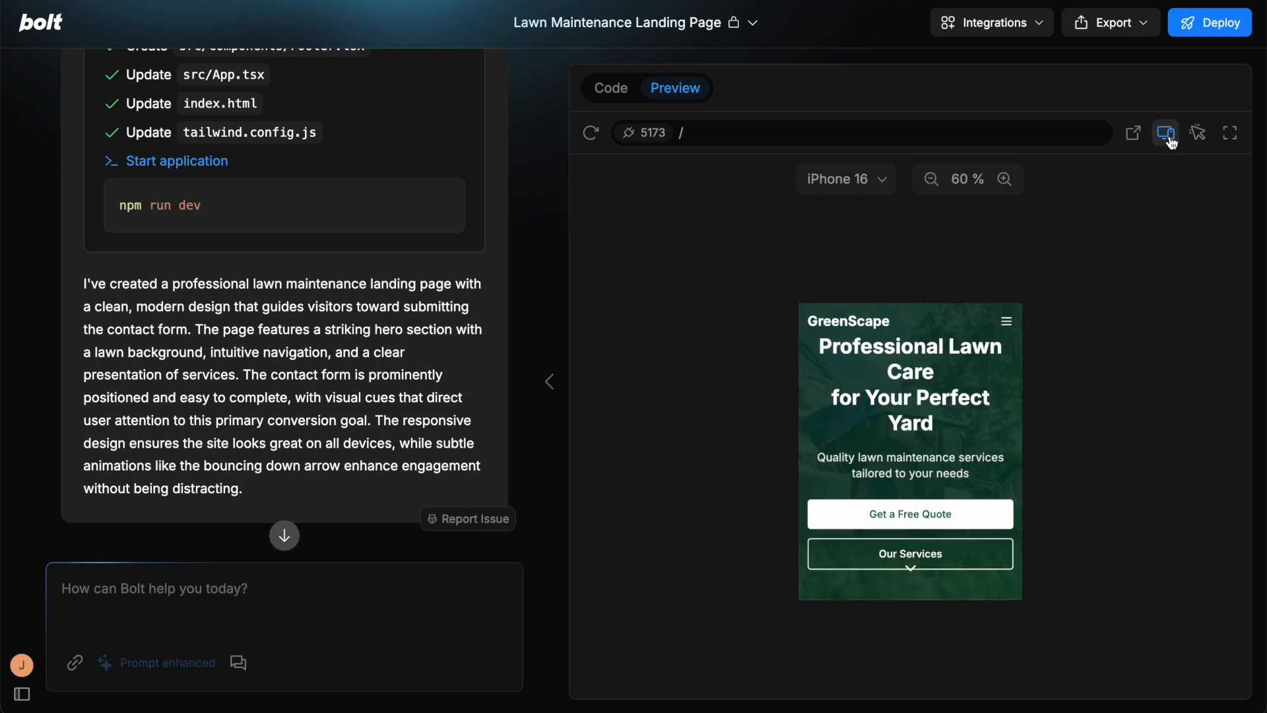
pyautogui.click(840, 179)
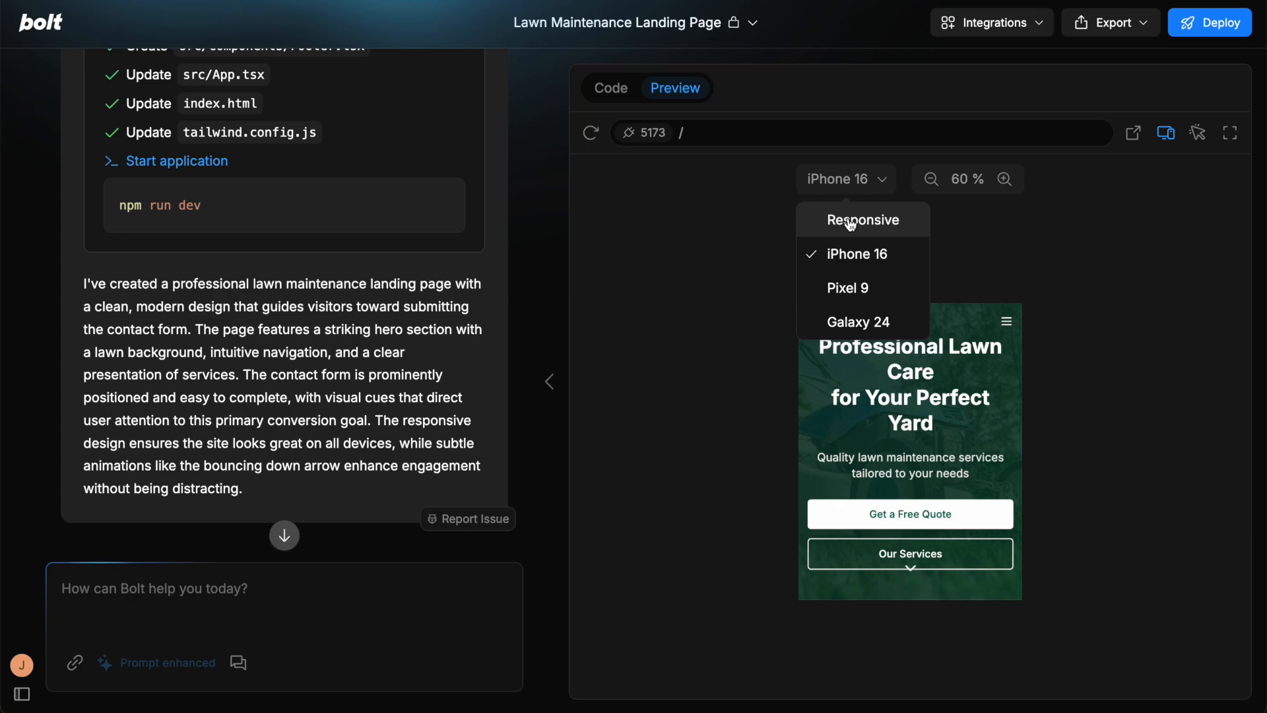
pyautogui.click(1228, 133)
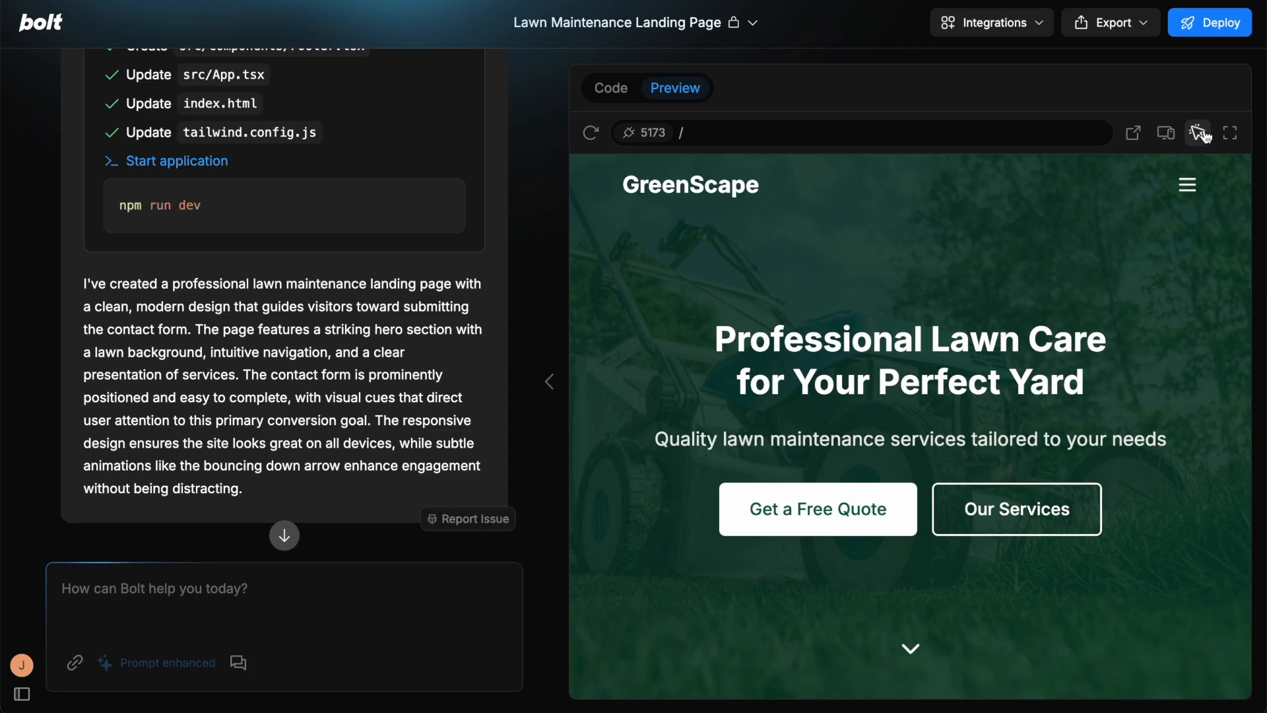
pyautogui.moveTo(1198, 133)
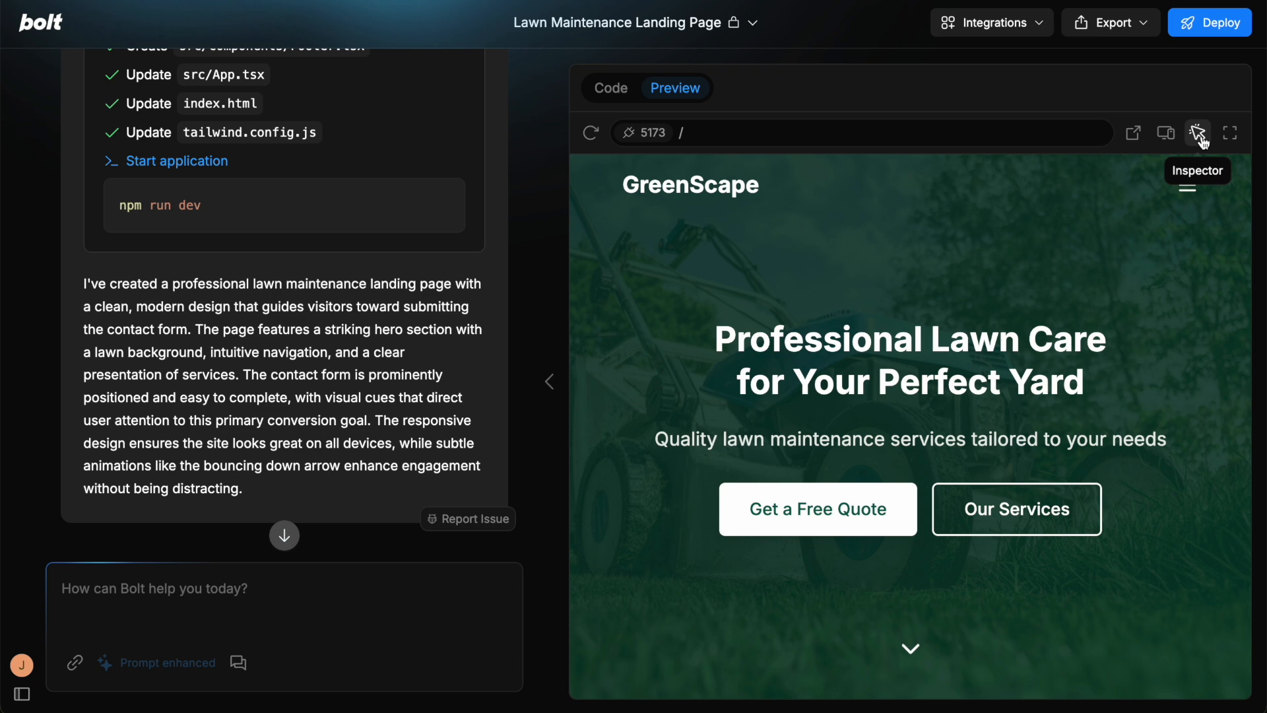
pyautogui.click(1197, 132)
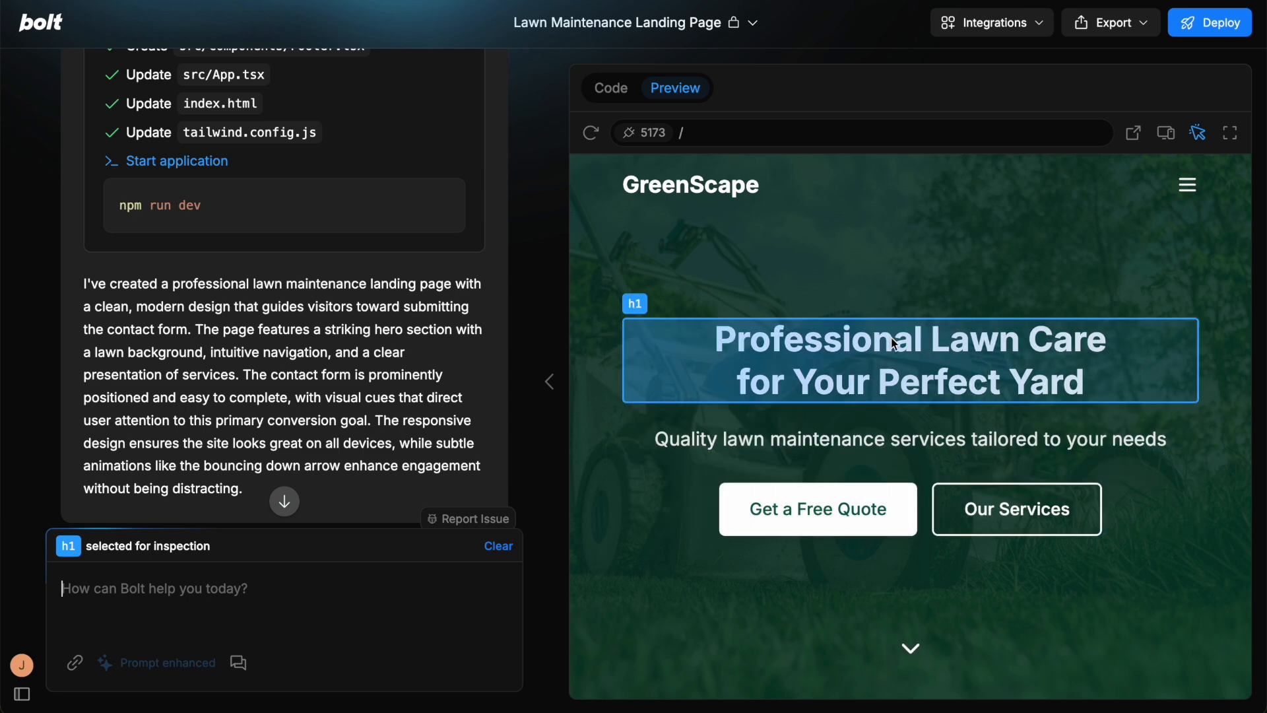
pyautogui.moveTo(642, 309)
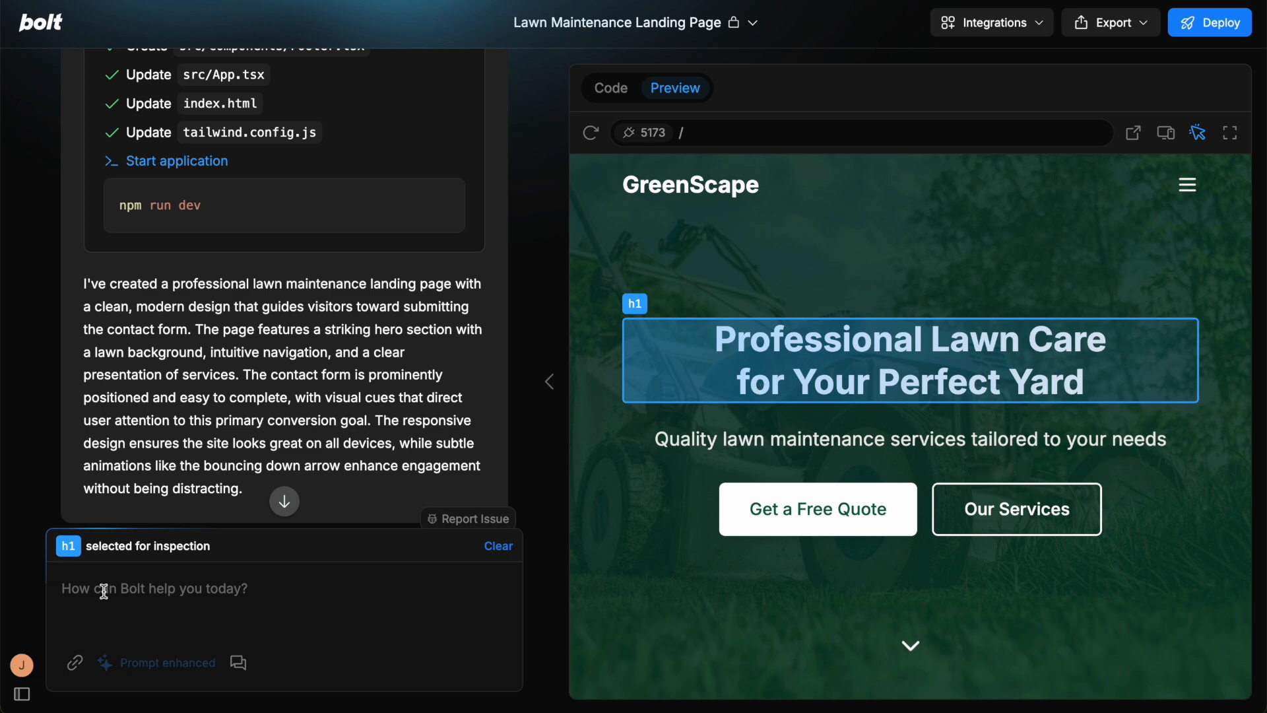
pyautogui.moveTo(115, 551)
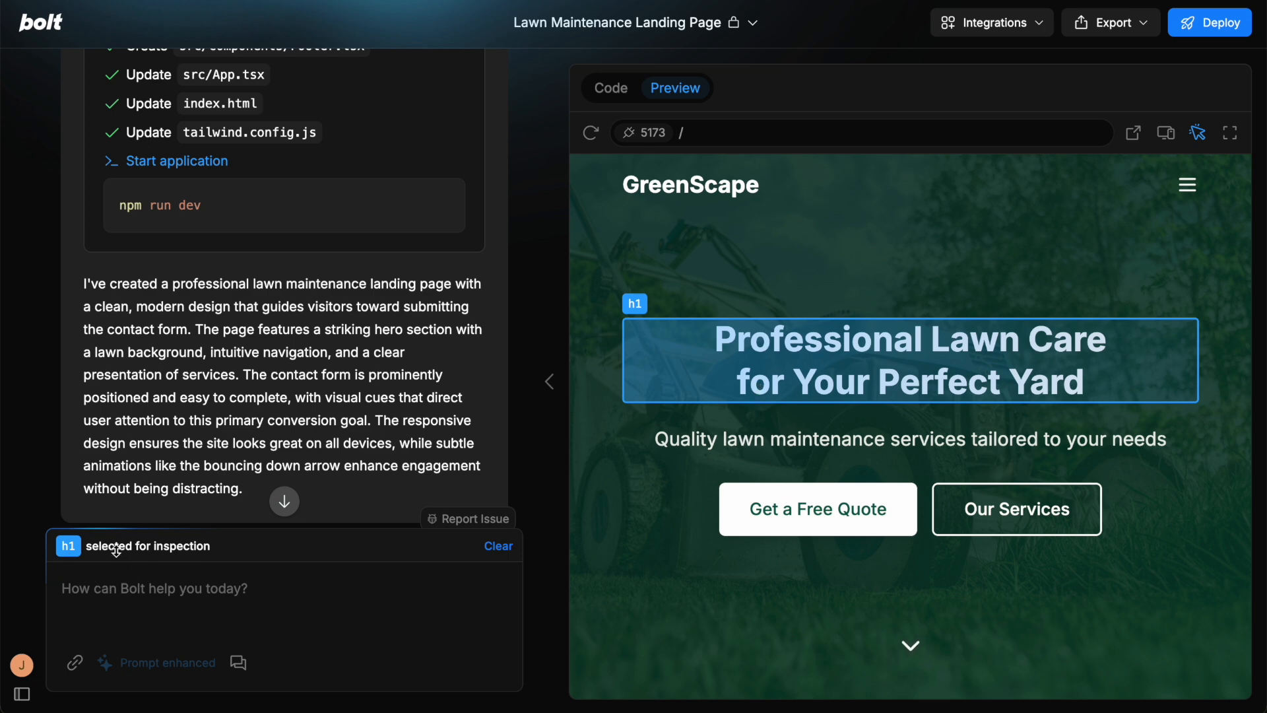
pyautogui.scroll(-3)
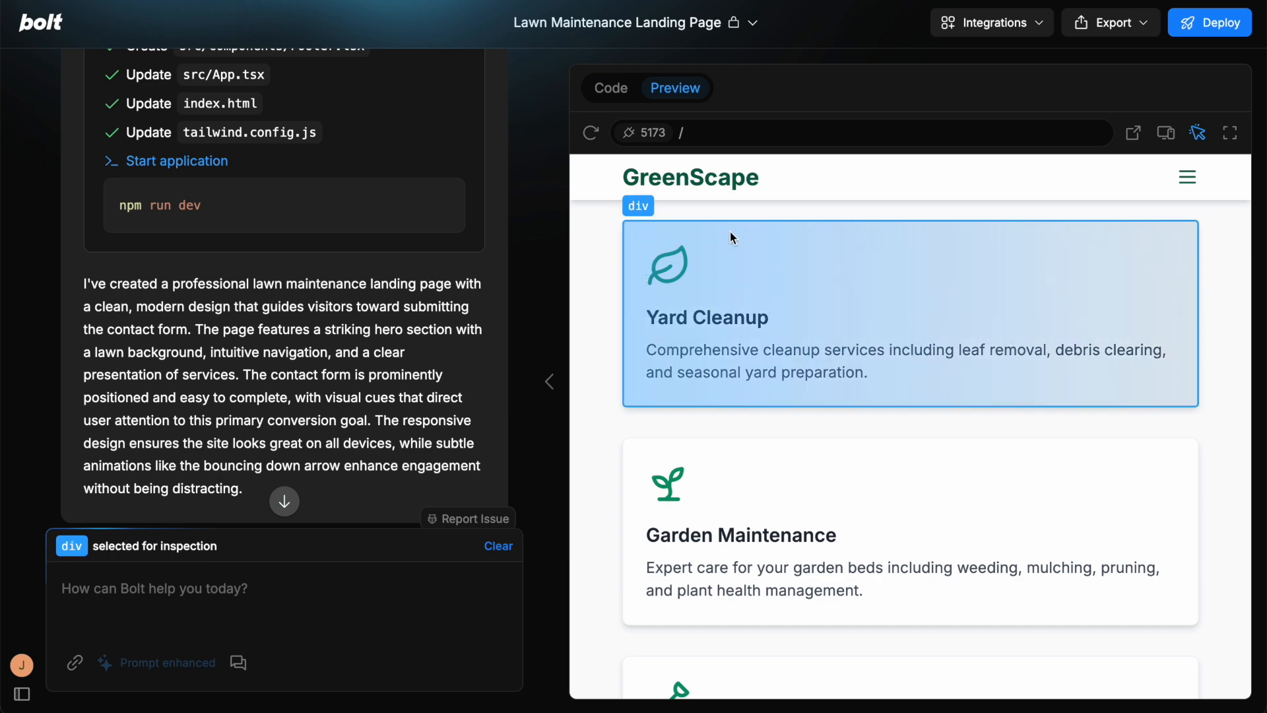
pyautogui.scroll(3)
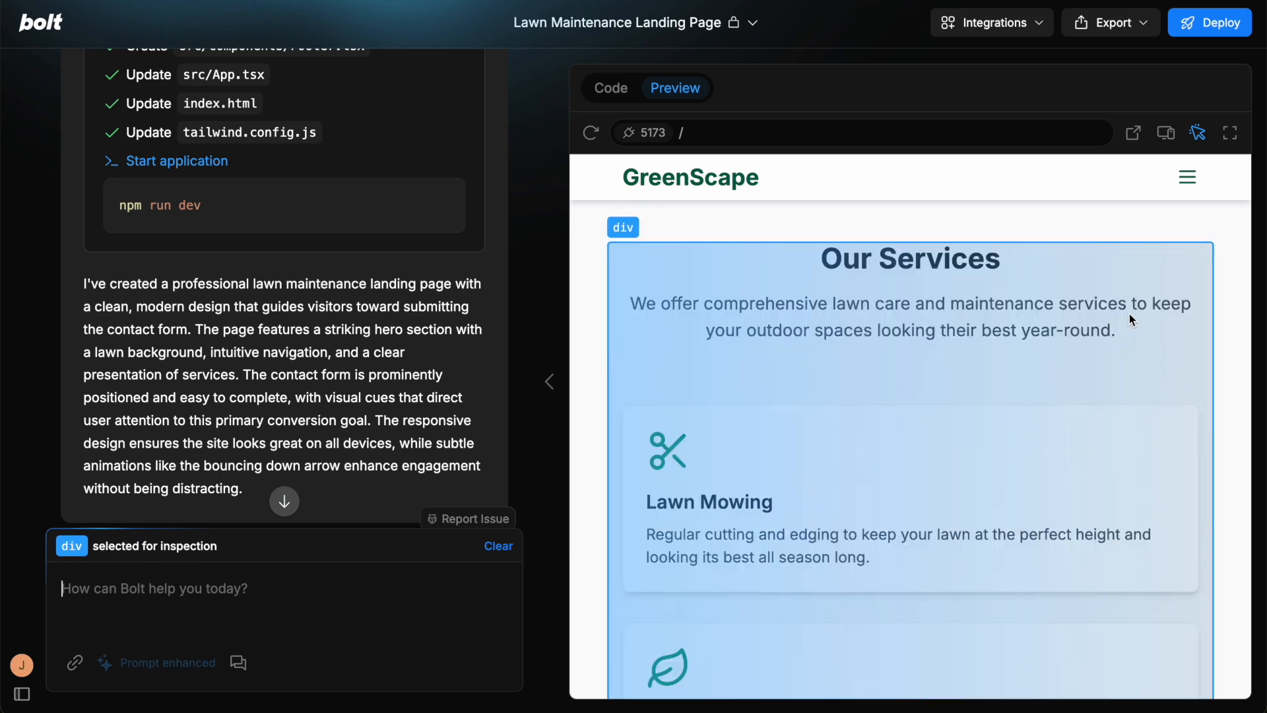
pyautogui.scroll(-3)
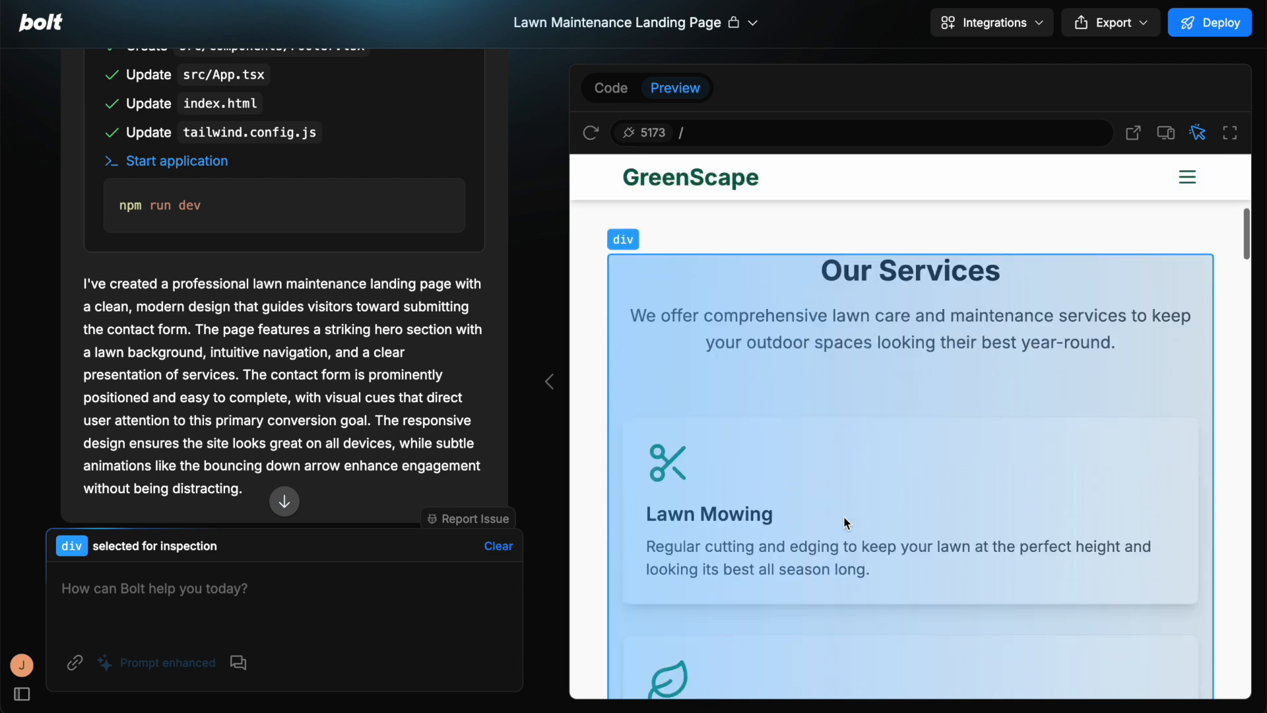
pyautogui.moveTo(73, 662)
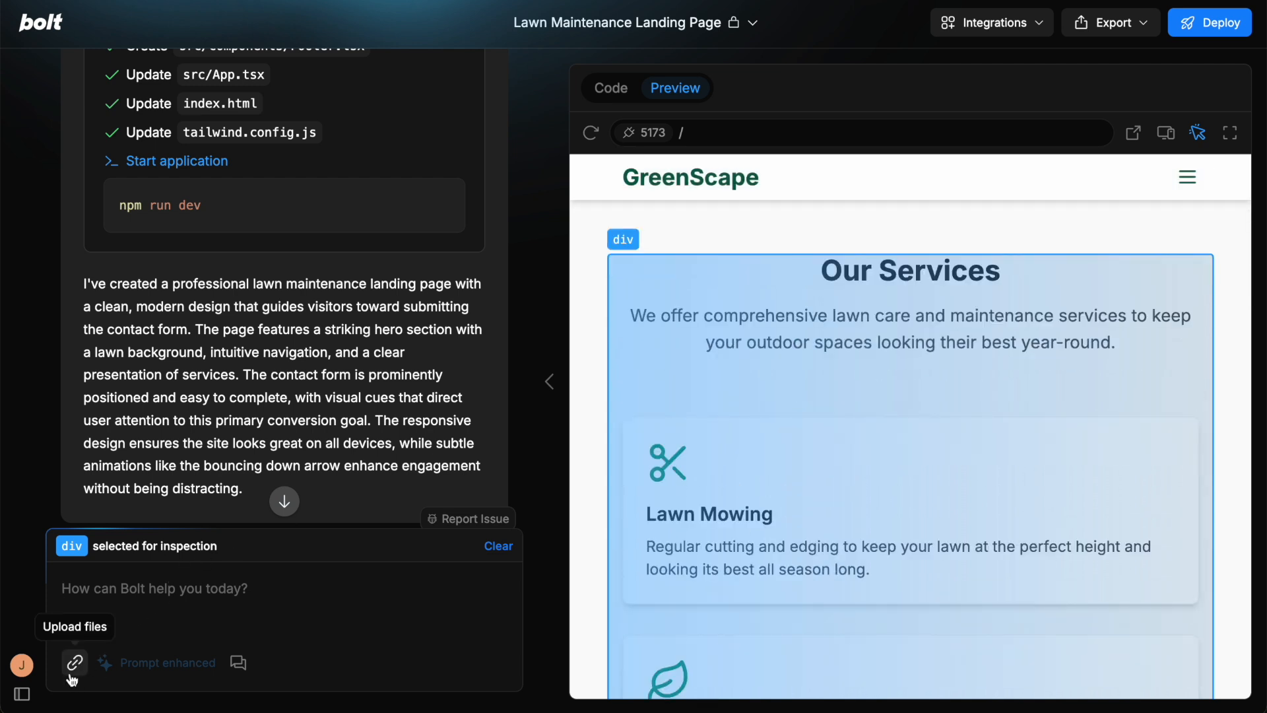
pyautogui.moveTo(986, 461)
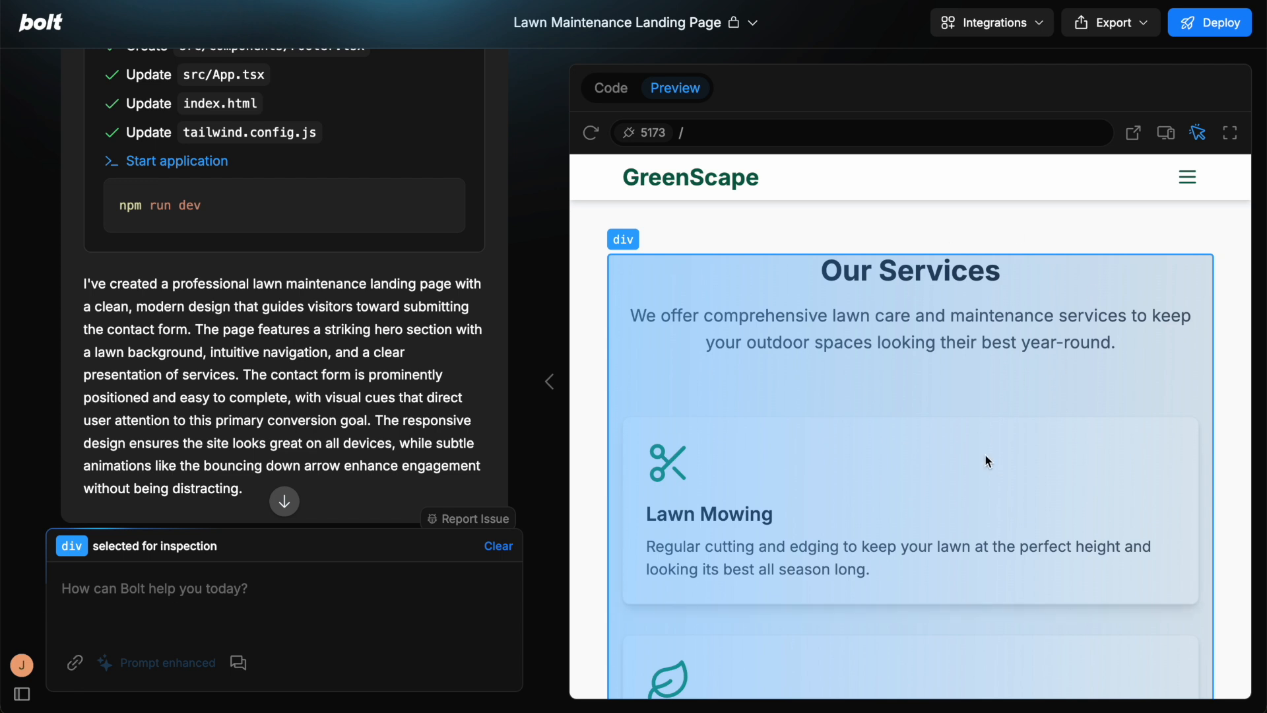
pyautogui.moveTo(1014, 466)
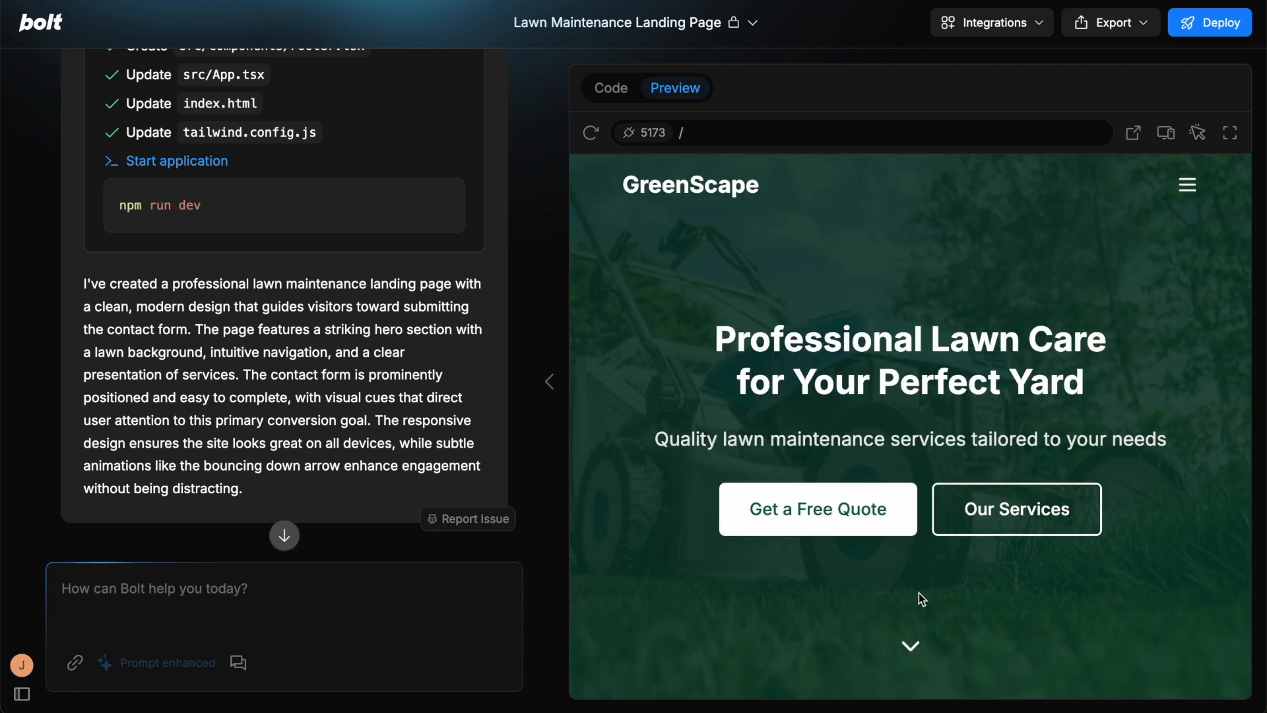
pyautogui.moveTo(899, 349)
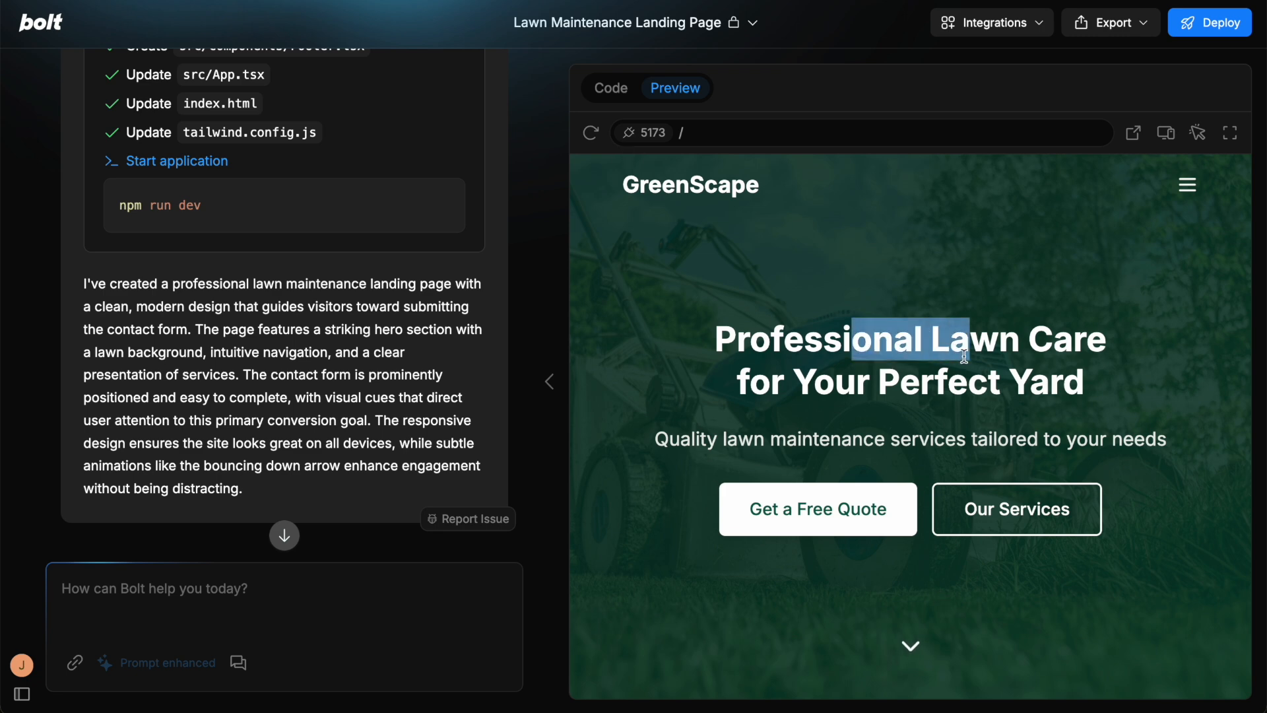
# Change the Hero.tsx h1 text to 'Exceptional Lawn Care' and view it in the preview
pyautogui.click(609, 88)
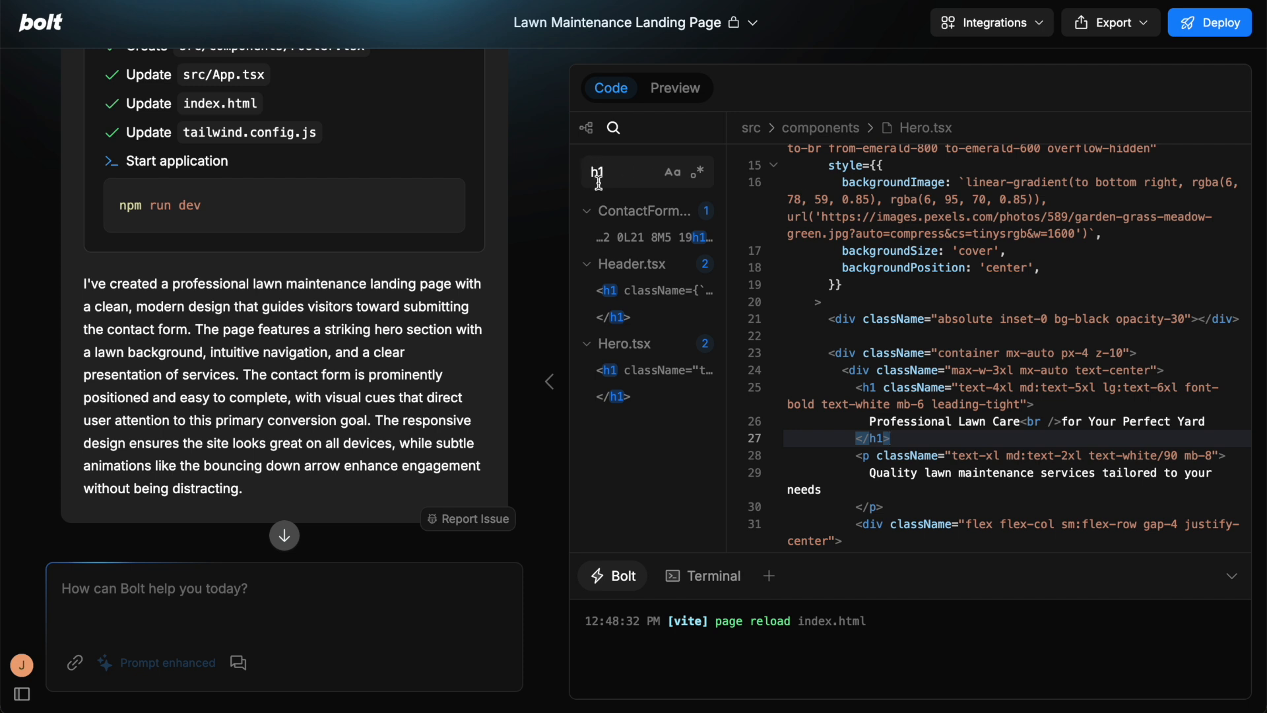
pyautogui.moveTo(1021, 425)
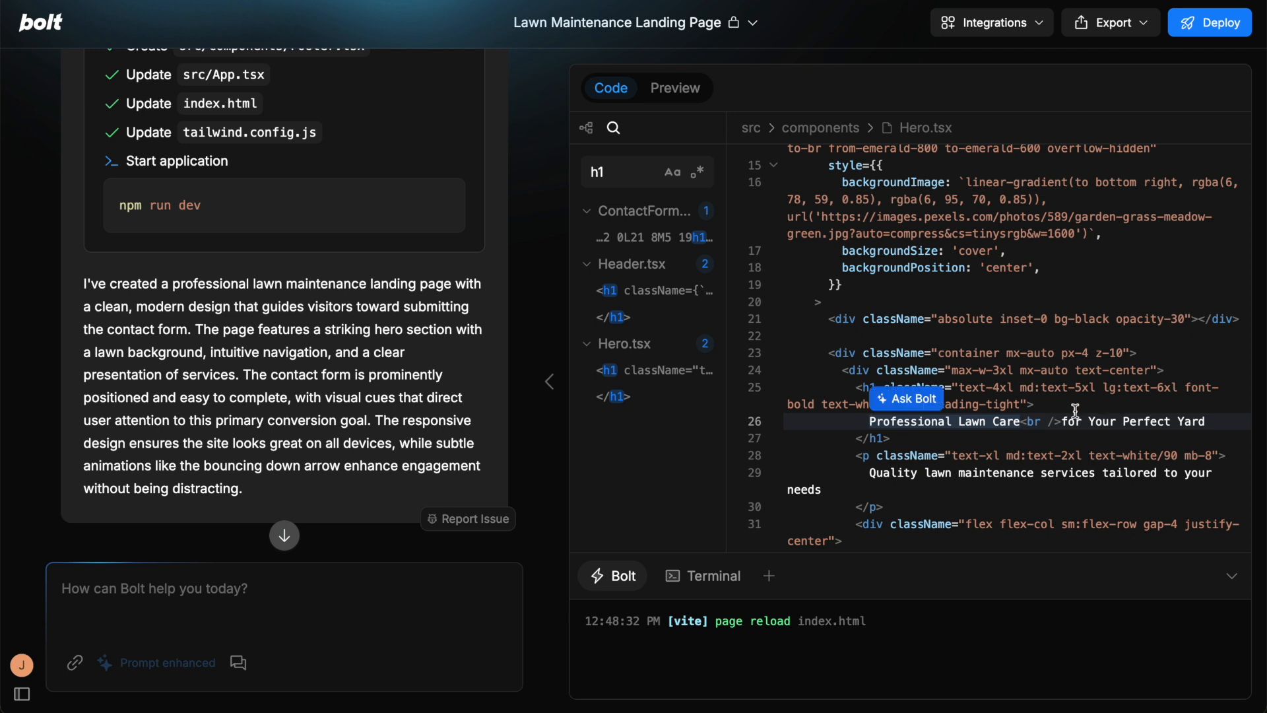
pyautogui.moveTo(146, 591)
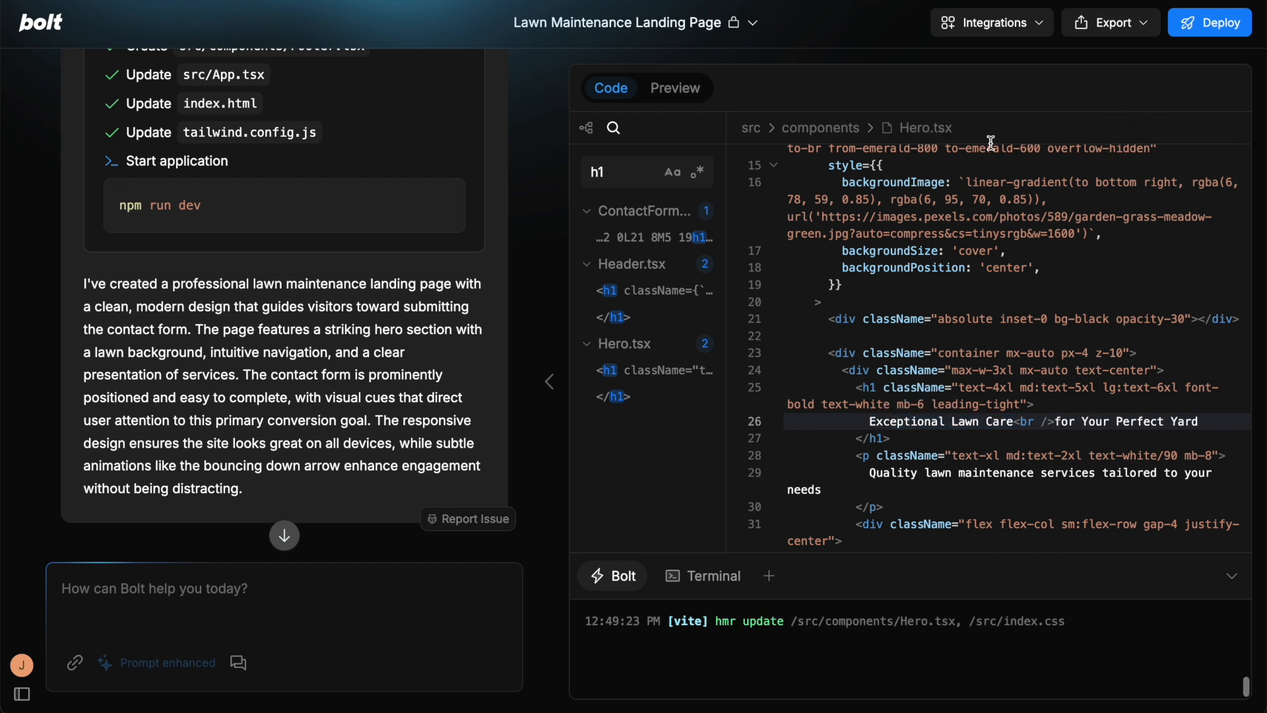
pyautogui.click(675, 88)
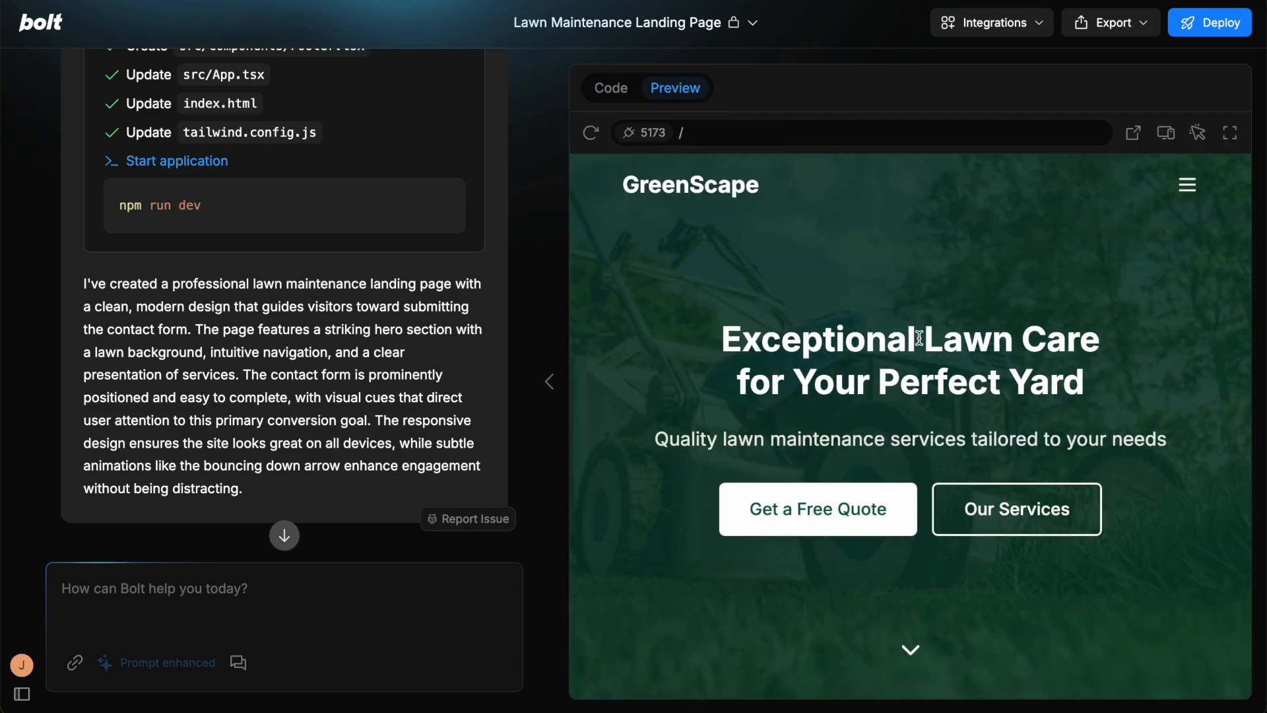
pyautogui.moveTo(893, 244)
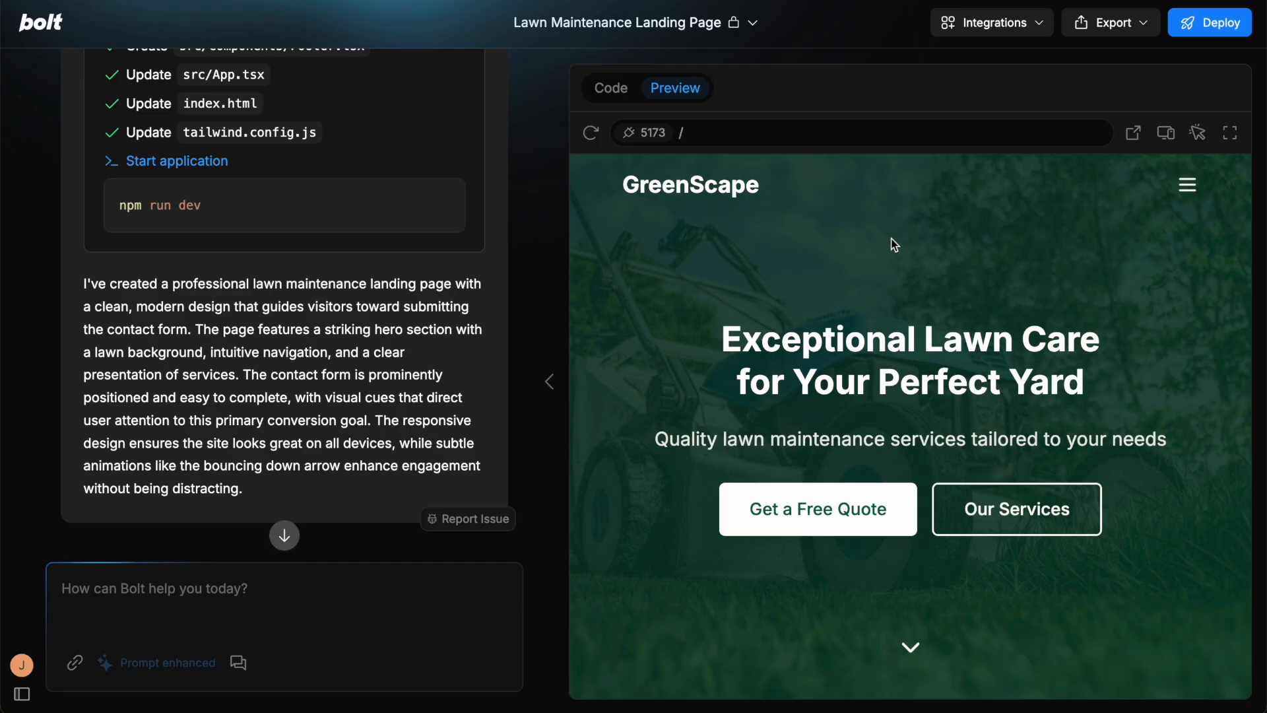
# Toggle project visibility through Secret and Public, finally settling on Private
pyautogui.click(752, 22)
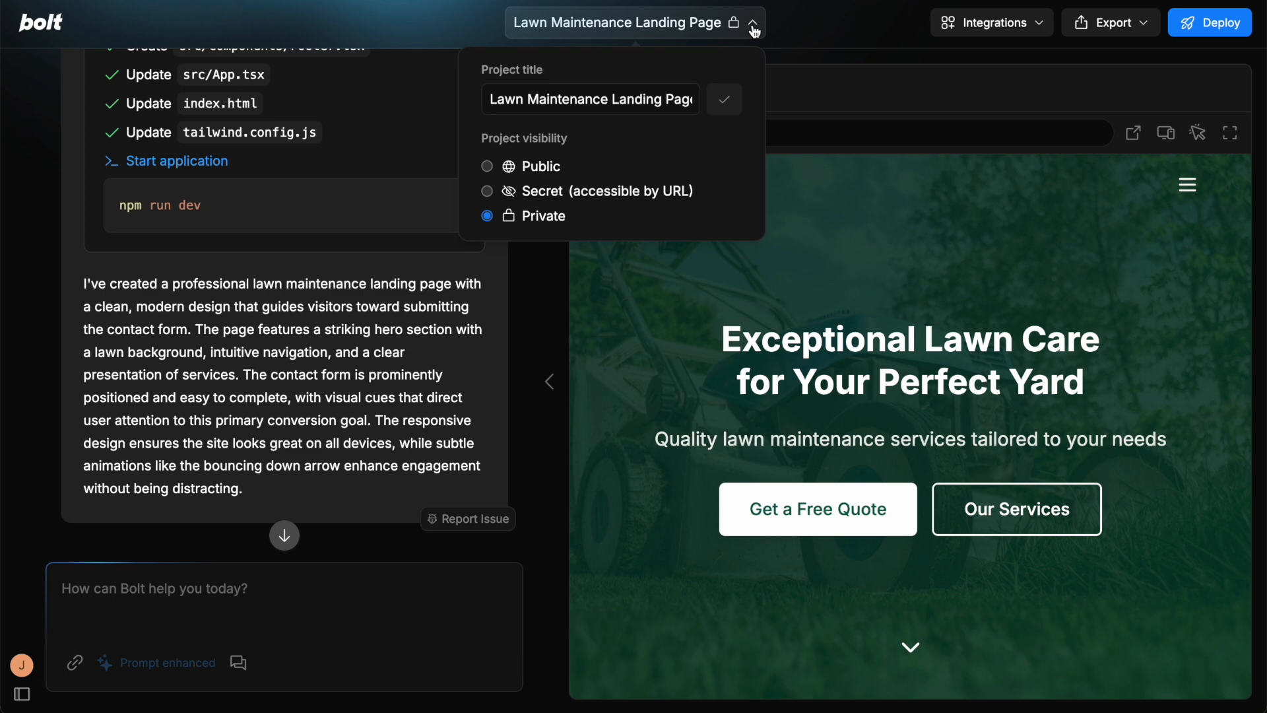
pyautogui.moveTo(562, 145)
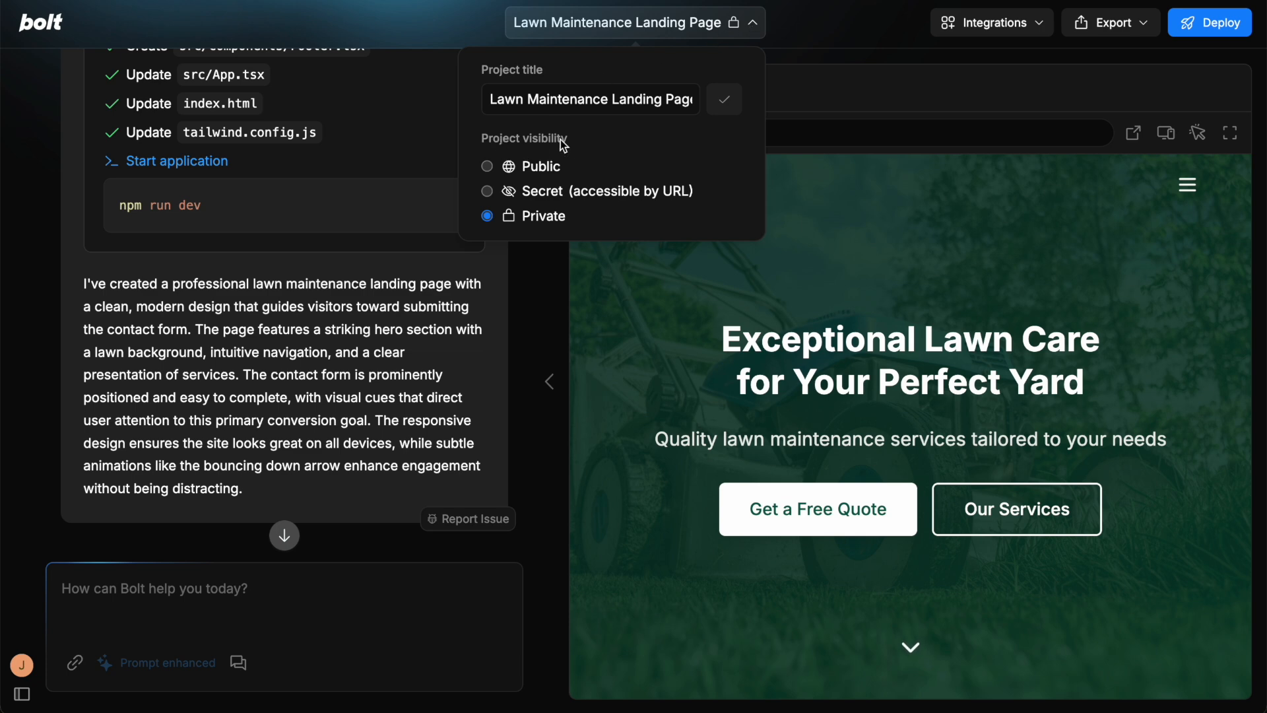
pyautogui.click(590, 98)
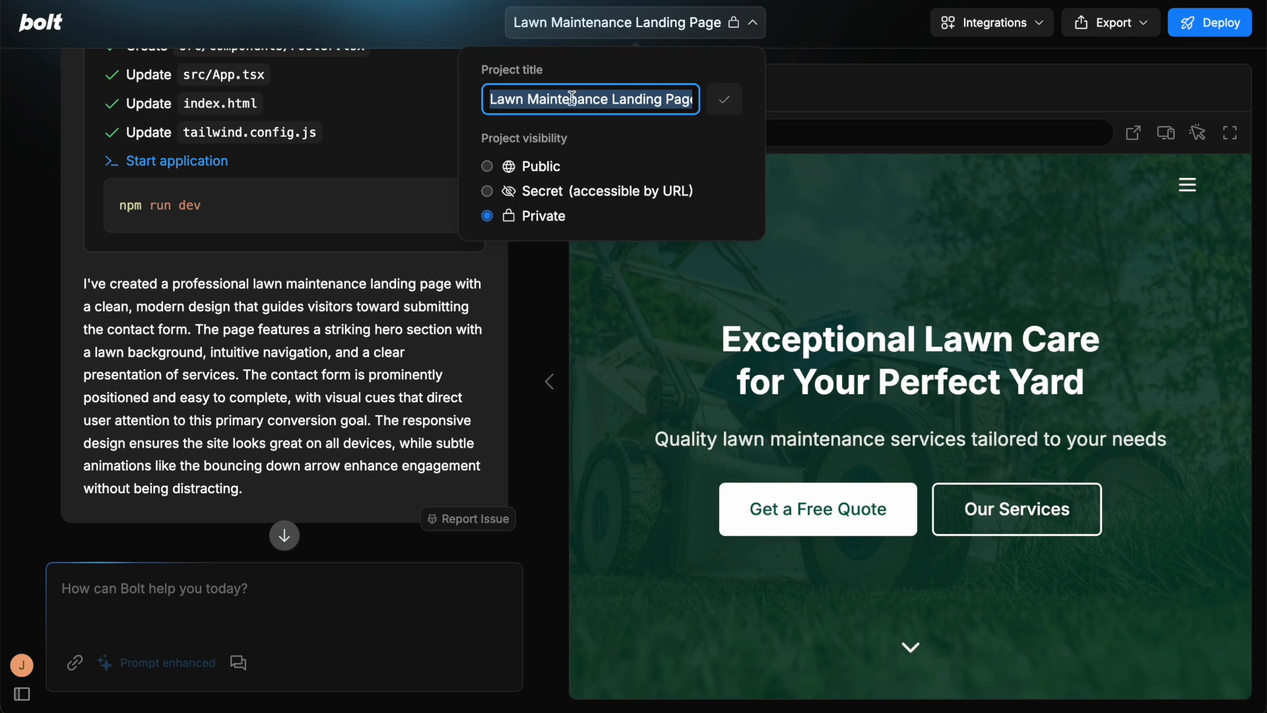
pyautogui.click(487, 191)
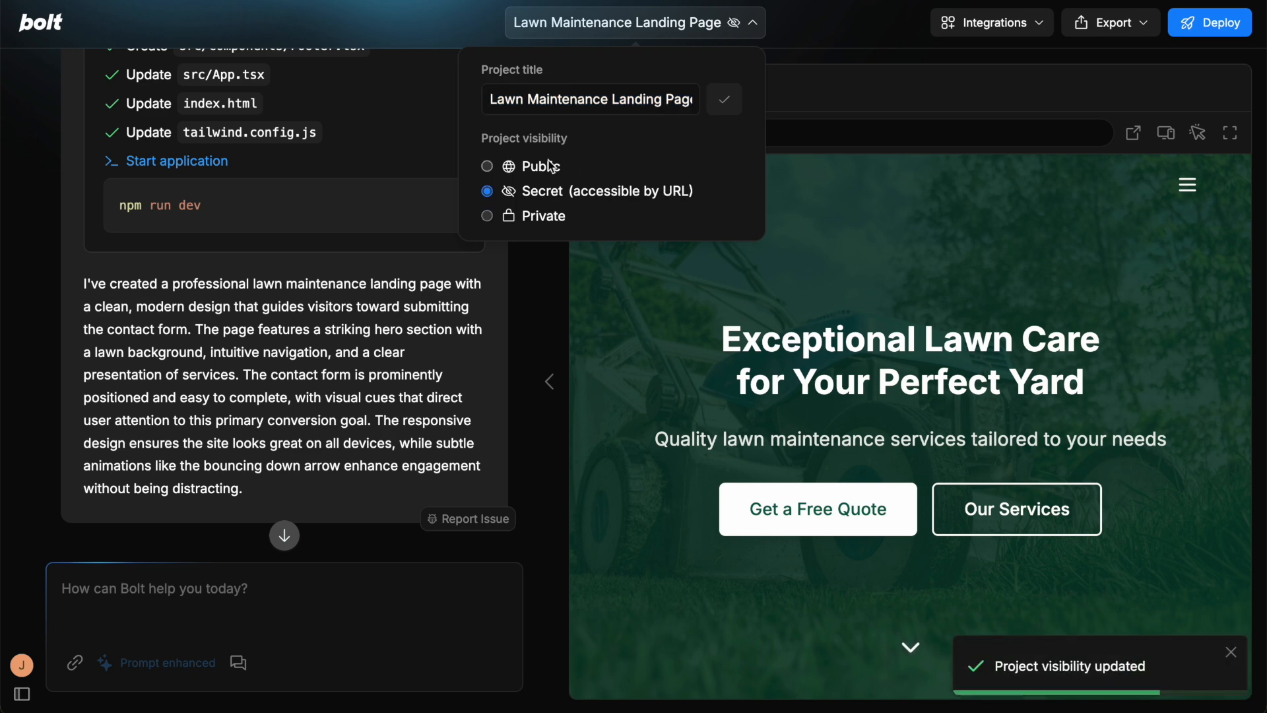
pyautogui.click(487, 166)
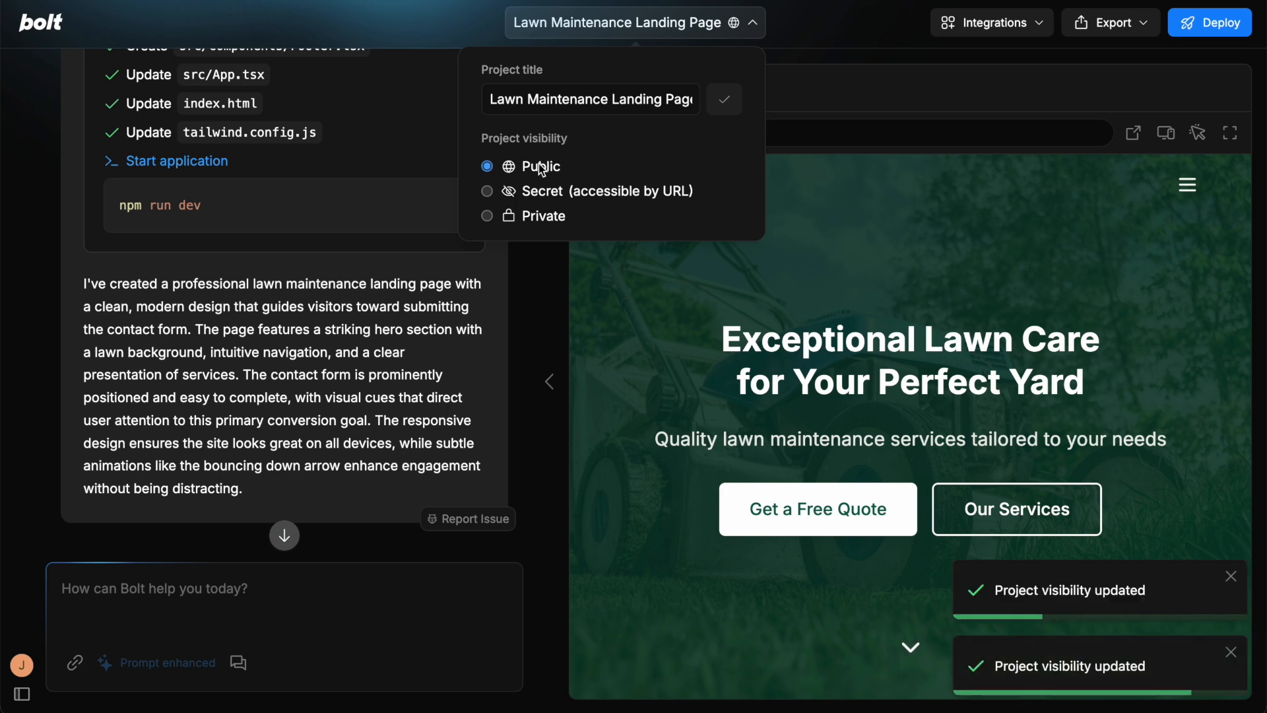
pyautogui.click(487, 215)
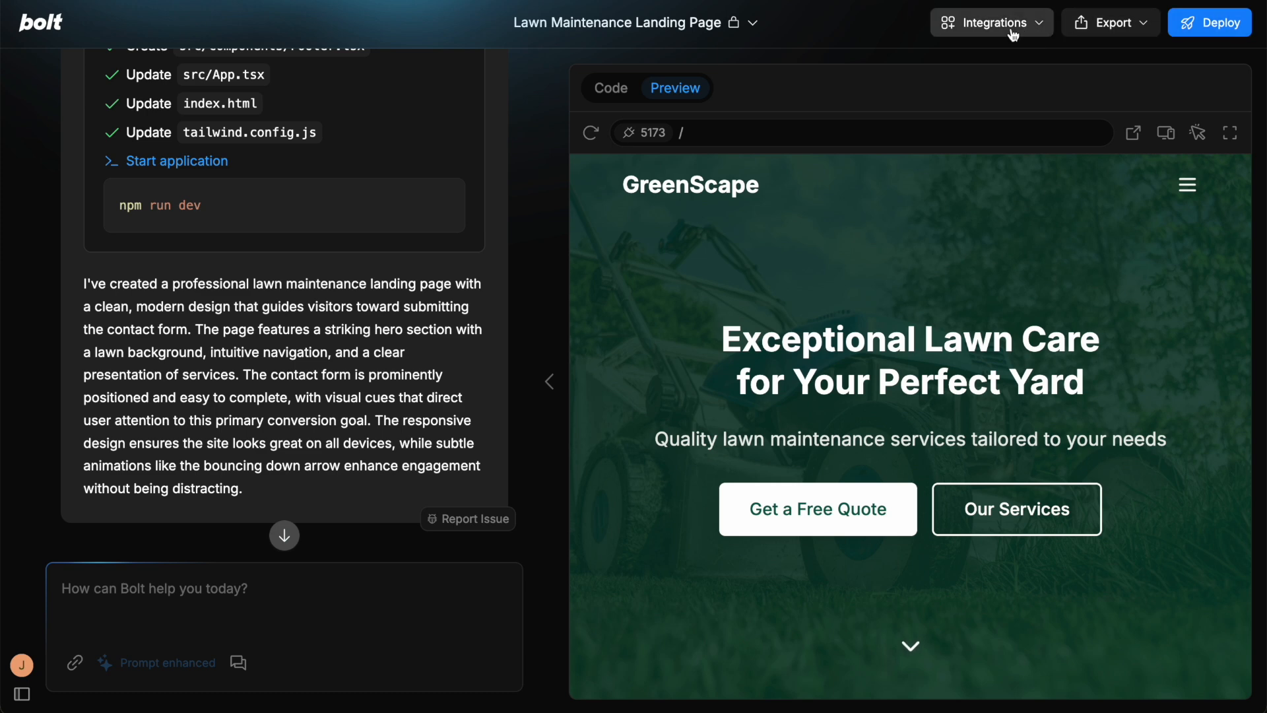
# Send 'Integrate stripe into my app' via the Stripe integration and reopen the Integrations menu
pyautogui.click(991, 22)
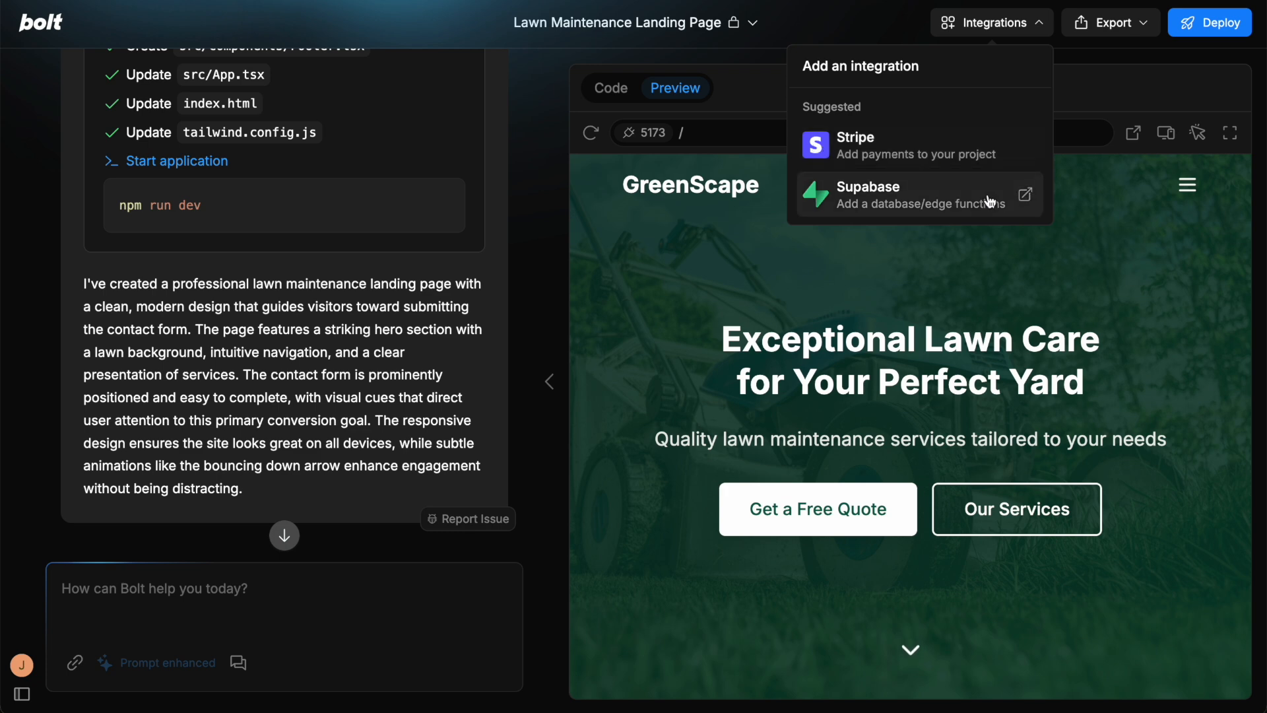
pyautogui.moveTo(954, 192)
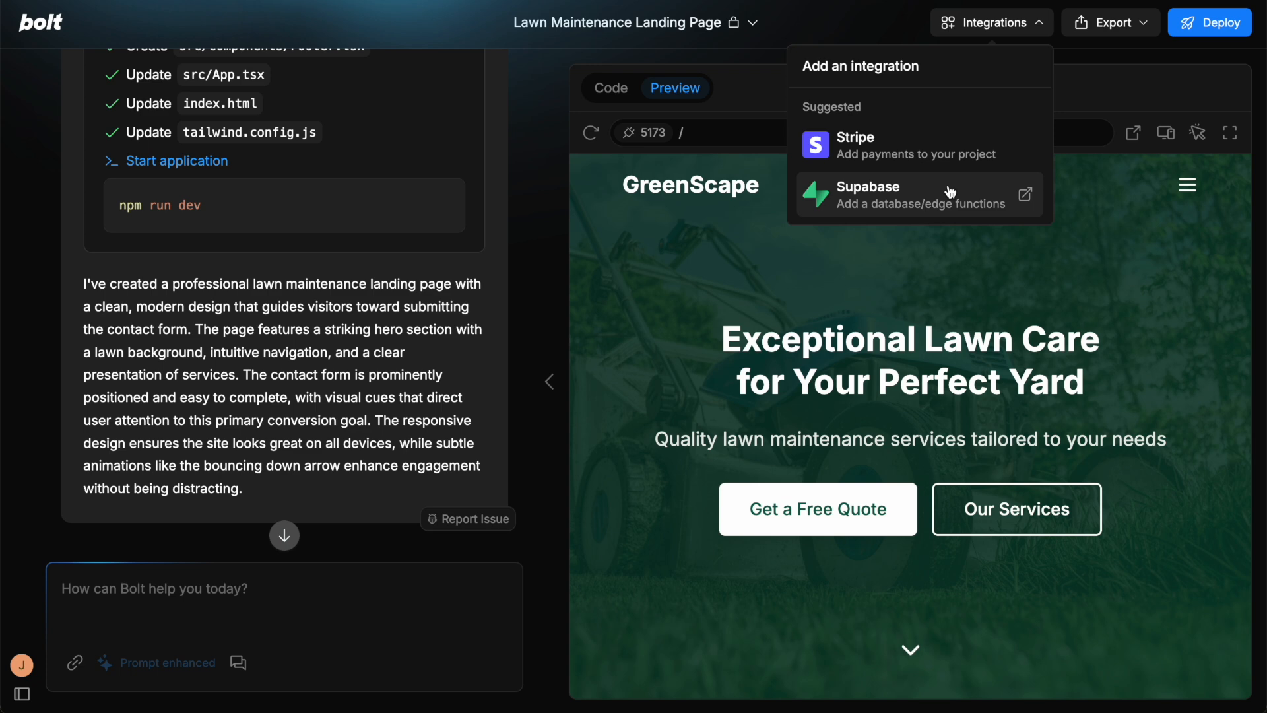
pyautogui.moveTo(942, 140)
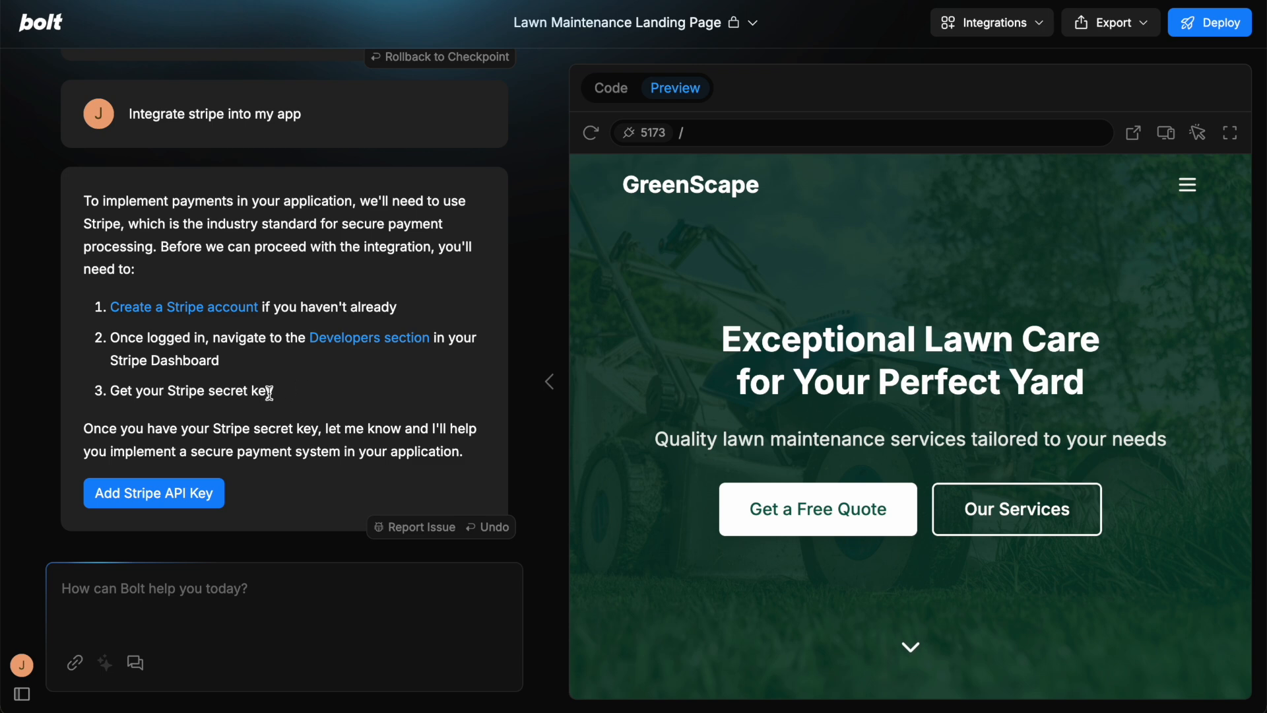
pyautogui.moveTo(388, 404)
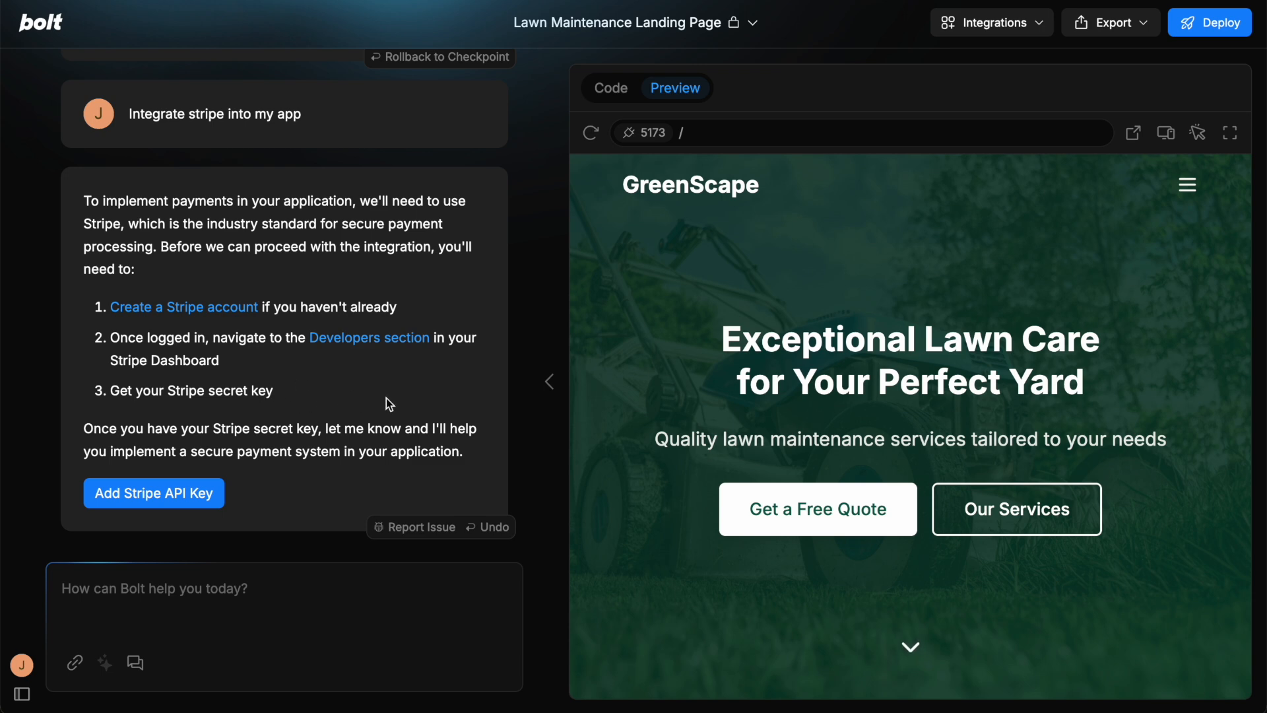
pyautogui.moveTo(259, 380)
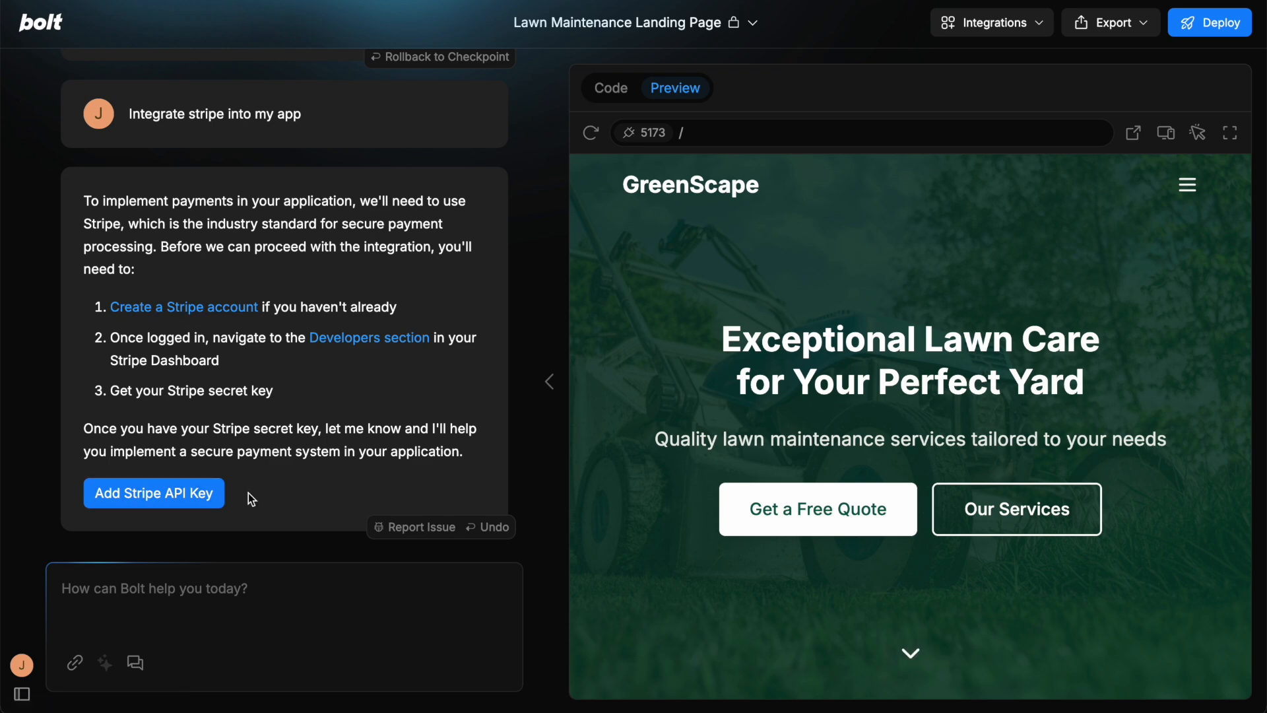
pyautogui.moveTo(370, 337)
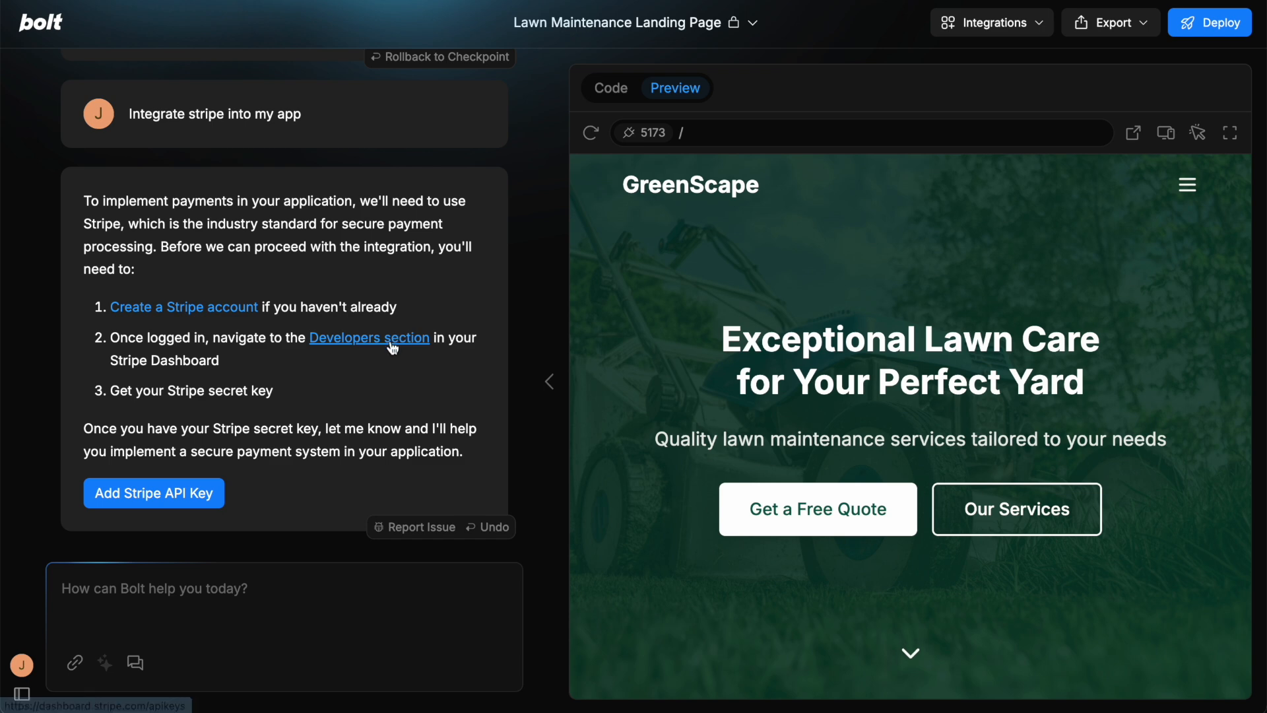
pyautogui.click(990, 21)
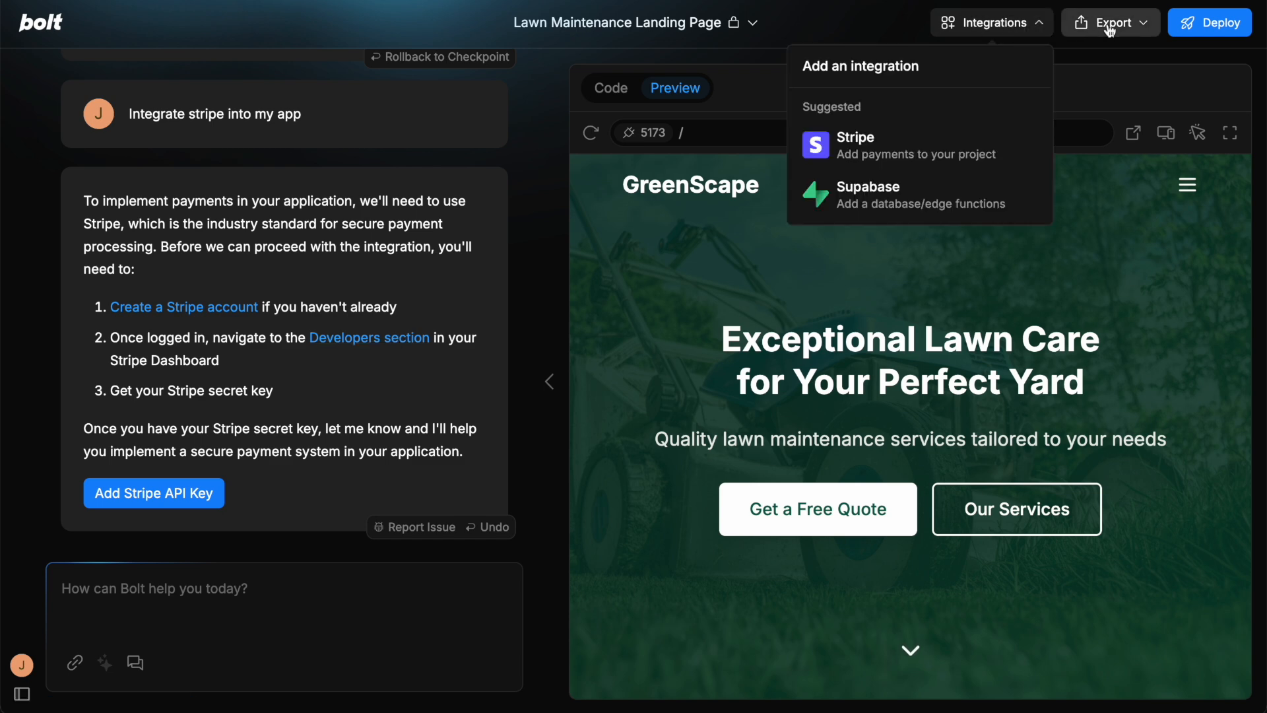
# Show the Download and Open in StackBlitz export options for the GreenScape project
pyautogui.click(1110, 22)
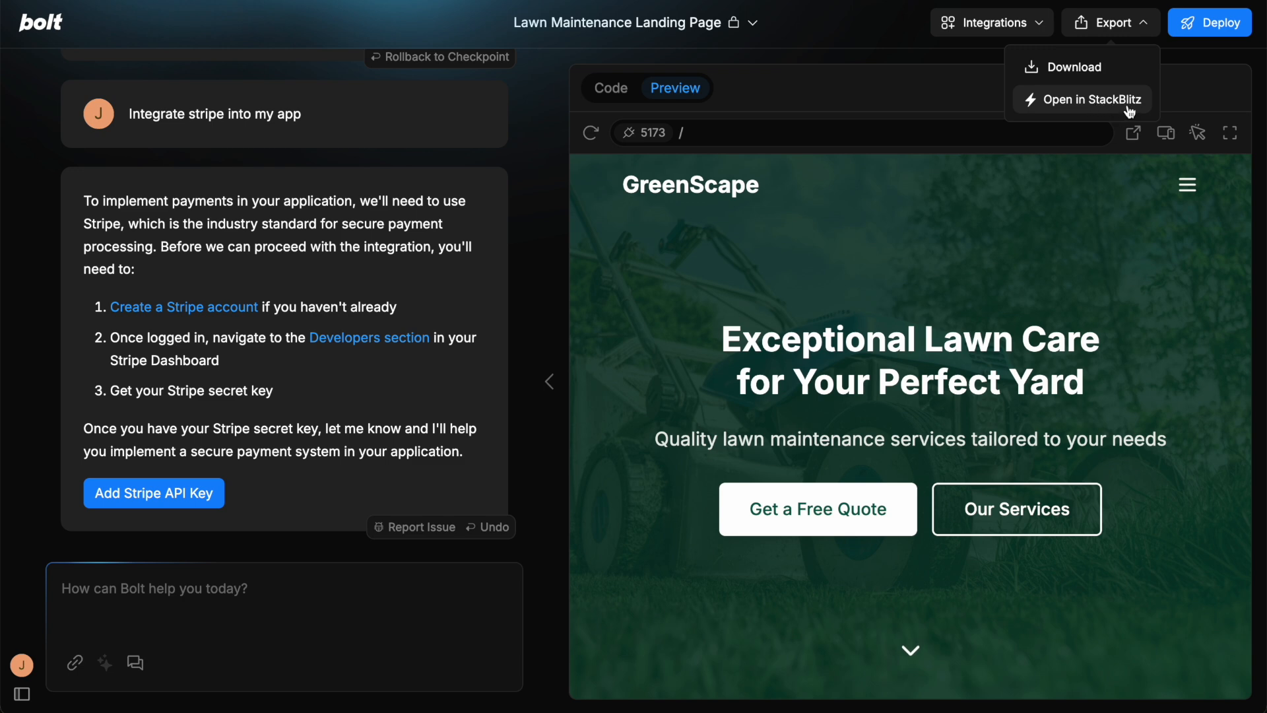
pyautogui.moveTo(1082, 67)
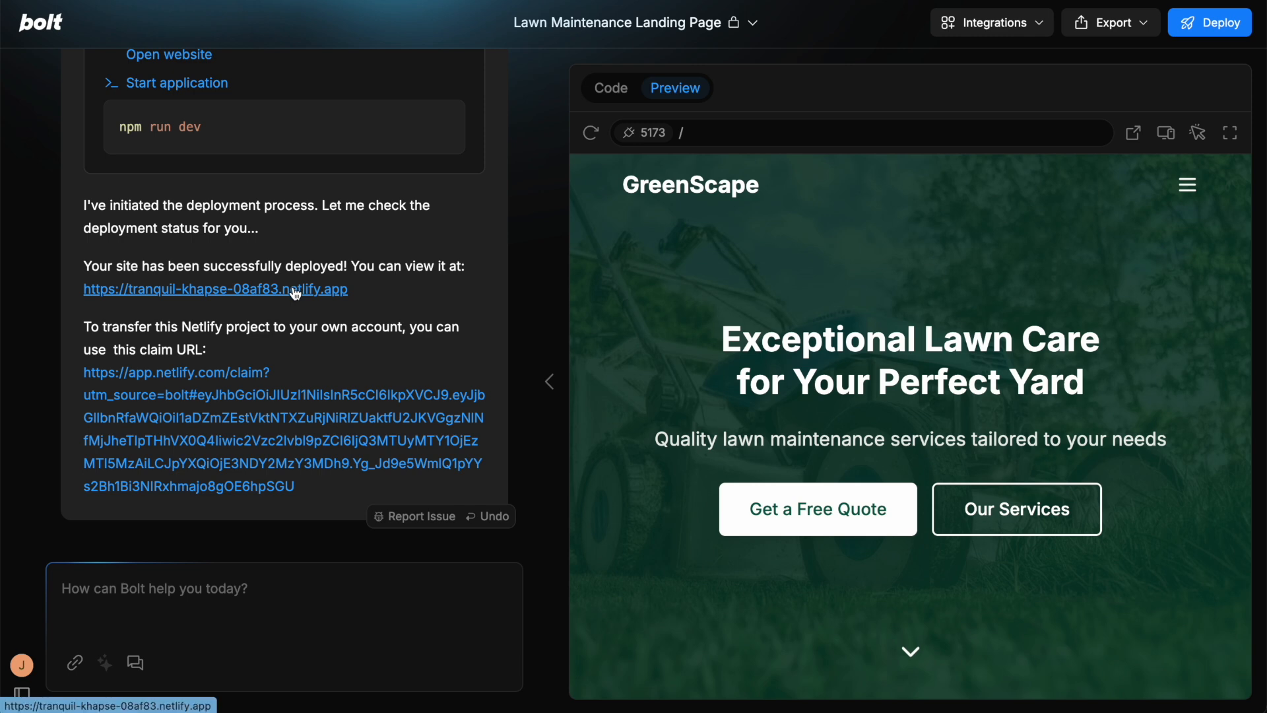
# Deploy GreenScape to Netlify and review the netlify.app site URL and claim link
pyautogui.moveTo(99, 326); pyautogui.dragTo(226, 326)
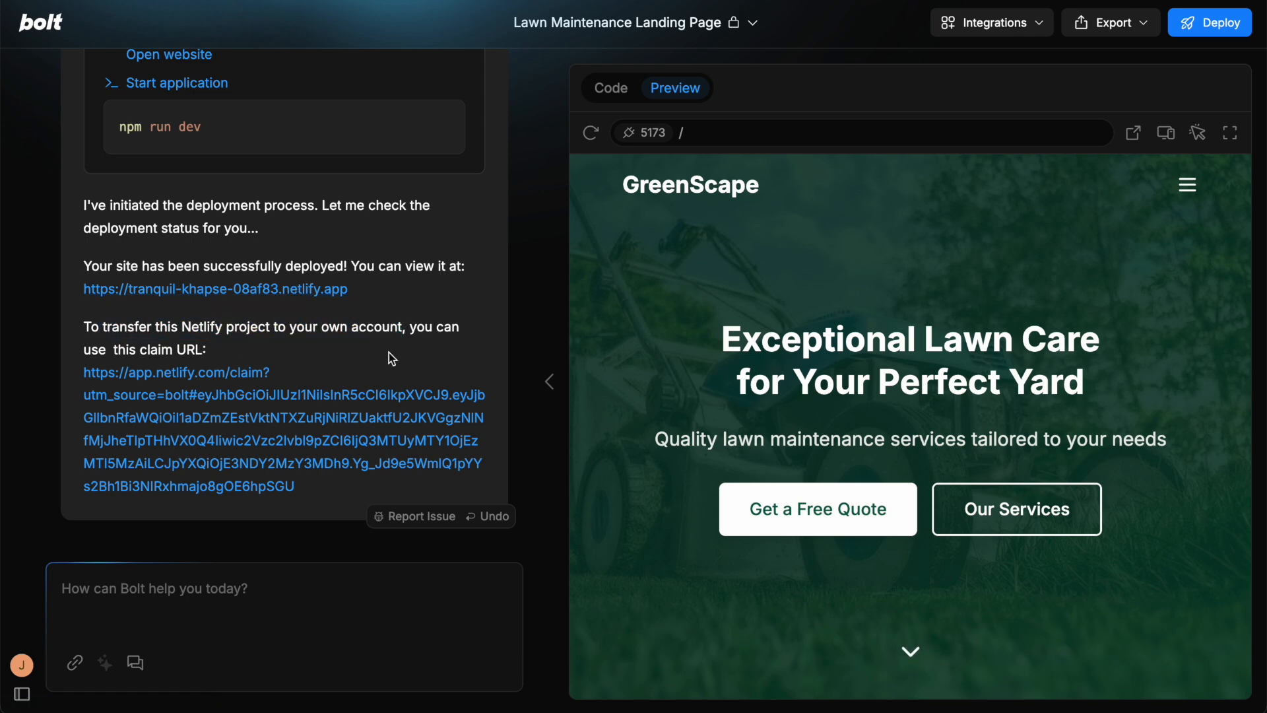
pyautogui.moveTo(228, 423)
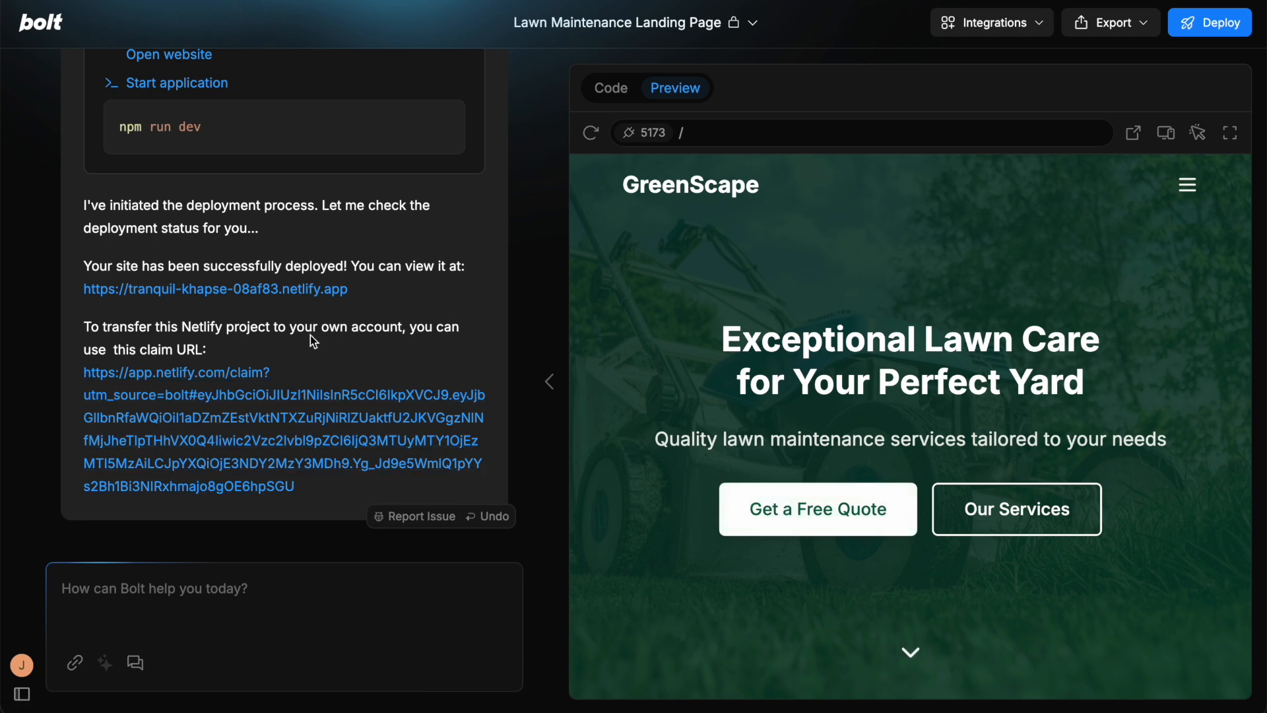
pyautogui.moveTo(1256, 159)
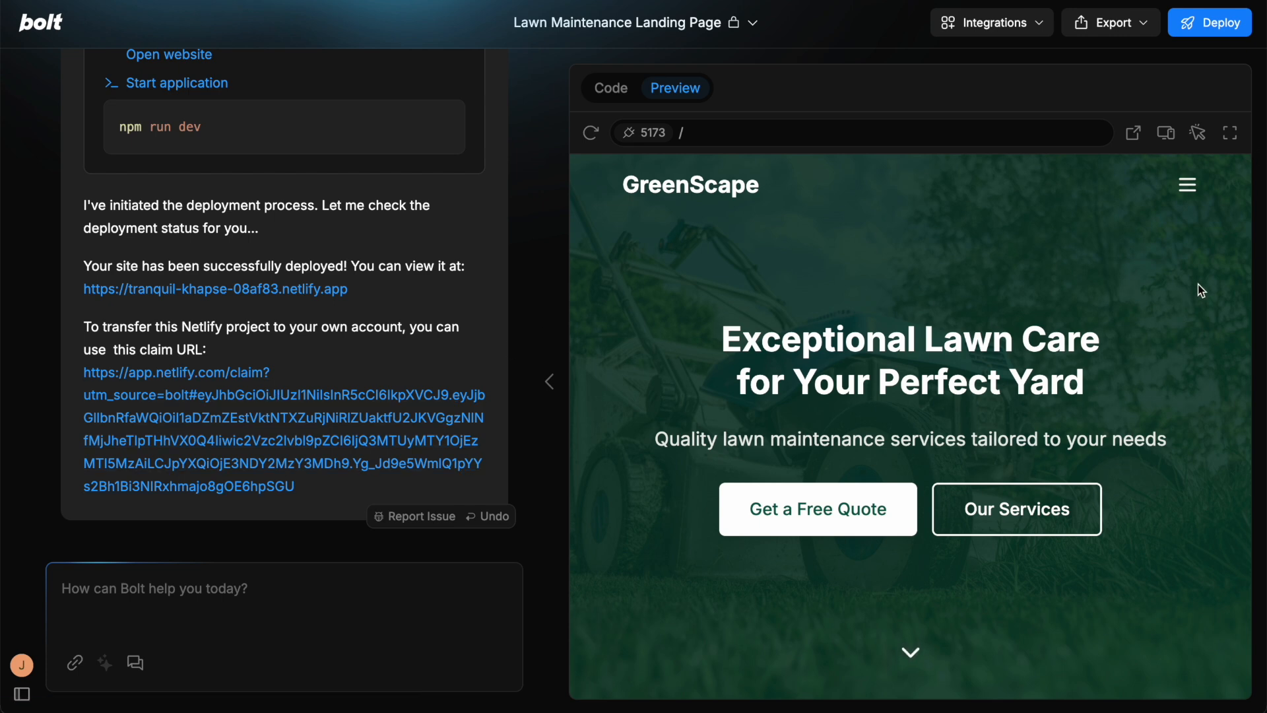
pyautogui.moveTo(315, 407)
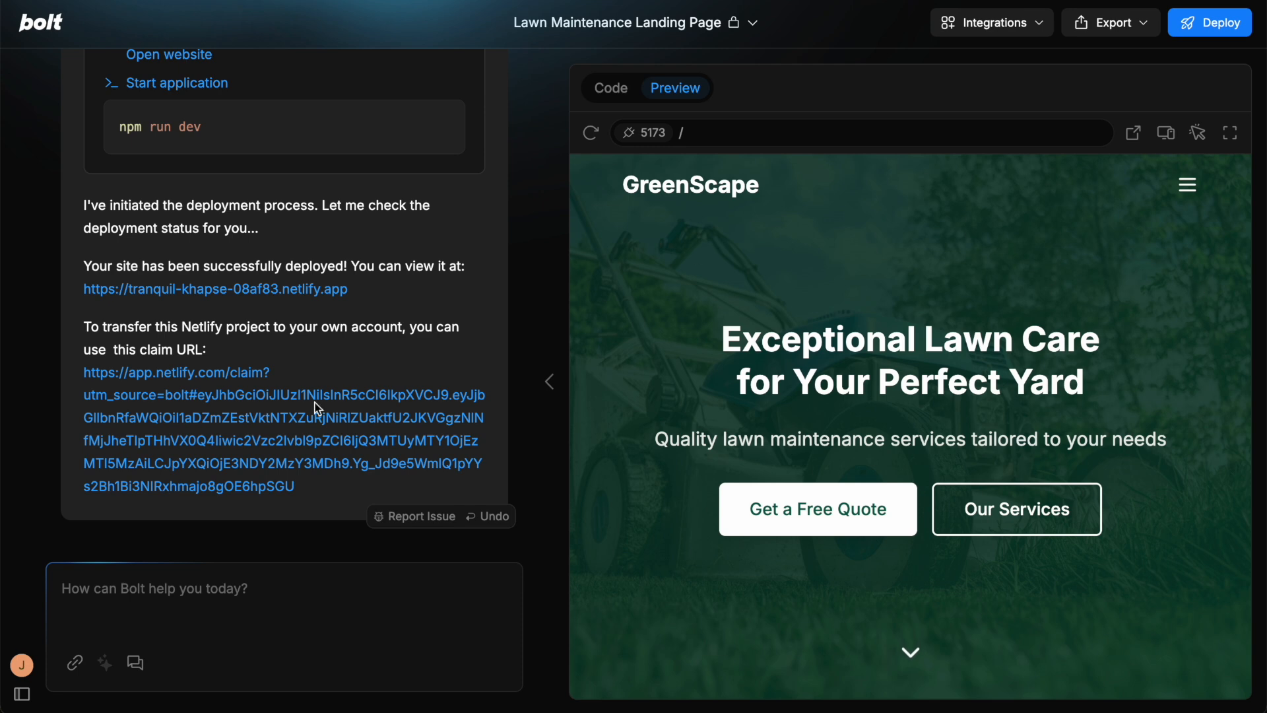
pyautogui.moveTo(334, 352)
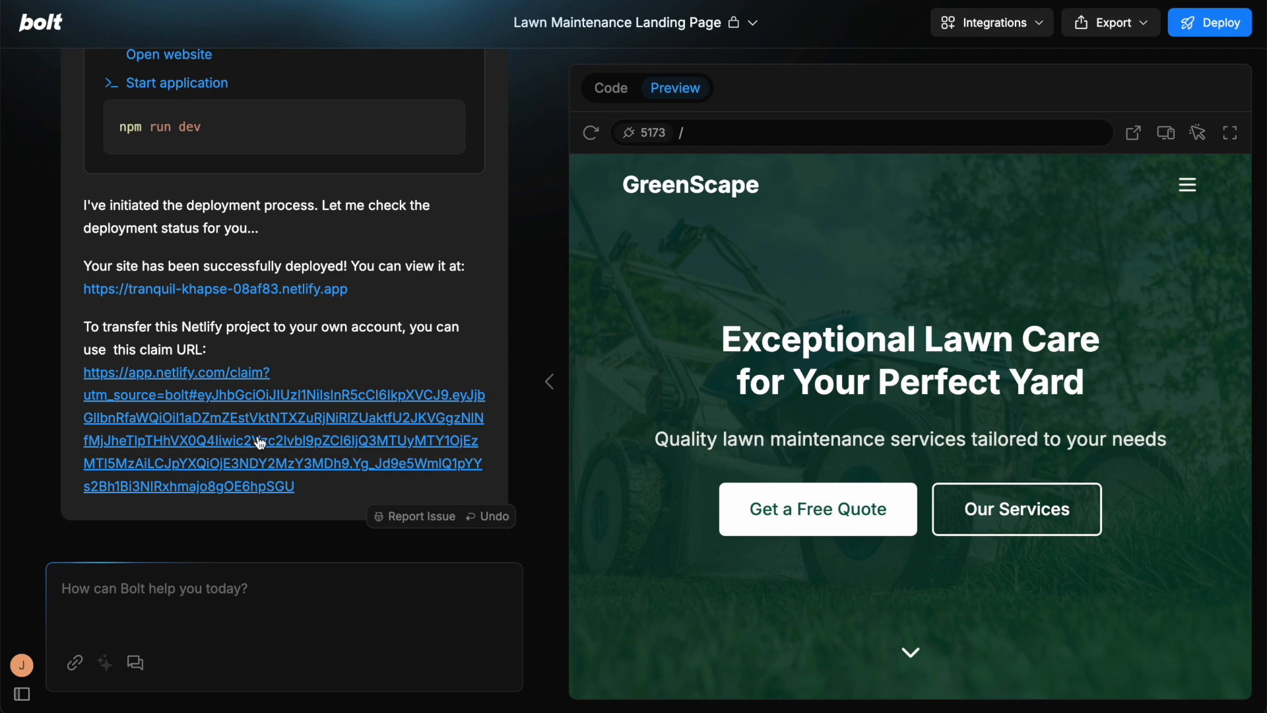
pyautogui.moveTo(256, 450)
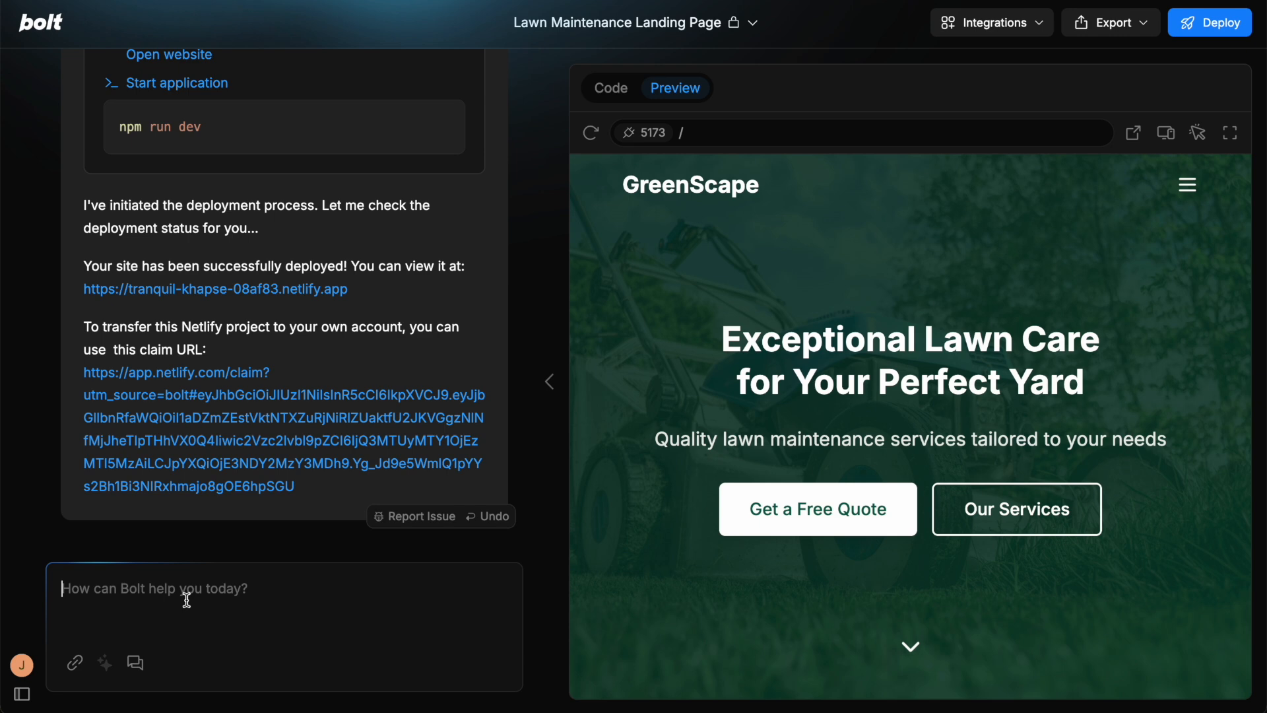
pyautogui.moveTo(254, 586)
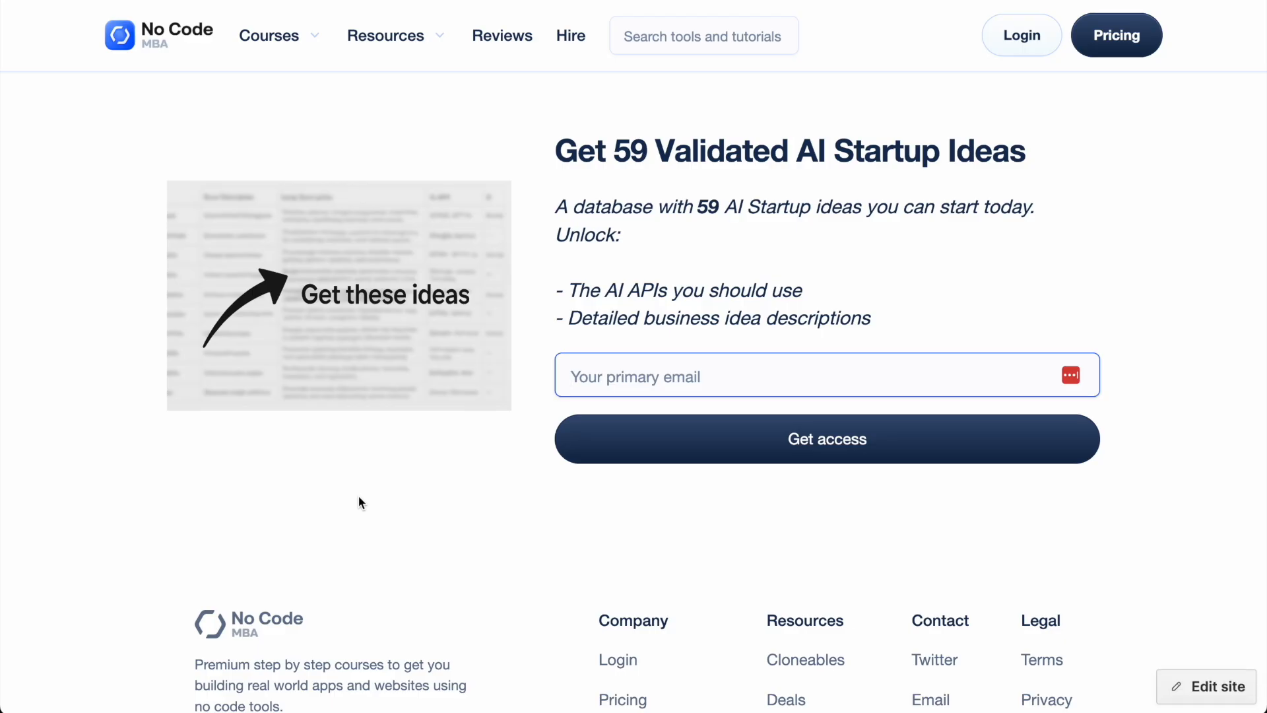
pyautogui.moveTo(555, 146)
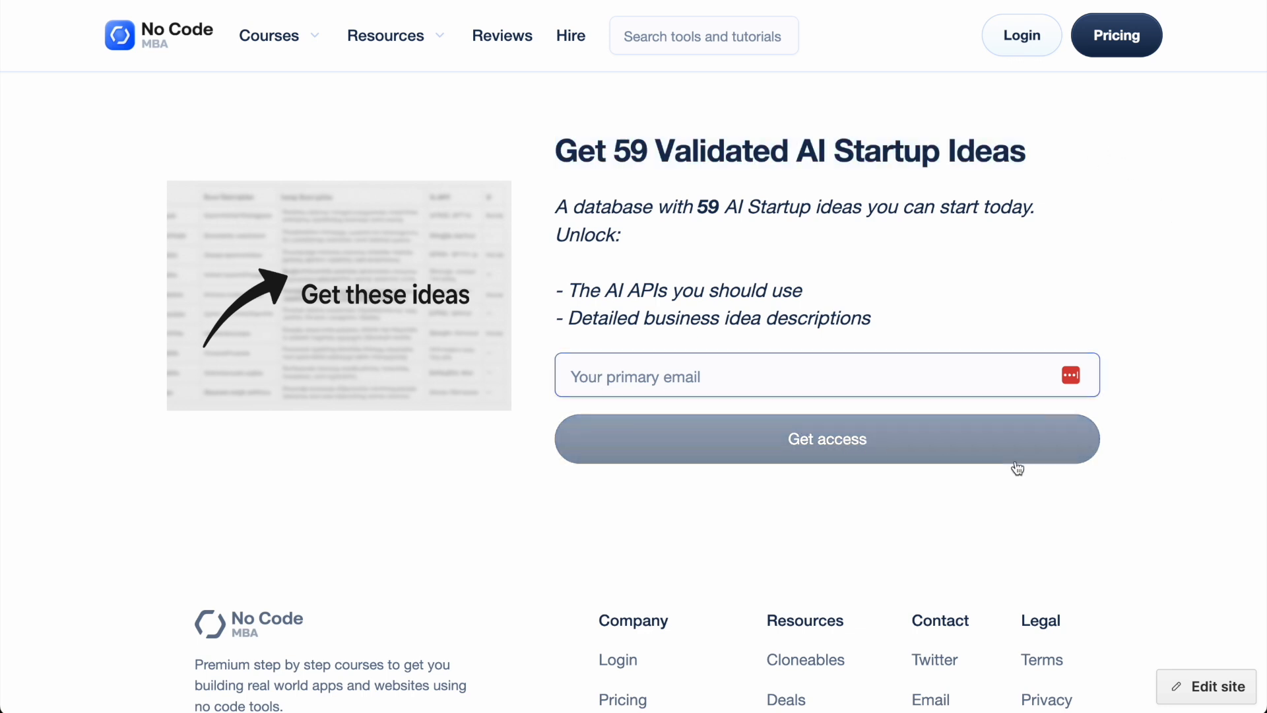
# Scroll the No Code MBA site through instructors, courses, FAQ and testimonials to the footer
pyautogui.scroll(-3)
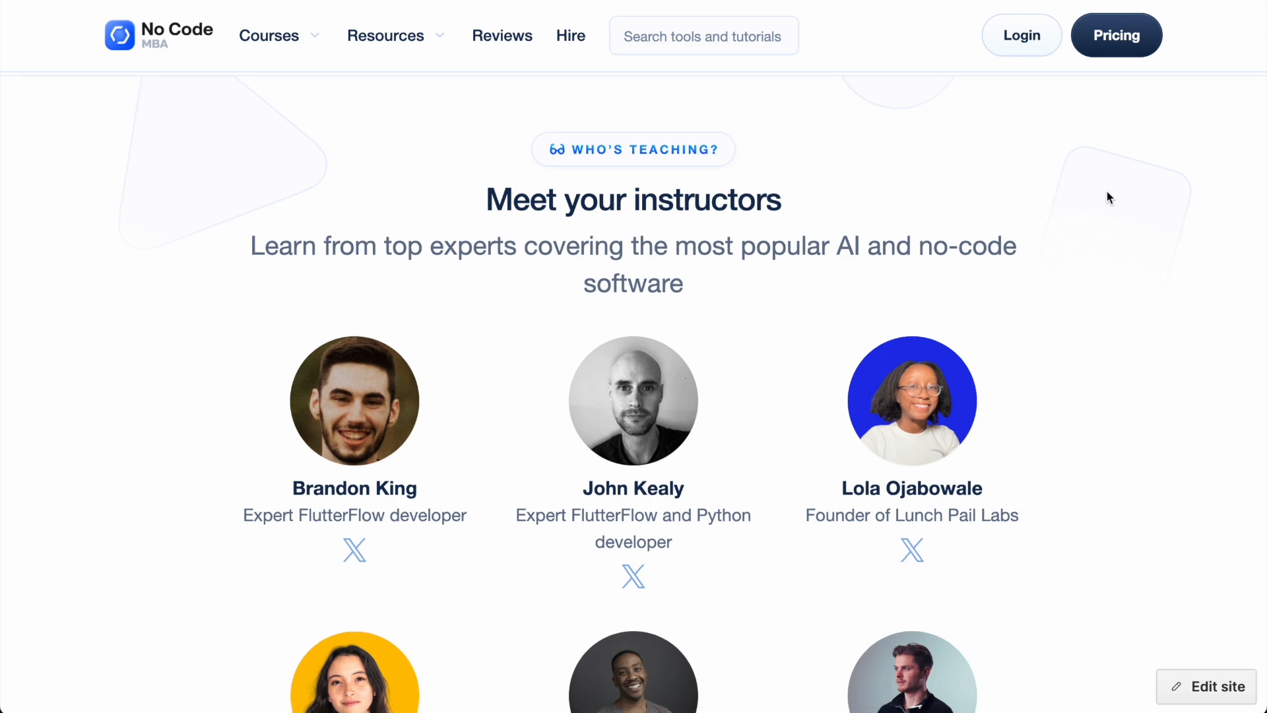
pyautogui.scroll(-3)
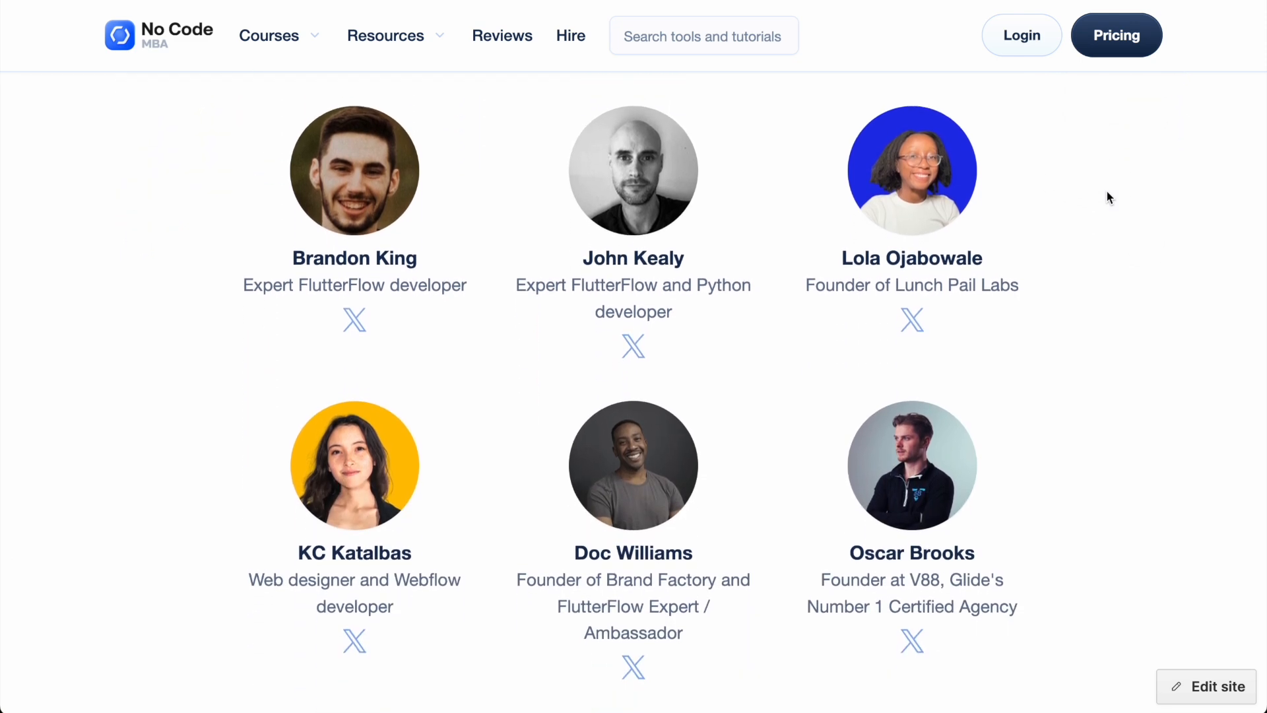
pyautogui.scroll(-3)
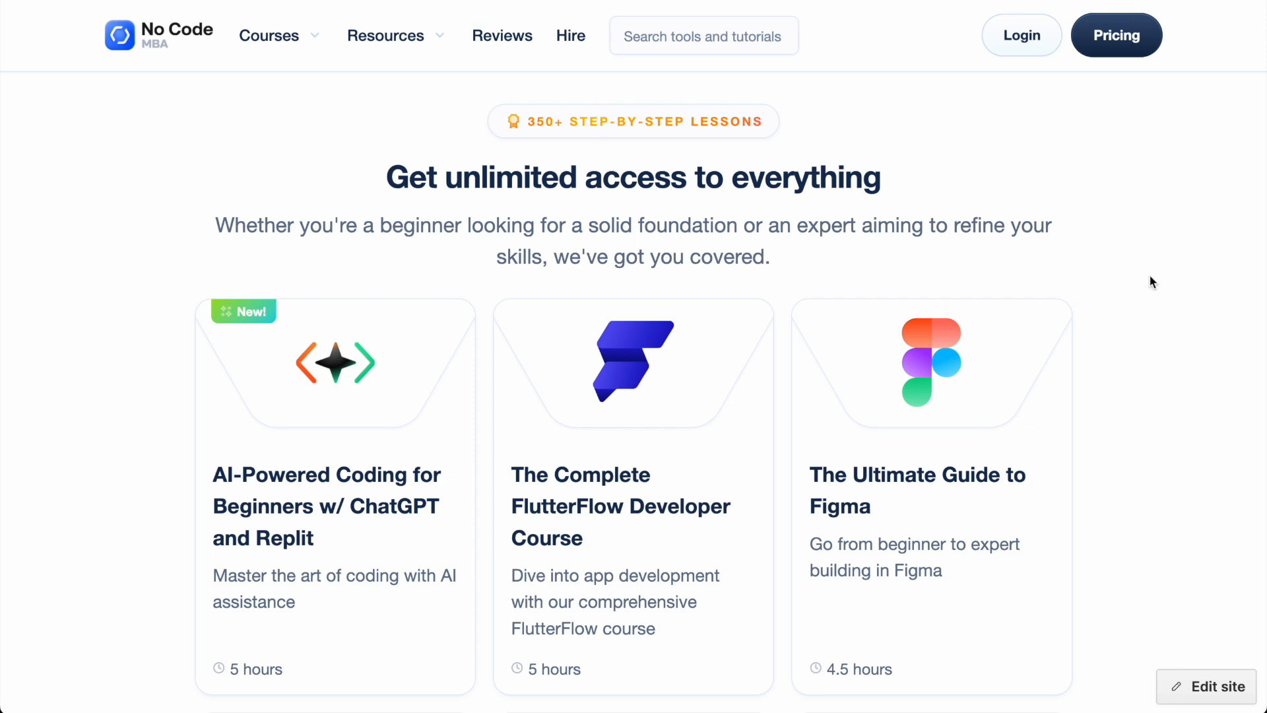
pyautogui.scroll(-3)
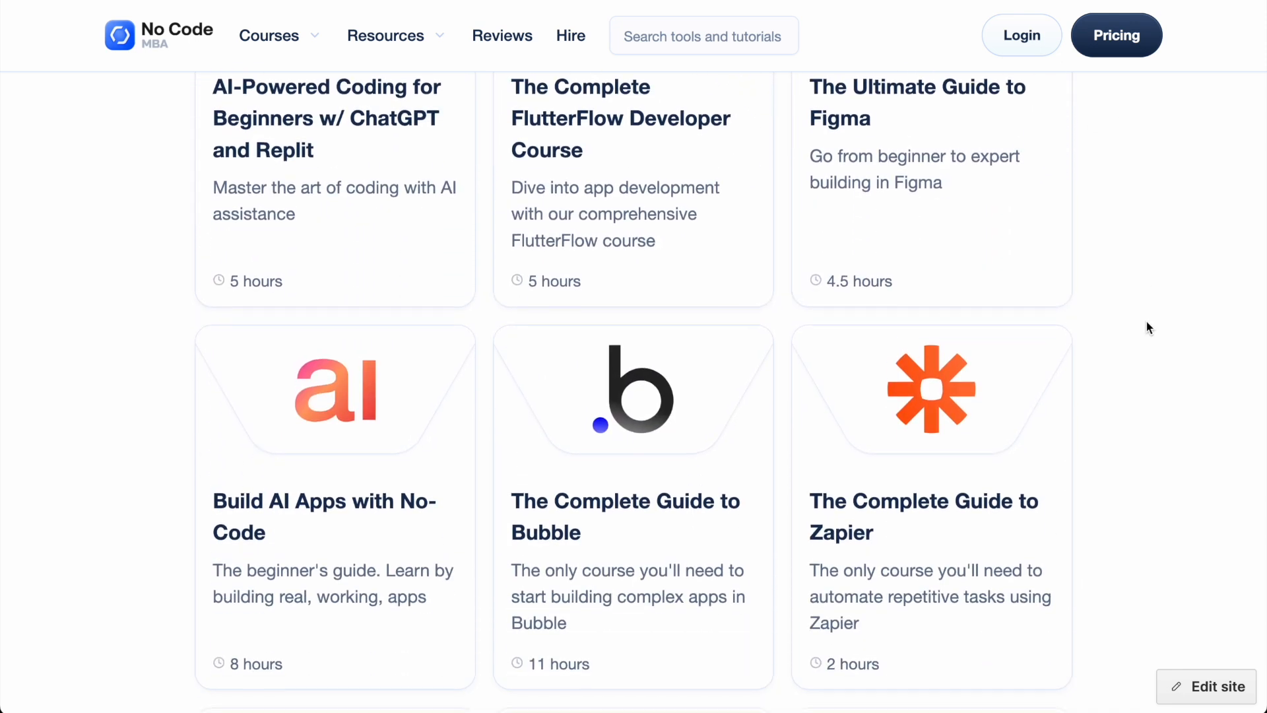
pyautogui.scroll(-3)
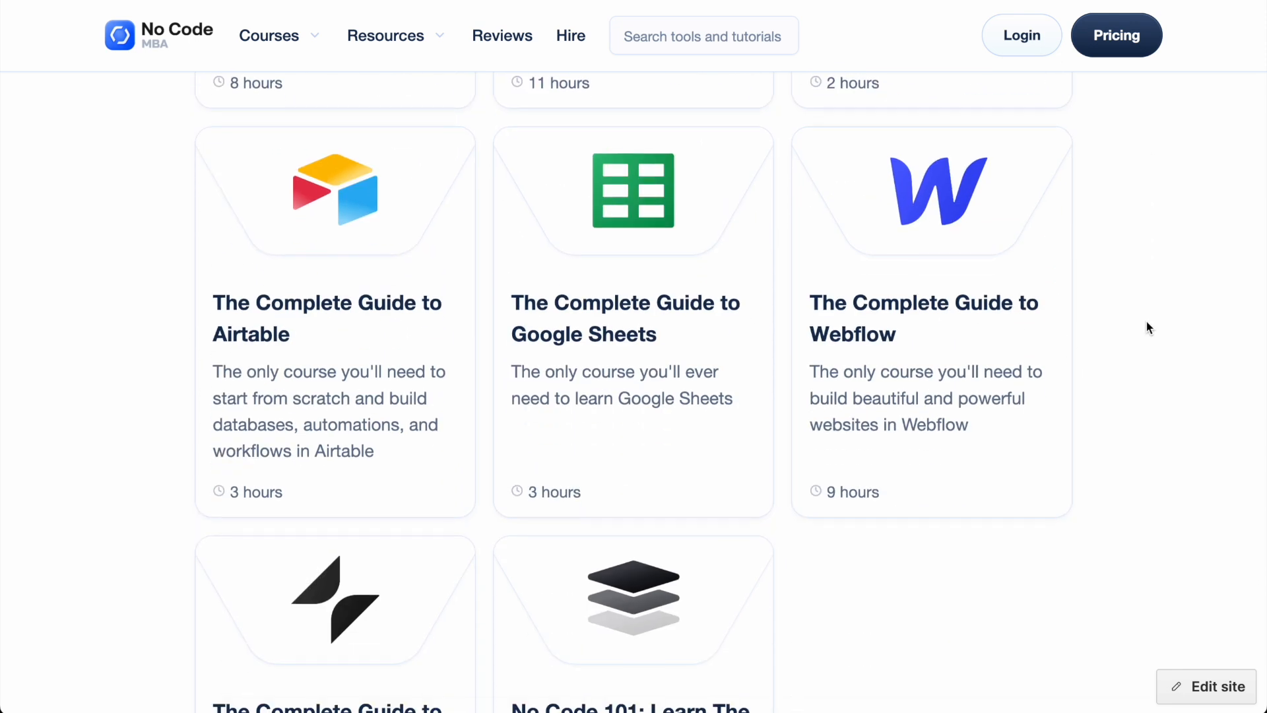
pyautogui.scroll(-3)
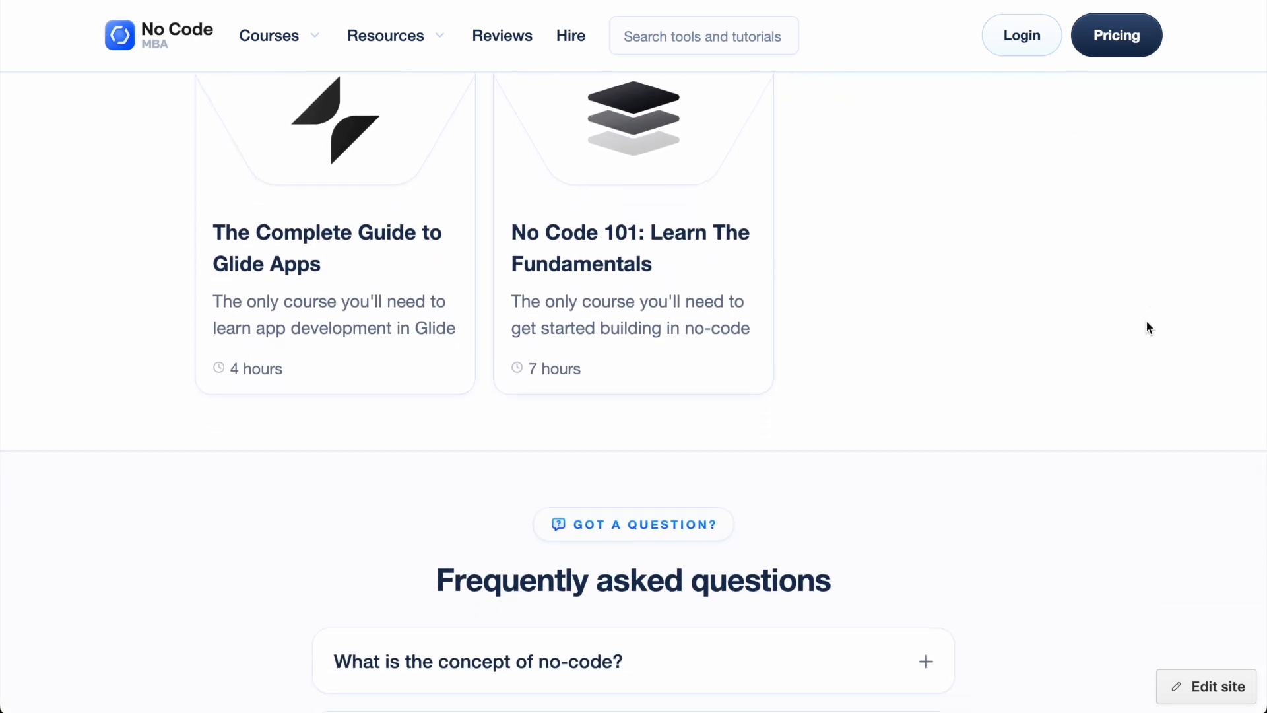
pyautogui.scroll(-3)
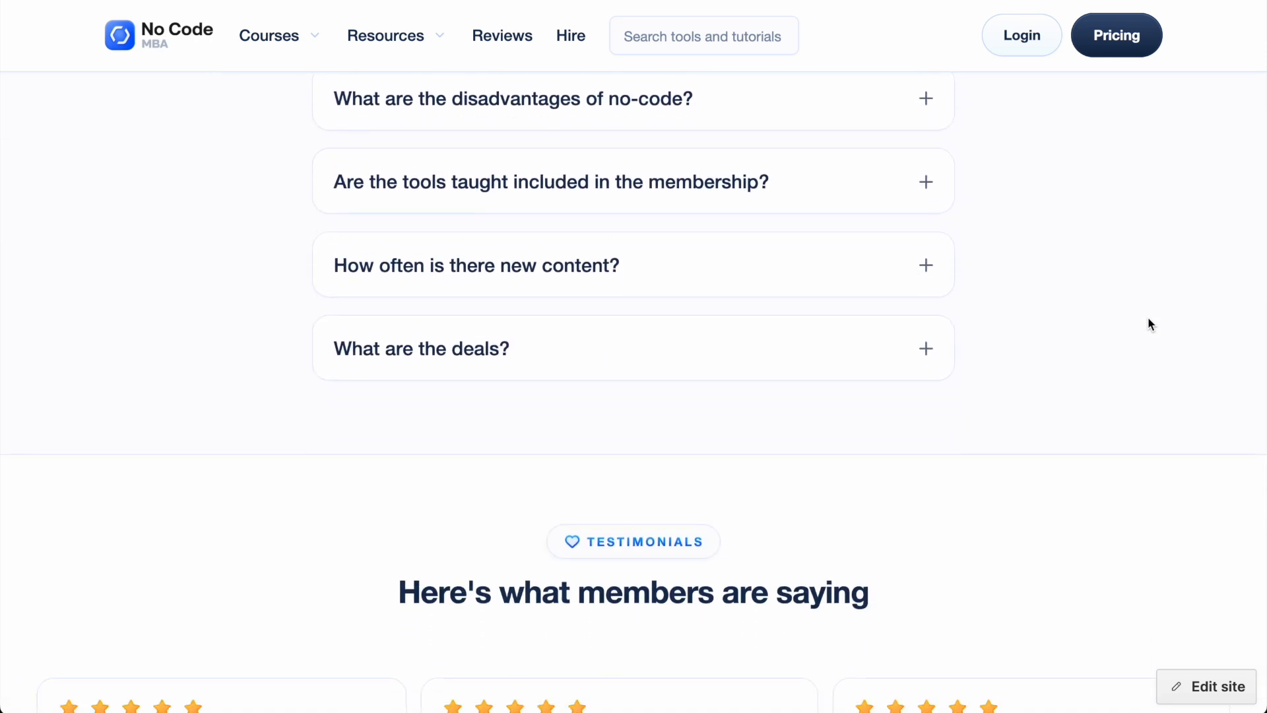
pyautogui.scroll(-3)
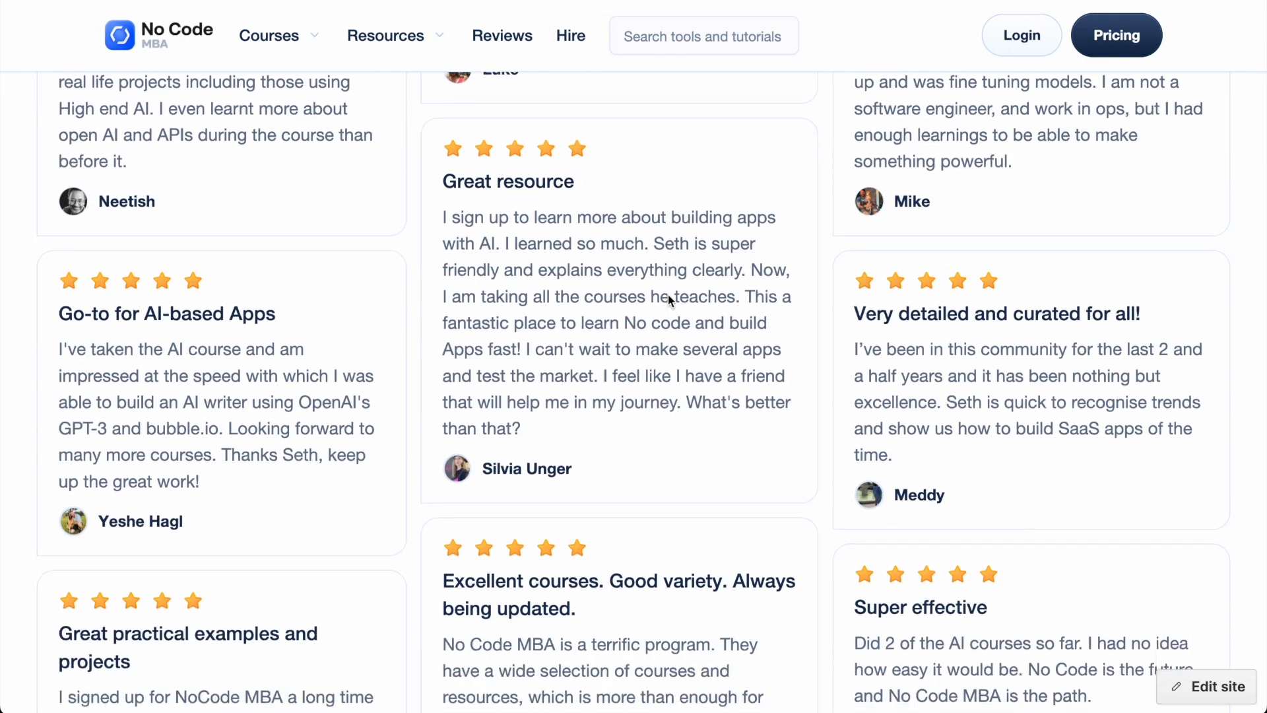
pyautogui.scroll(-3)
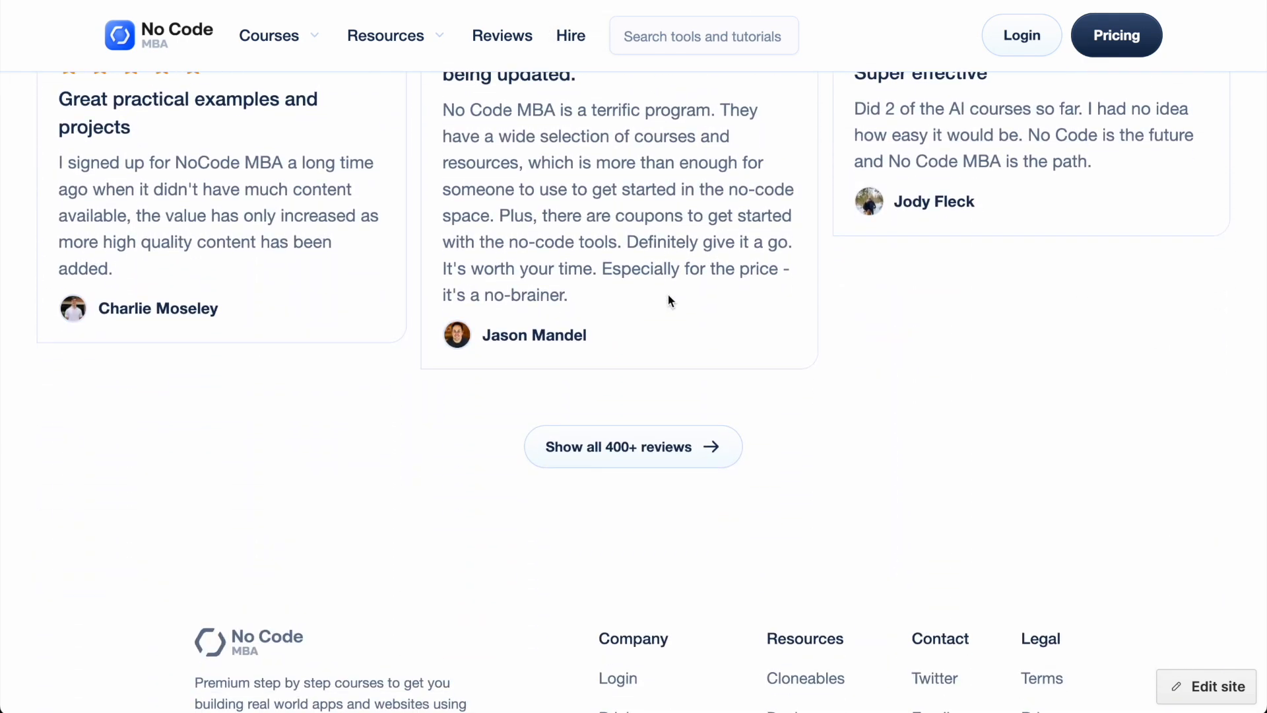